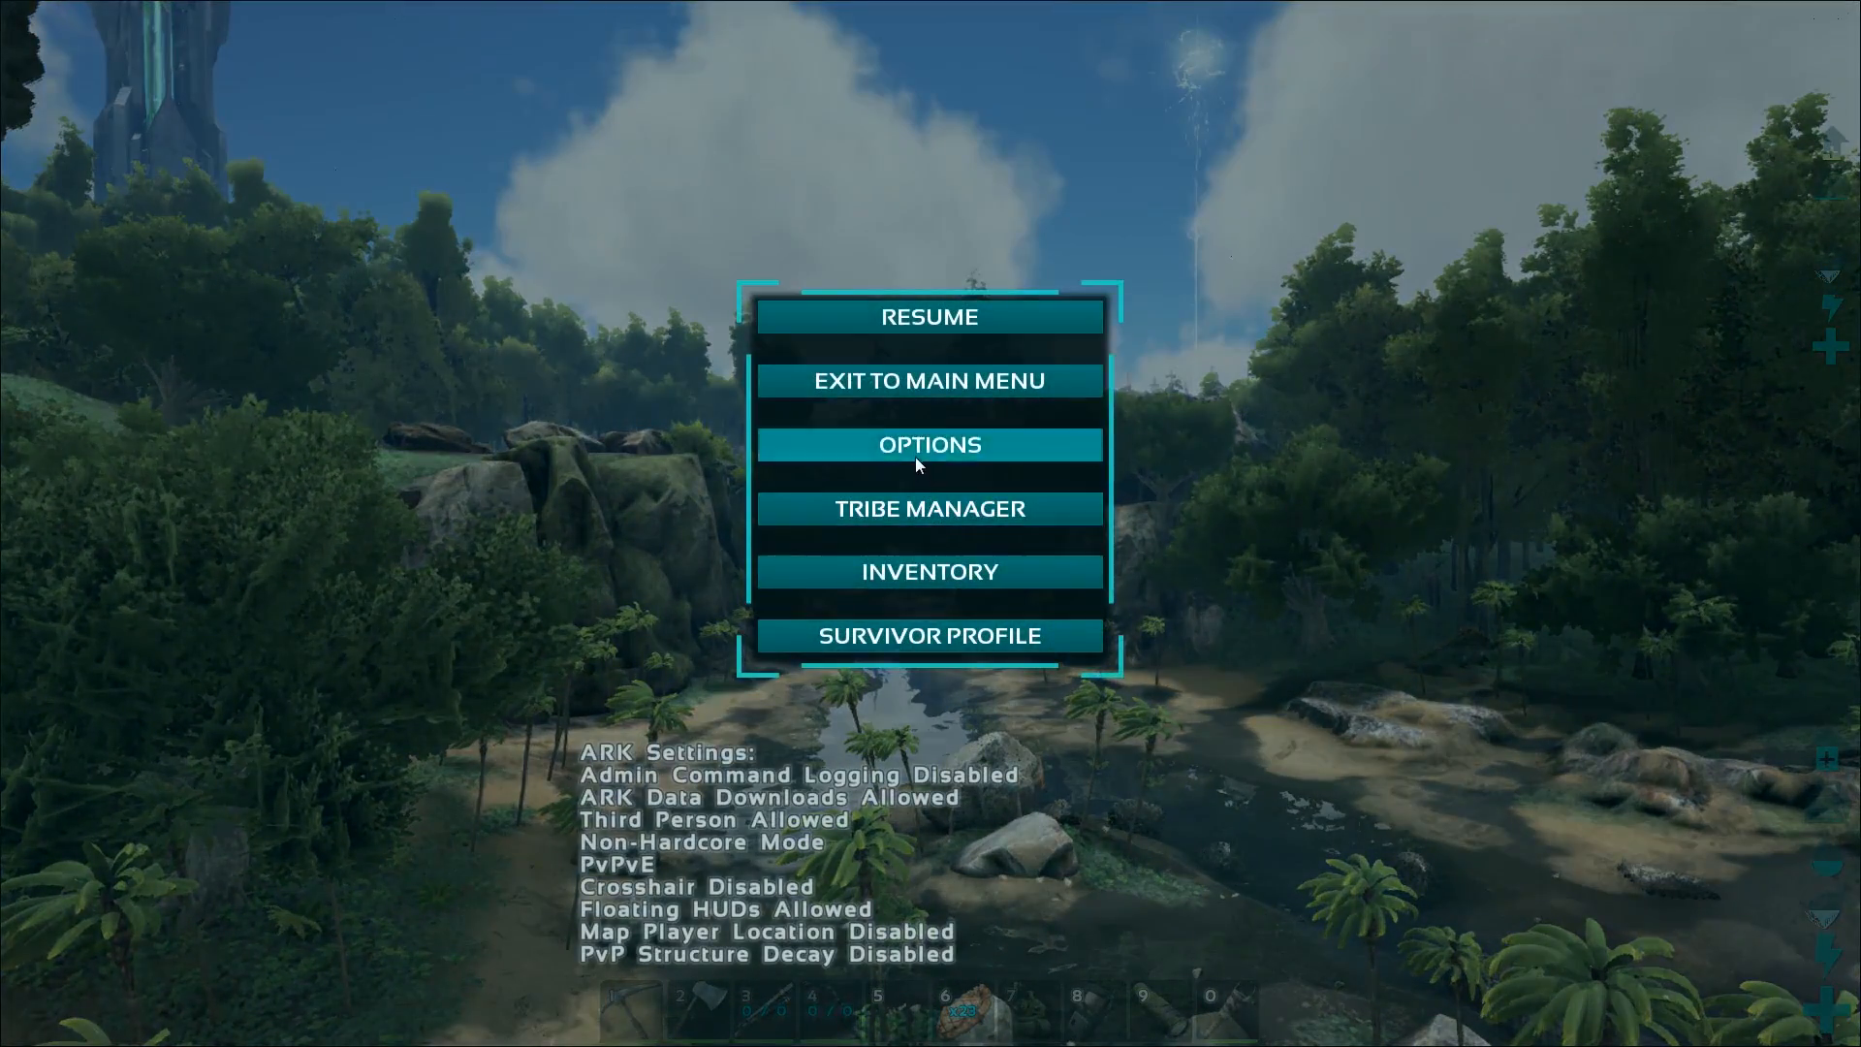
Enter the Options screen from the pause menu.
{"action": "left_click", "coordinate": [929, 444]}
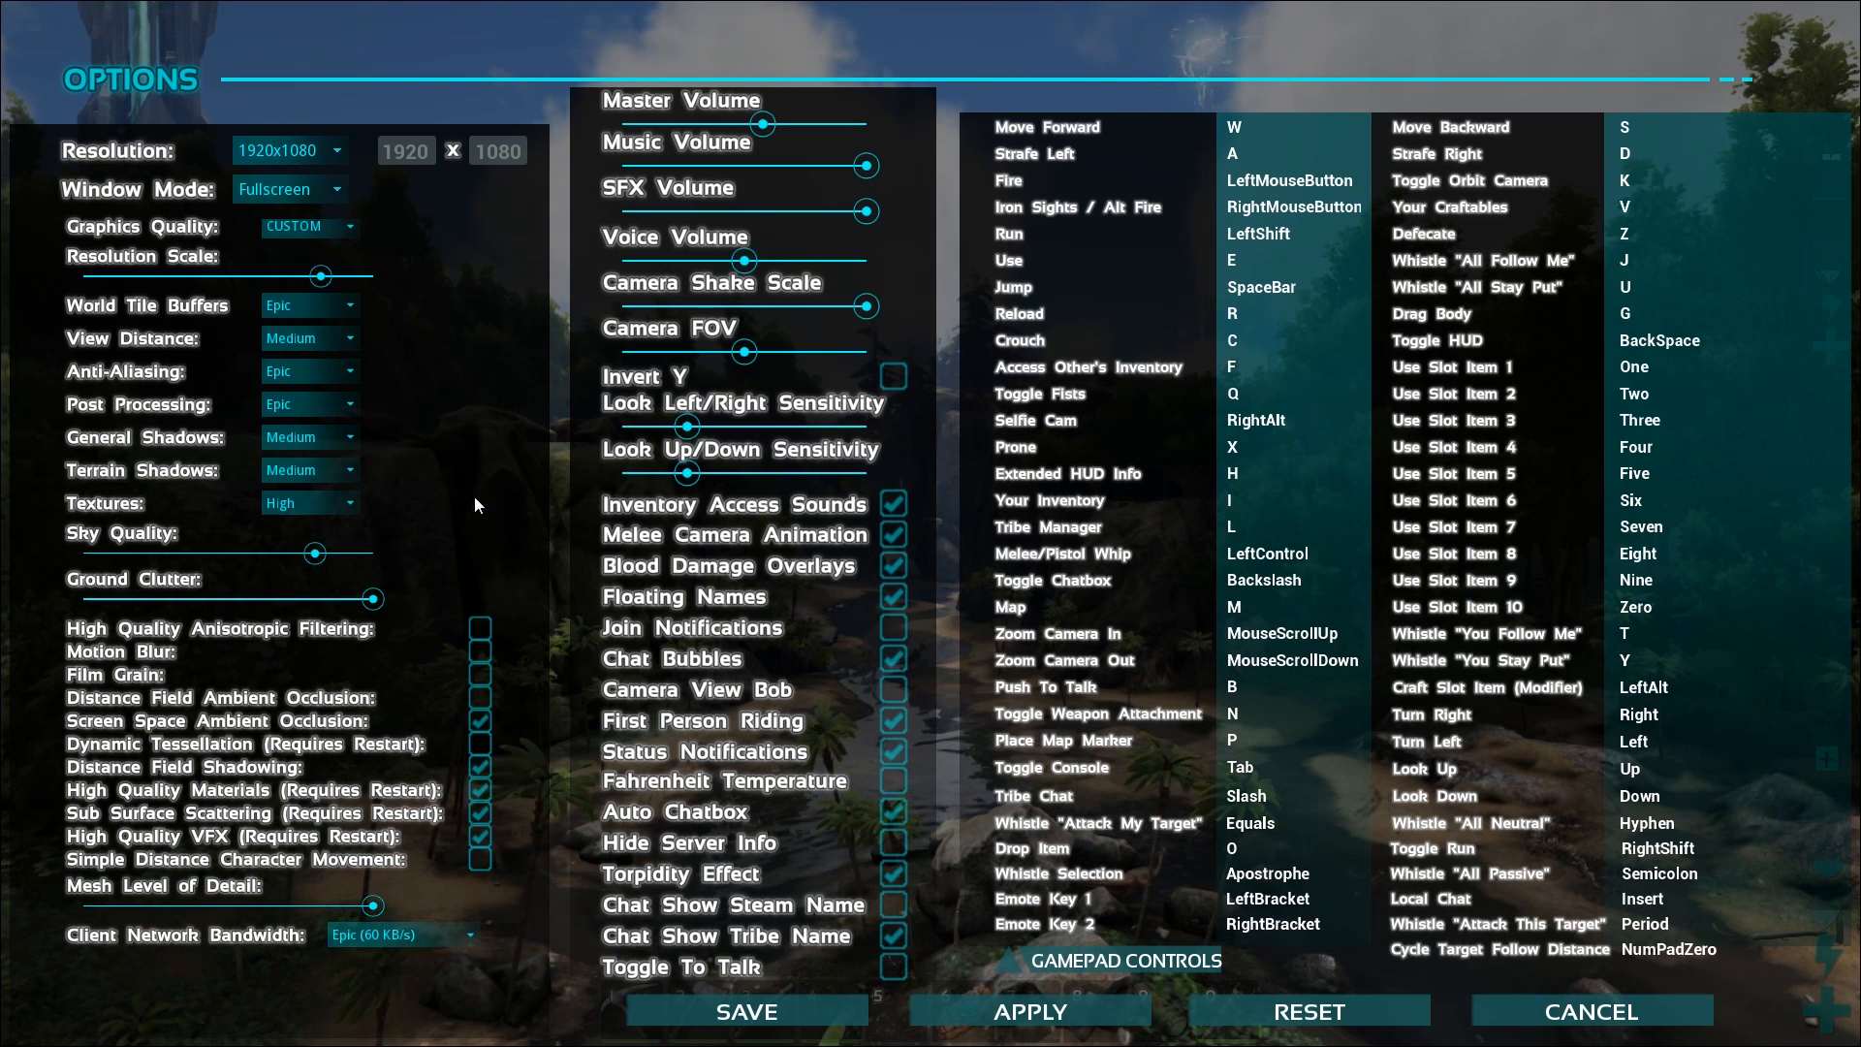
Apply the Medium graphics quality preset with High post-processing and save it.
{"action": "left_click", "coordinate": [1306, 1012]}
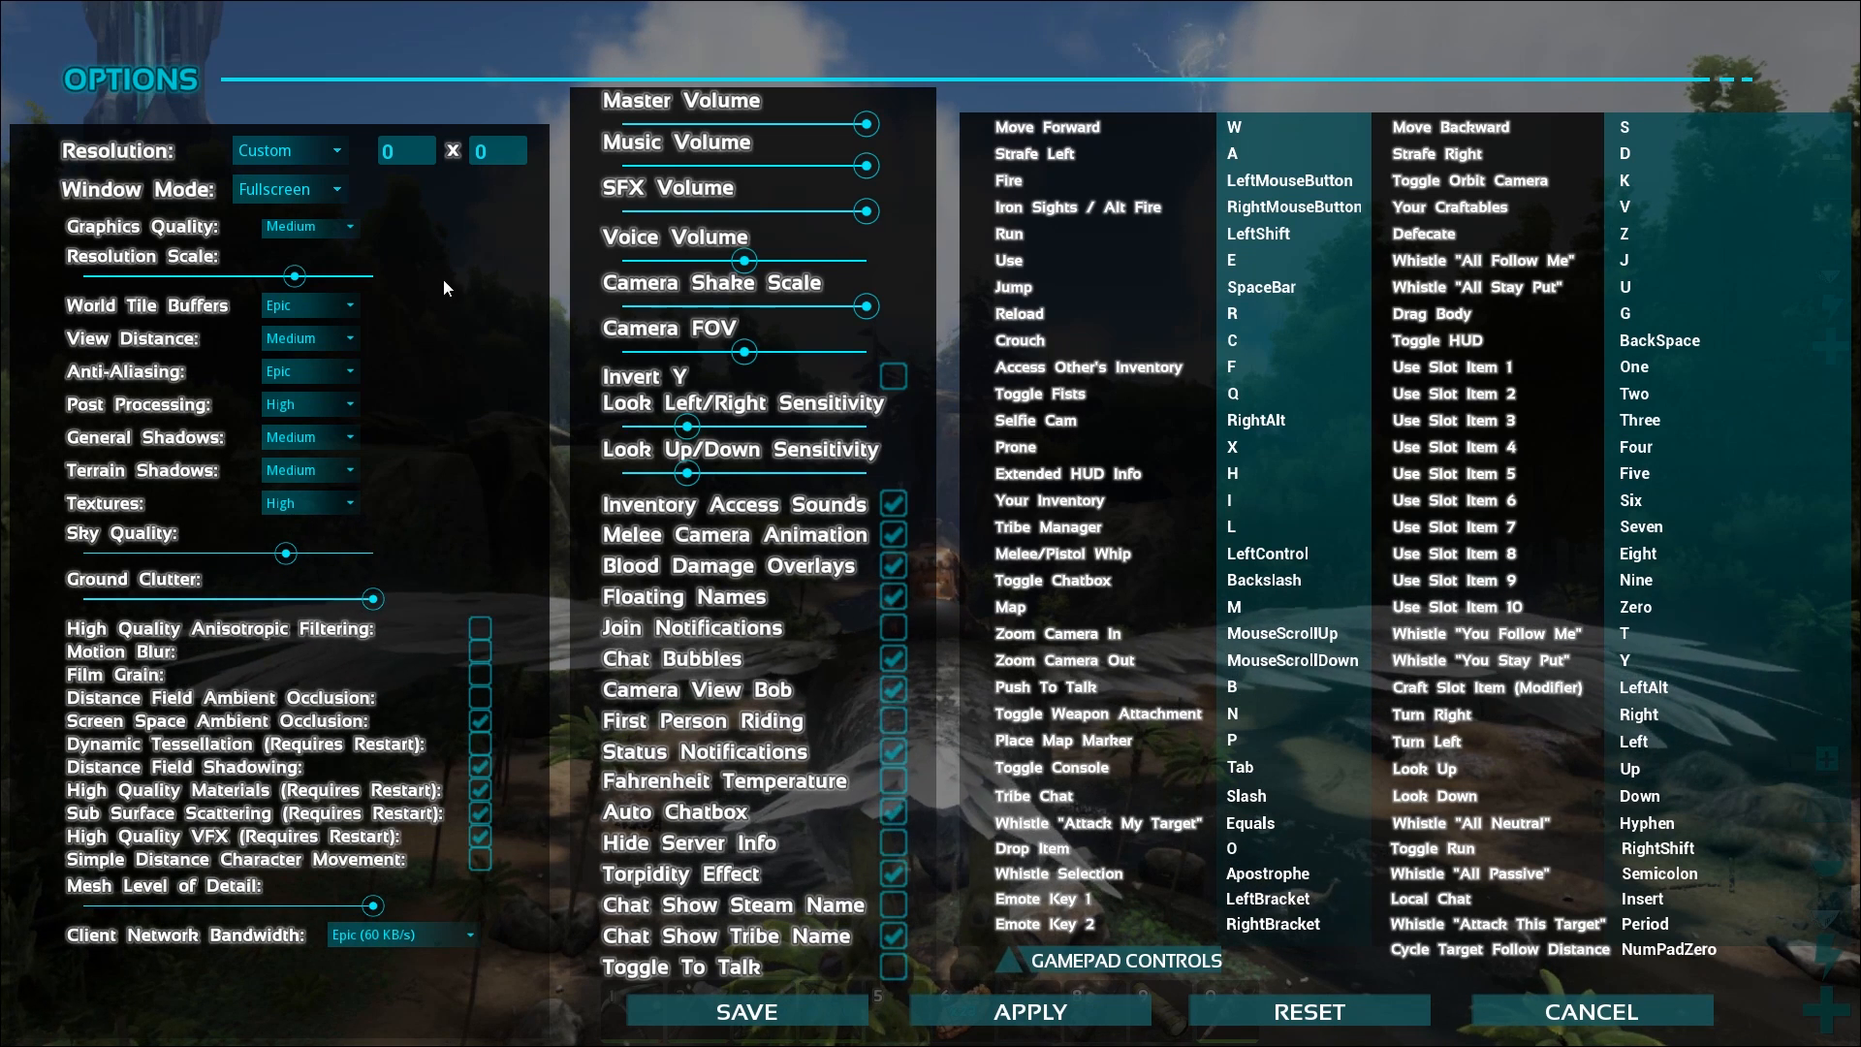
{"action": "mouse_move", "coordinate": [374, 242]}
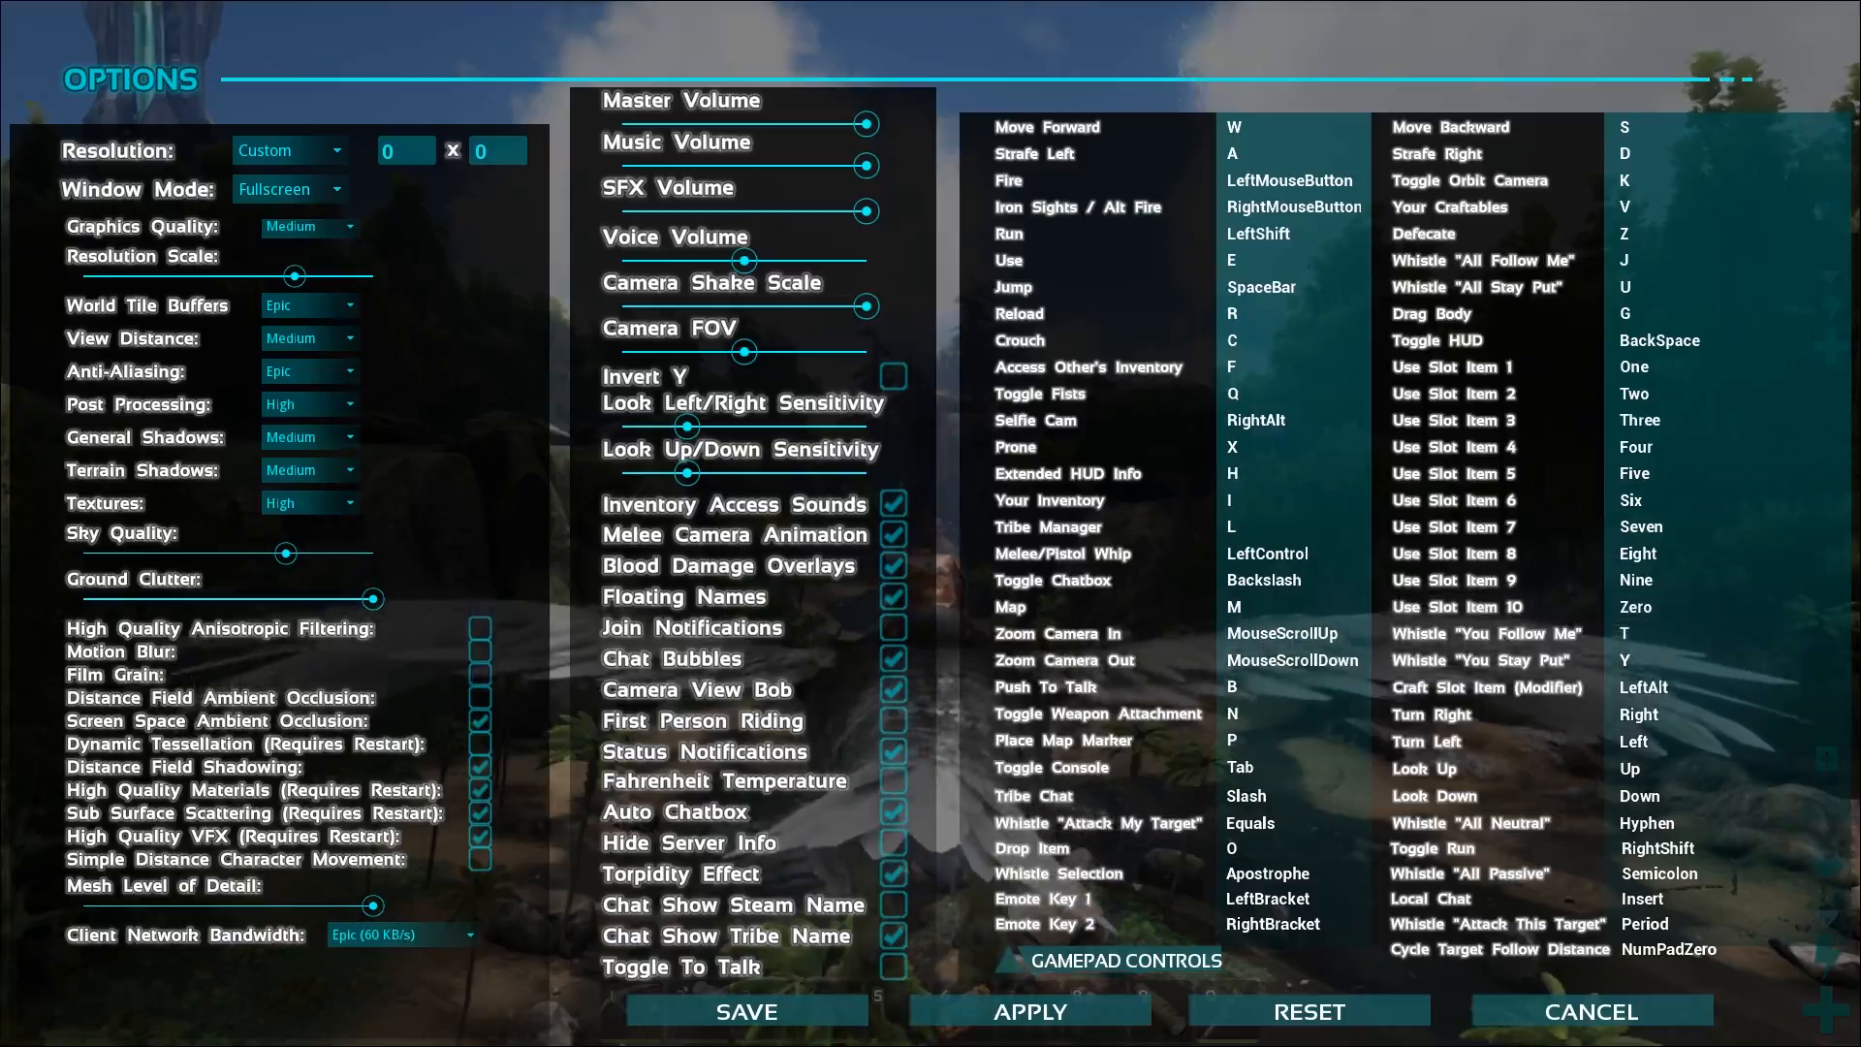
{"action": "left_click", "coordinate": [1590, 1012]}
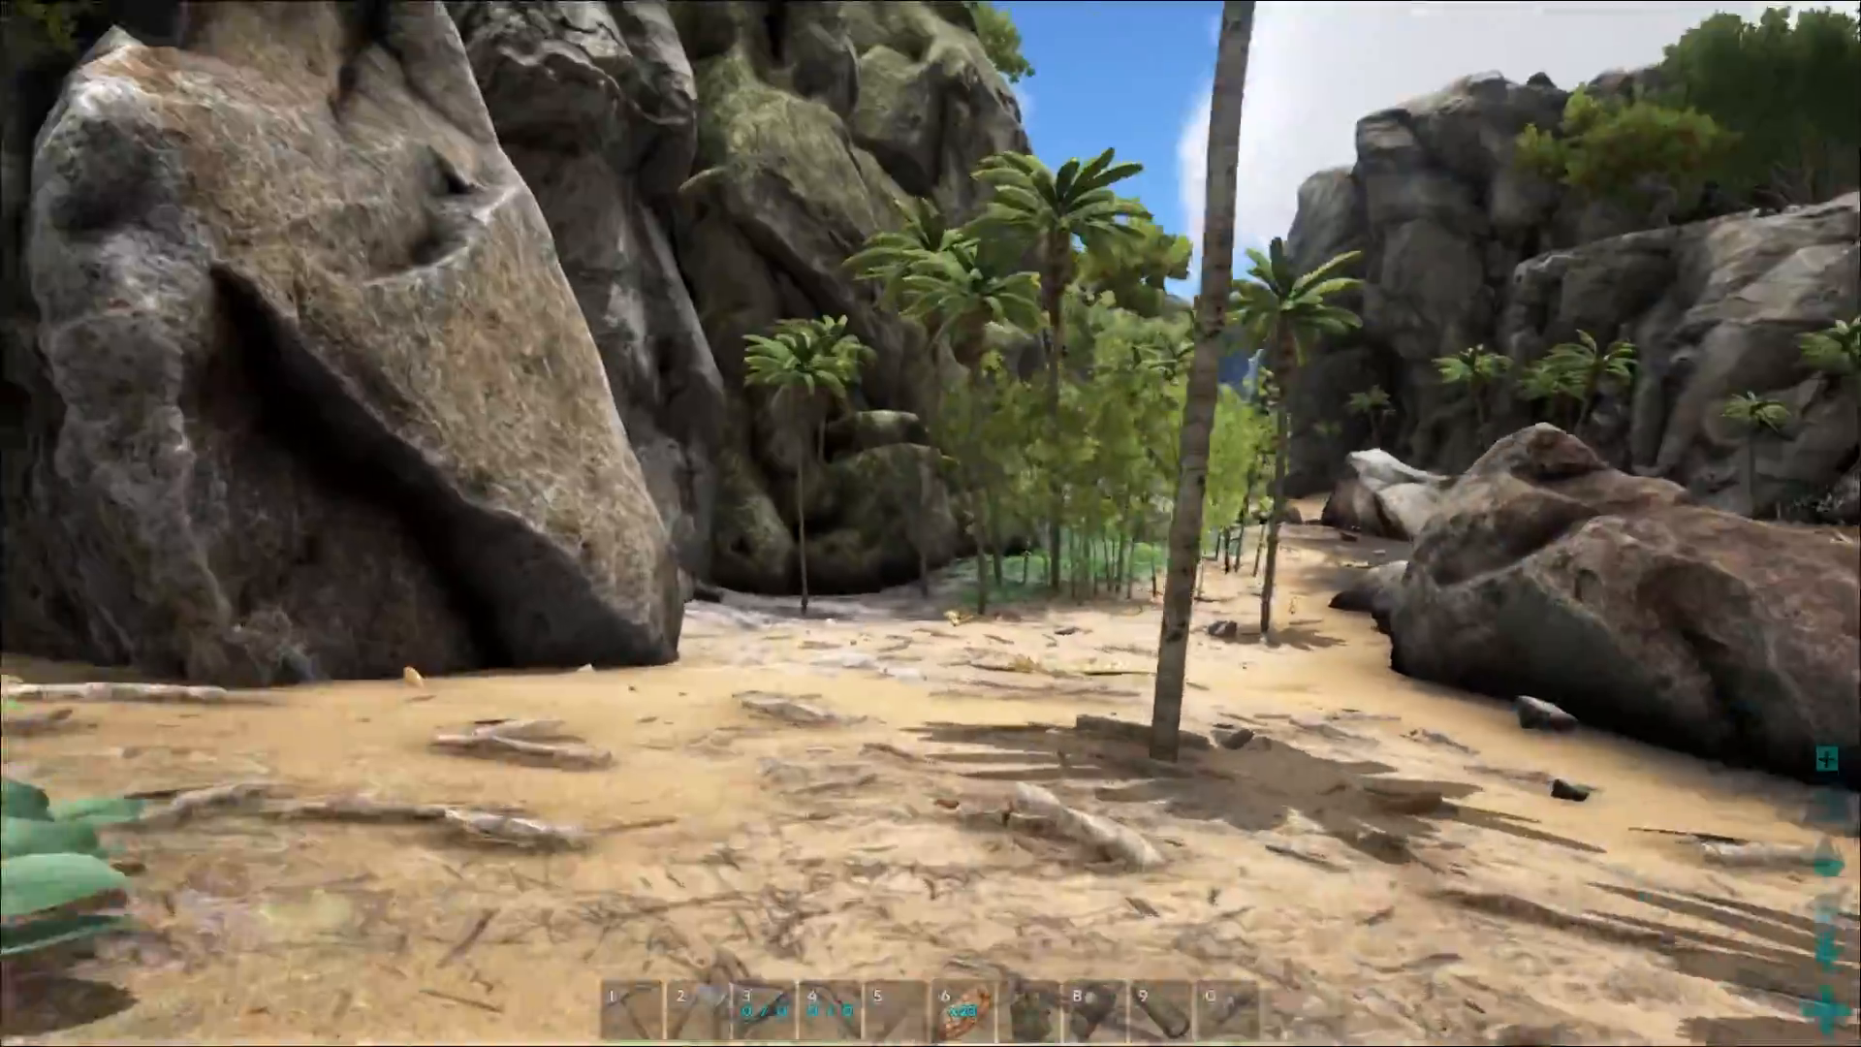
{"action": "mouse_move", "coordinate": [931, 523]}
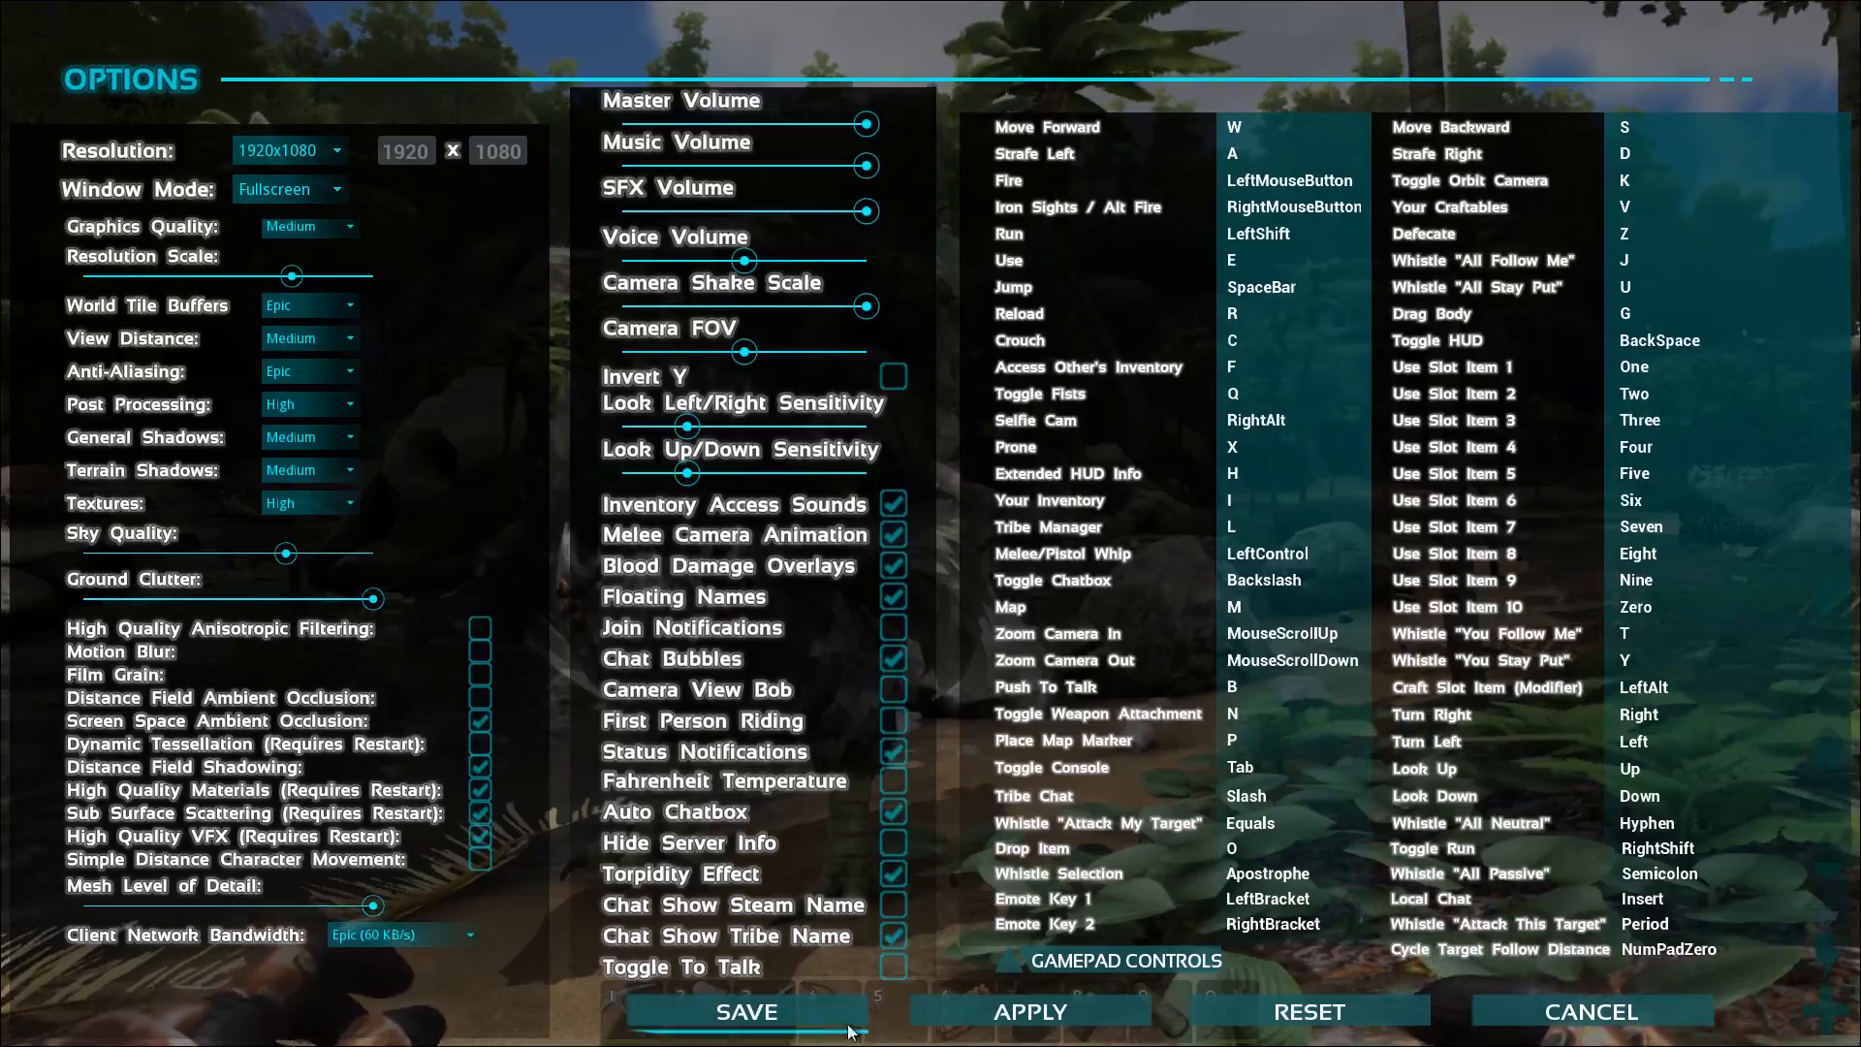
{"action": "left_click", "coordinate": [745, 1012]}
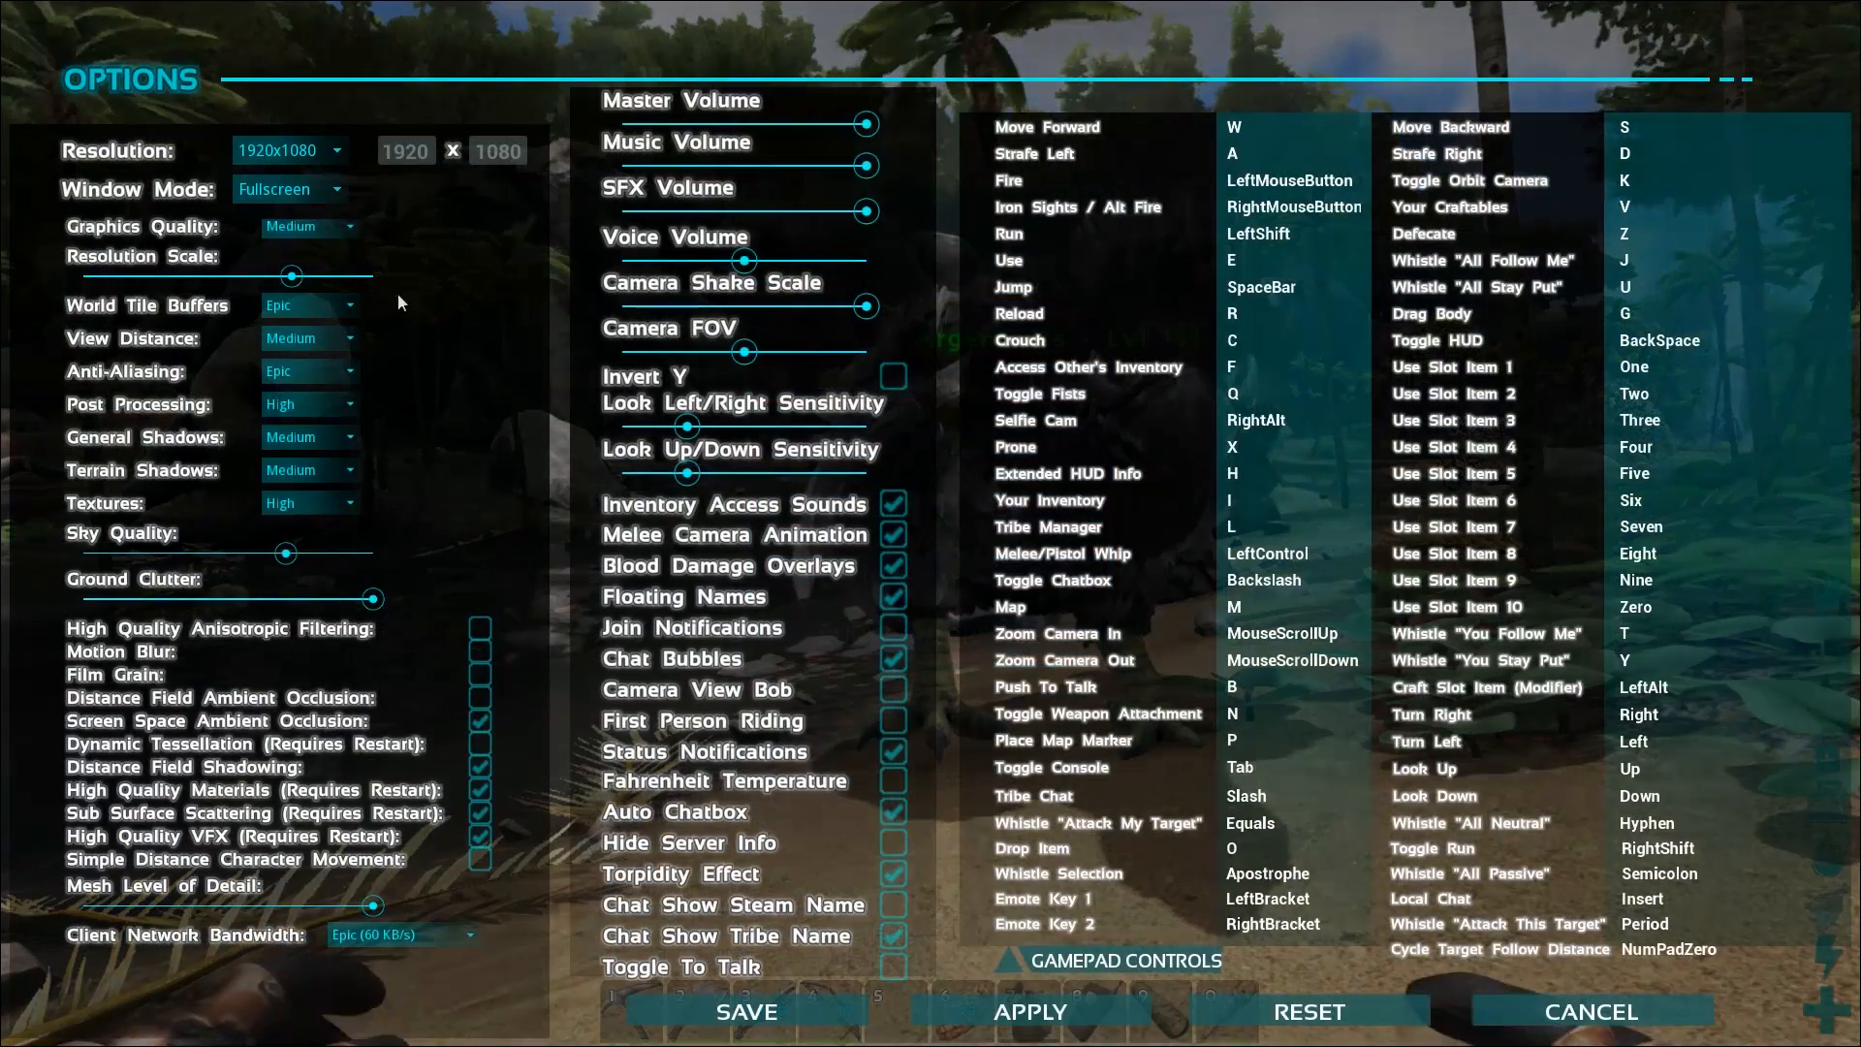
Choose the High preset from the Graphics Quality dropdown.
{"action": "left_click", "coordinate": [309, 227]}
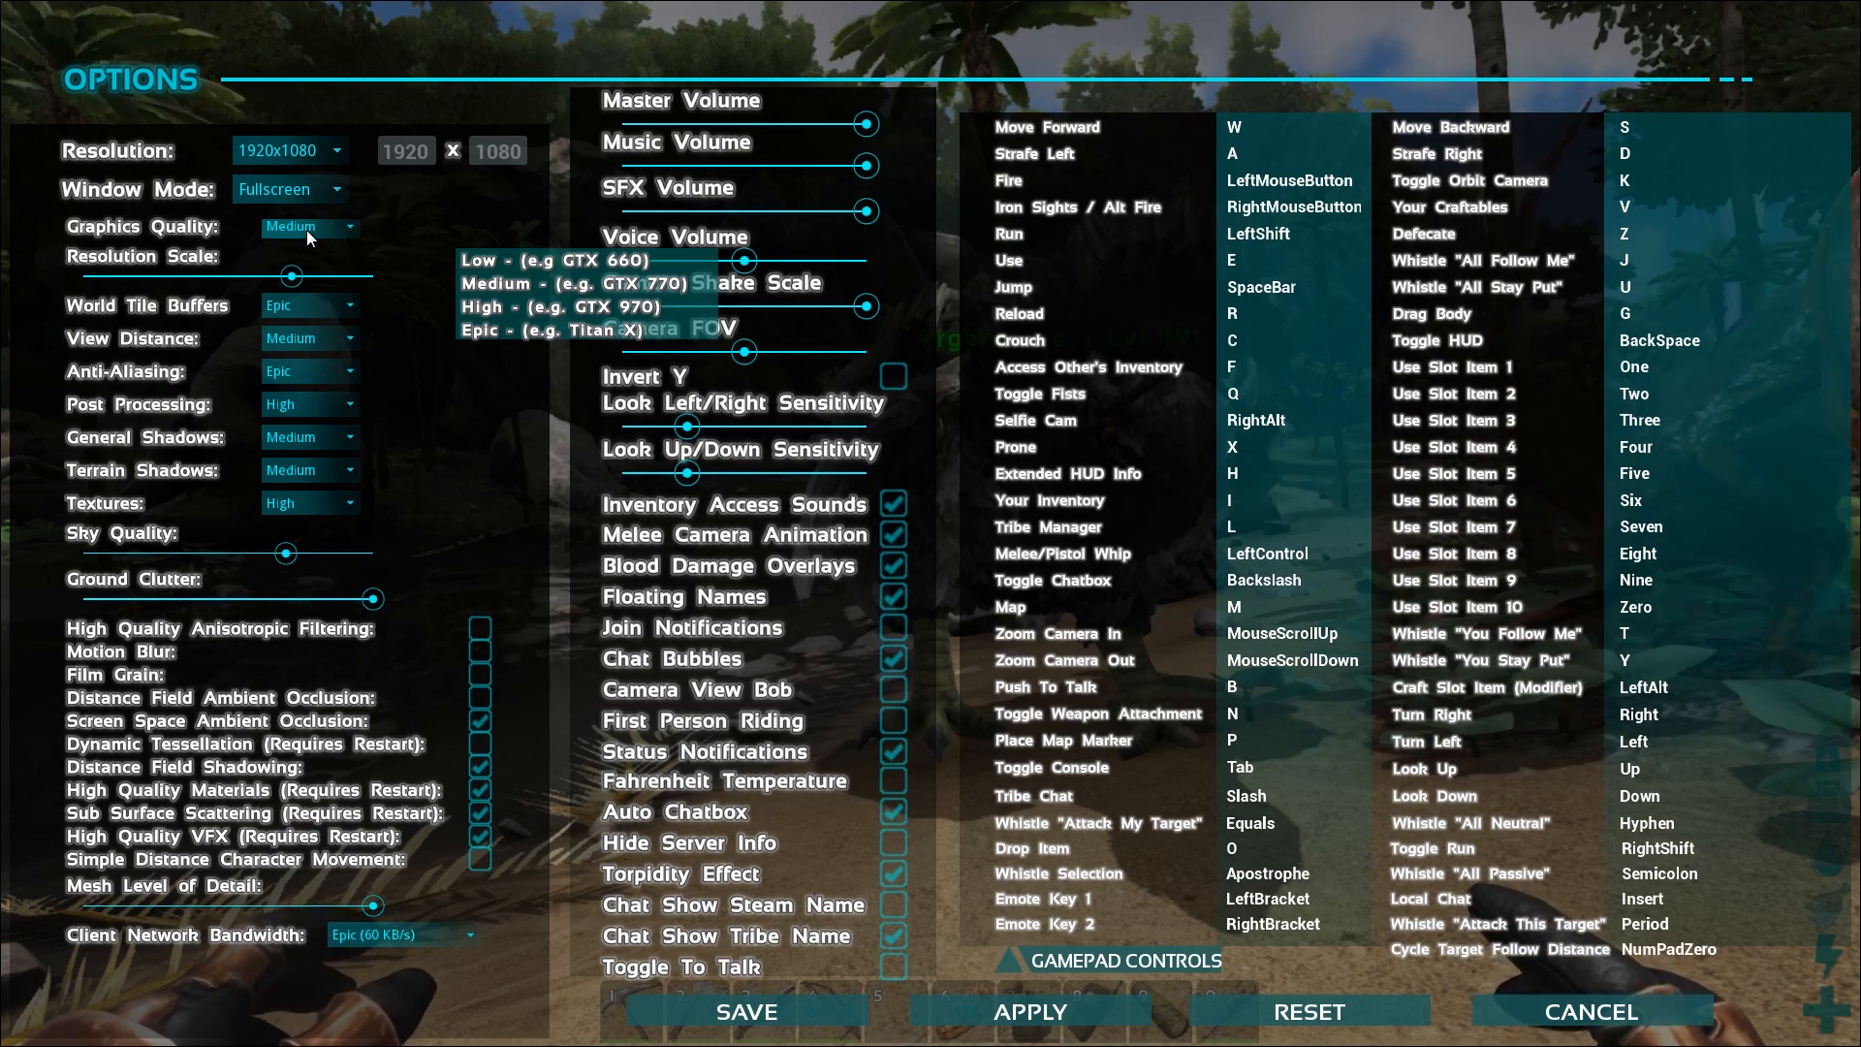
{"action": "left_click", "coordinate": [310, 227]}
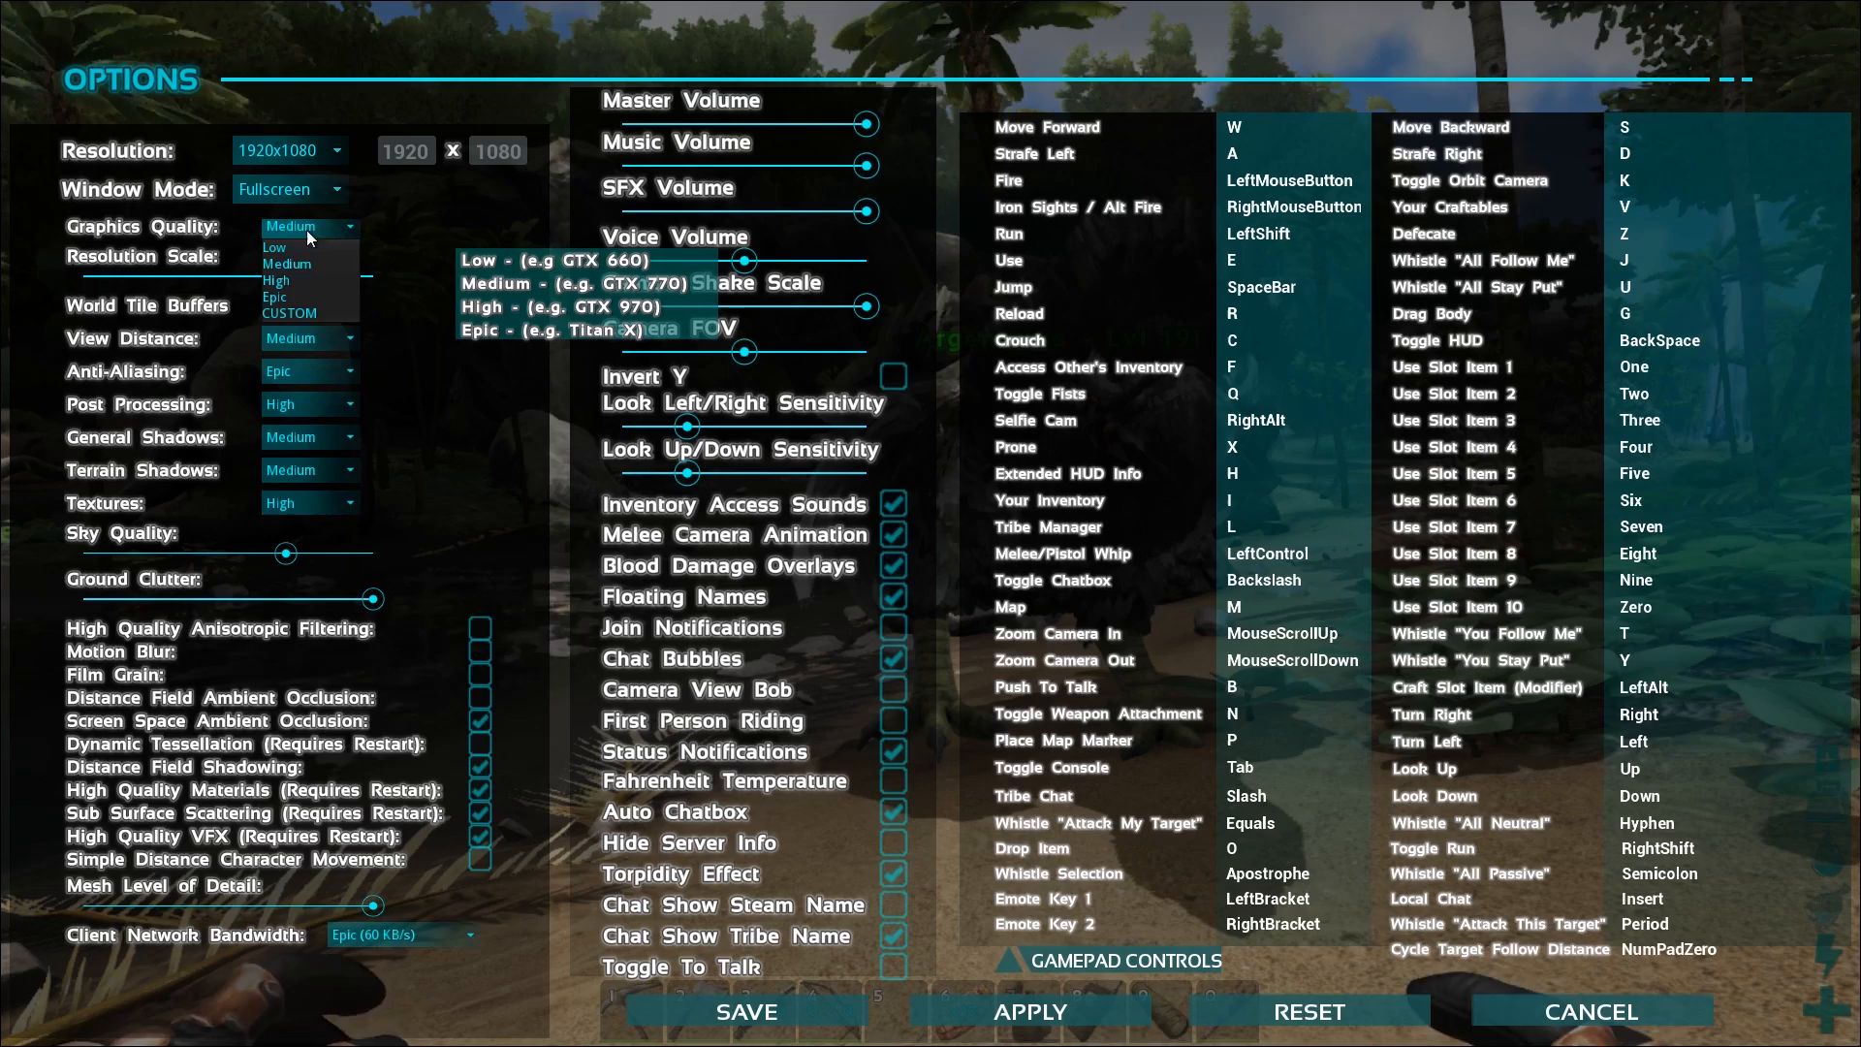
{"action": "left_click", "coordinate": [277, 281]}
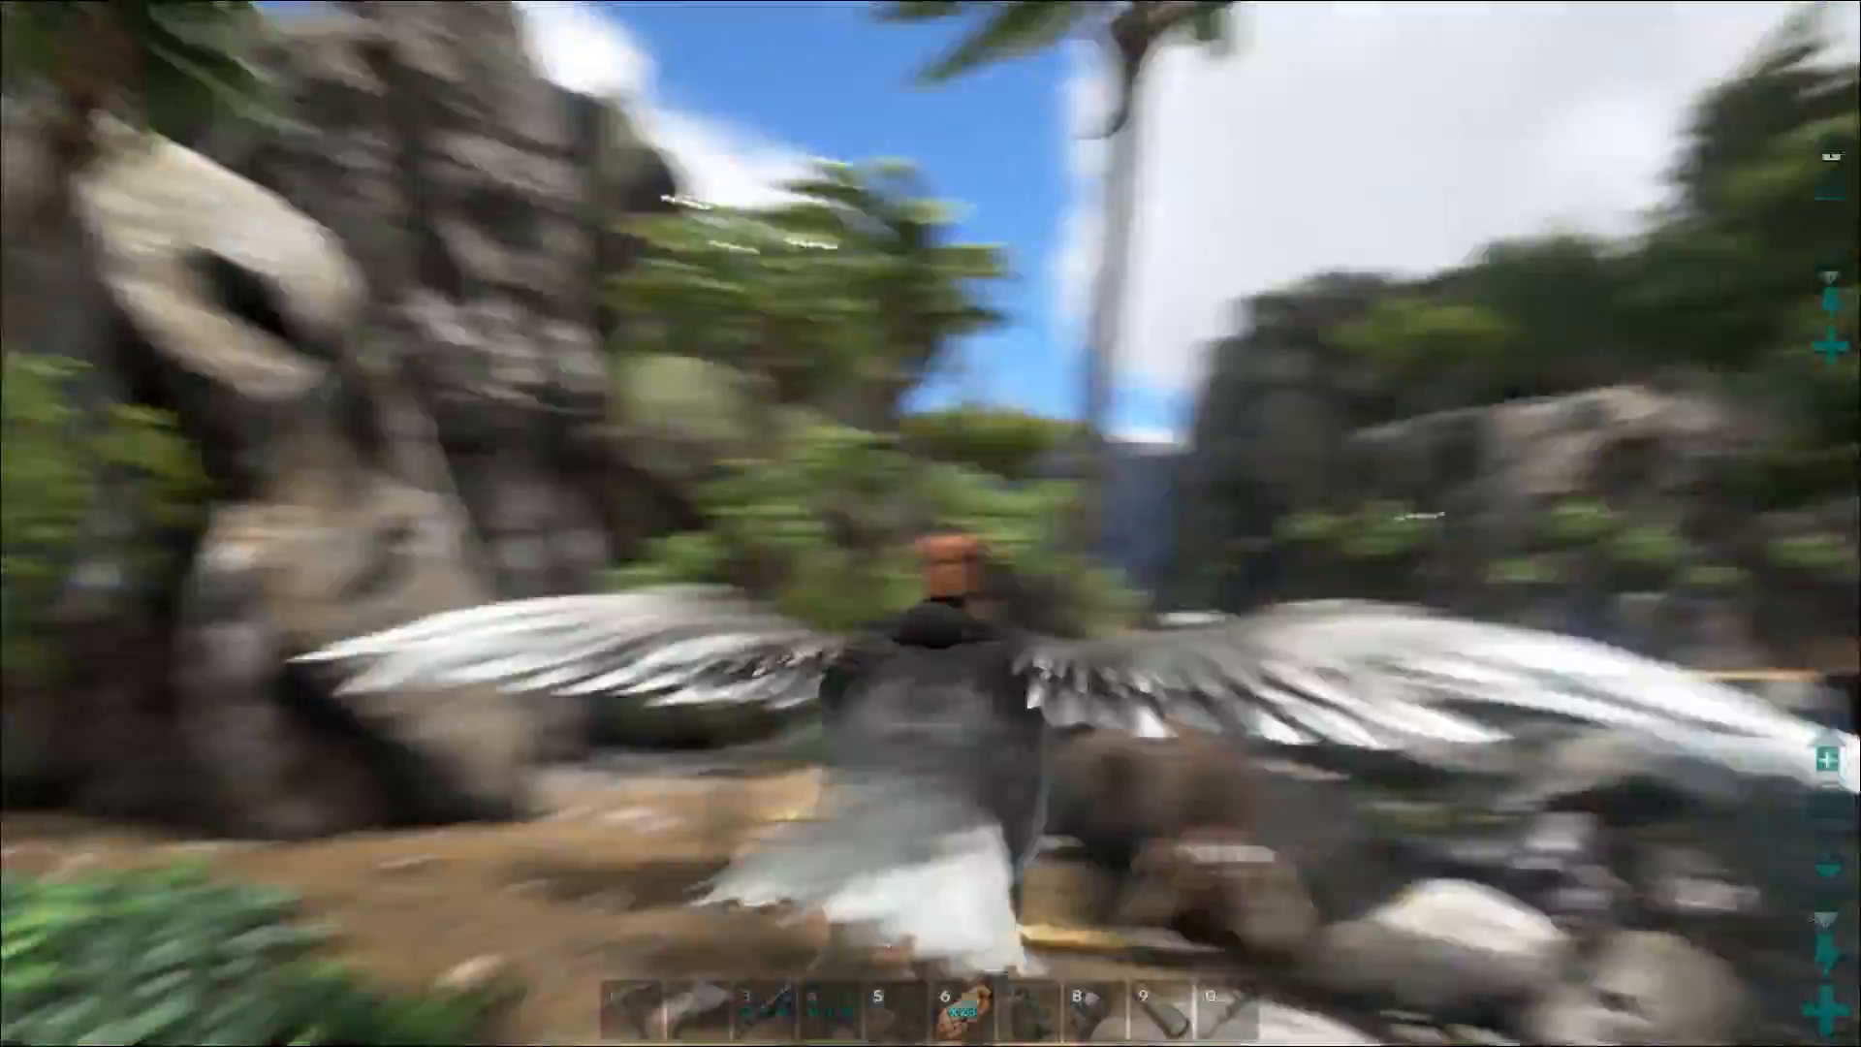
{"action": "mouse_move", "coordinate": [931, 524]}
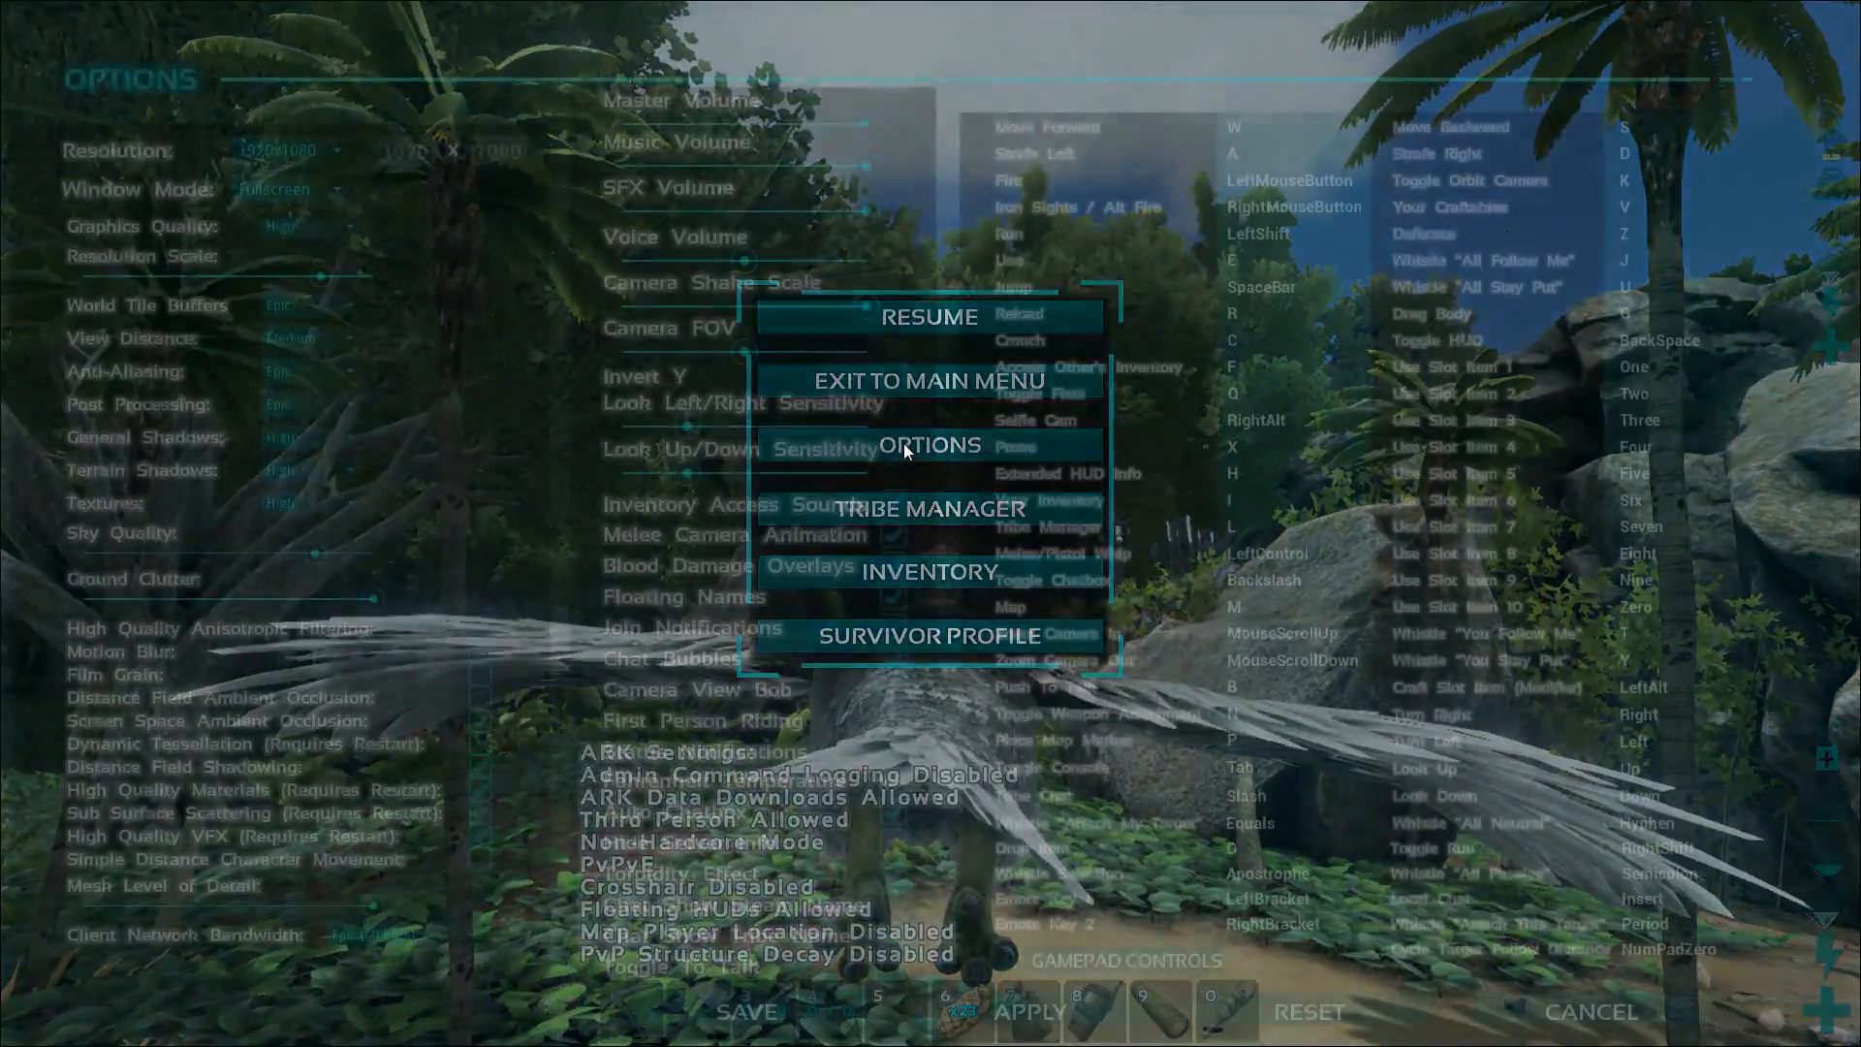
Back in Options, untick Motion Blur and save the now-Custom graphics setup.
{"action": "left_click", "coordinate": [929, 446]}
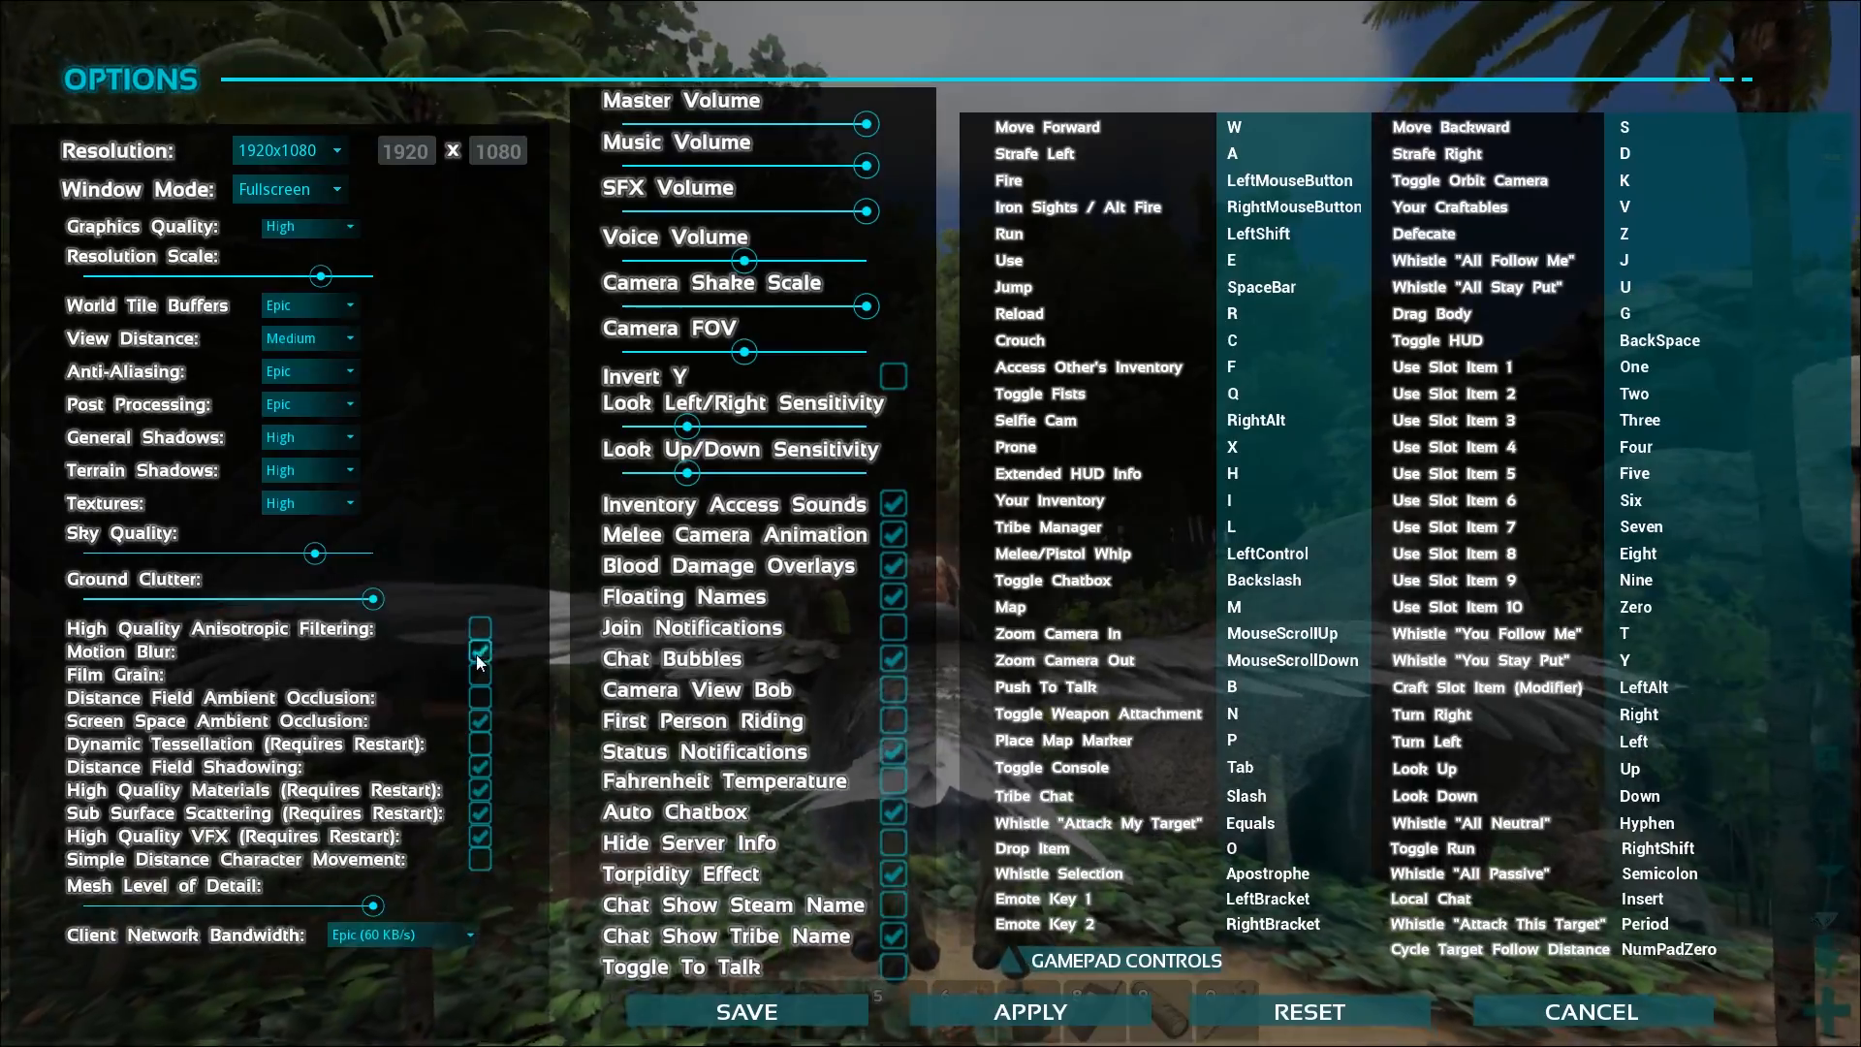
{"action": "left_click", "coordinate": [481, 660]}
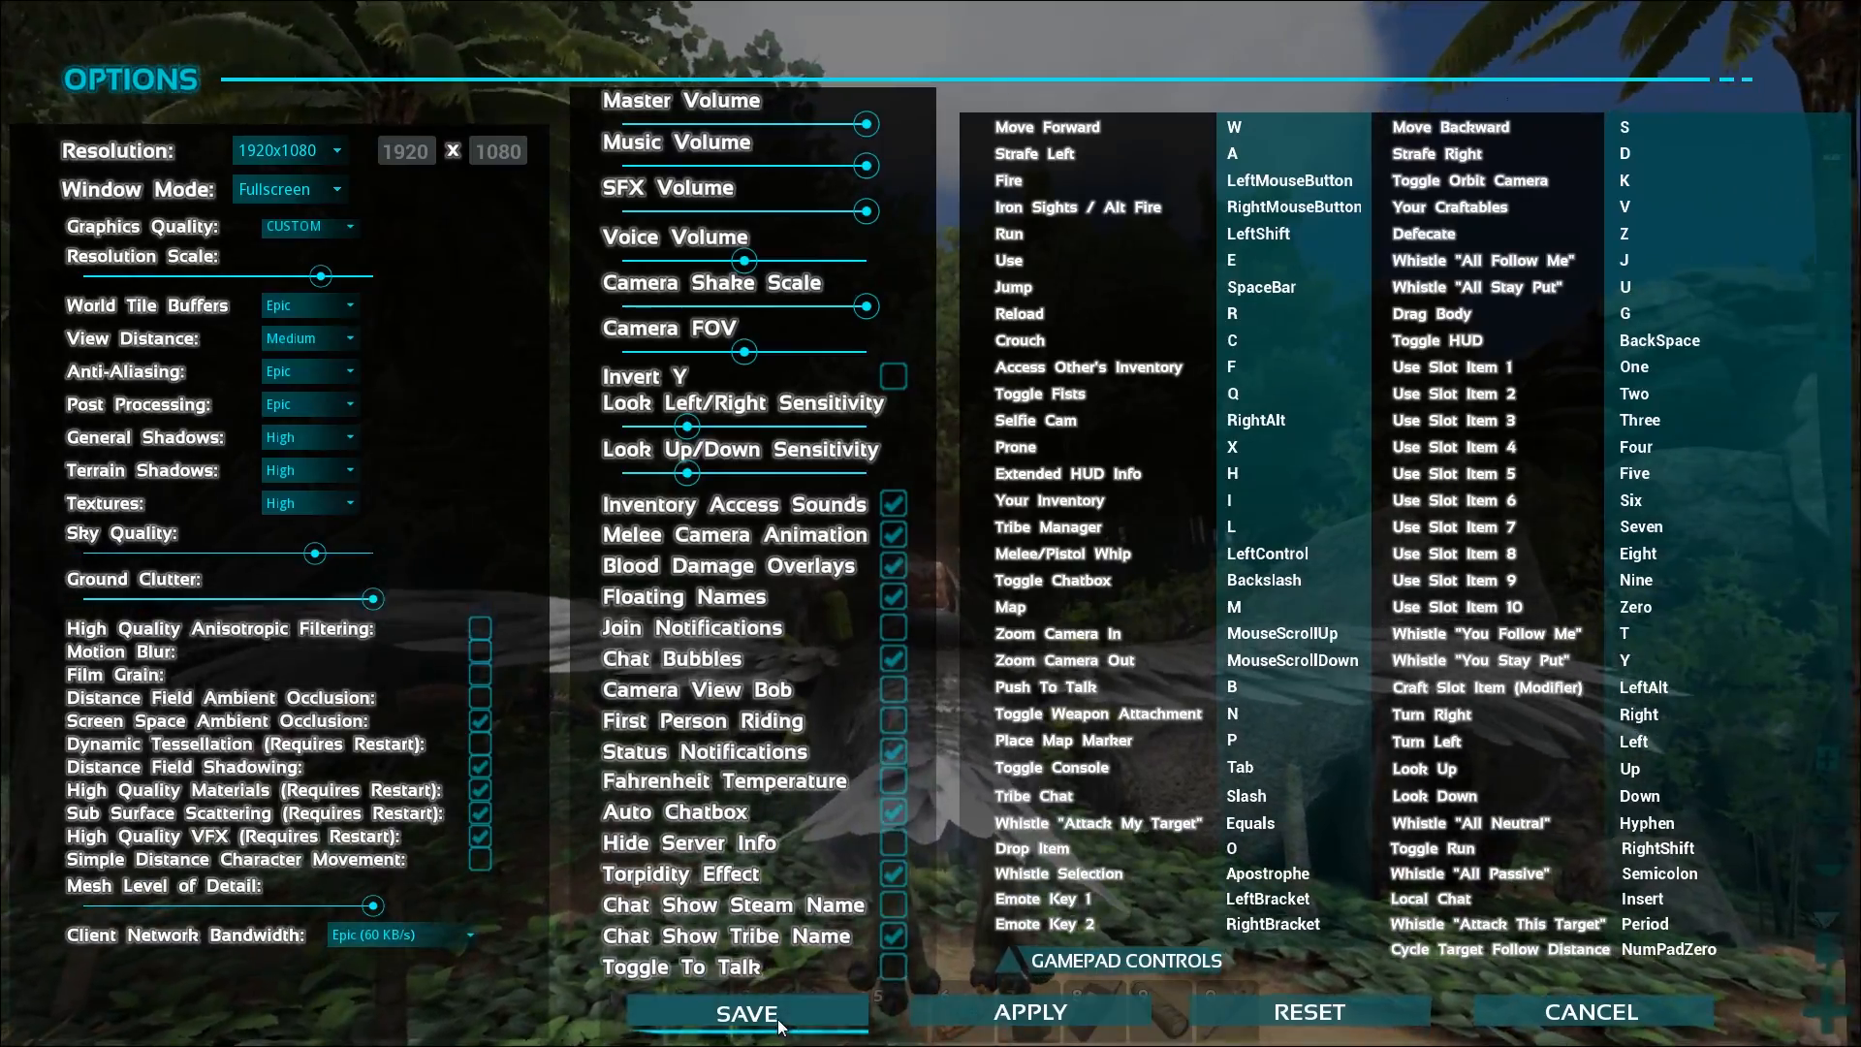
{"action": "left_click", "coordinate": [744, 1012]}
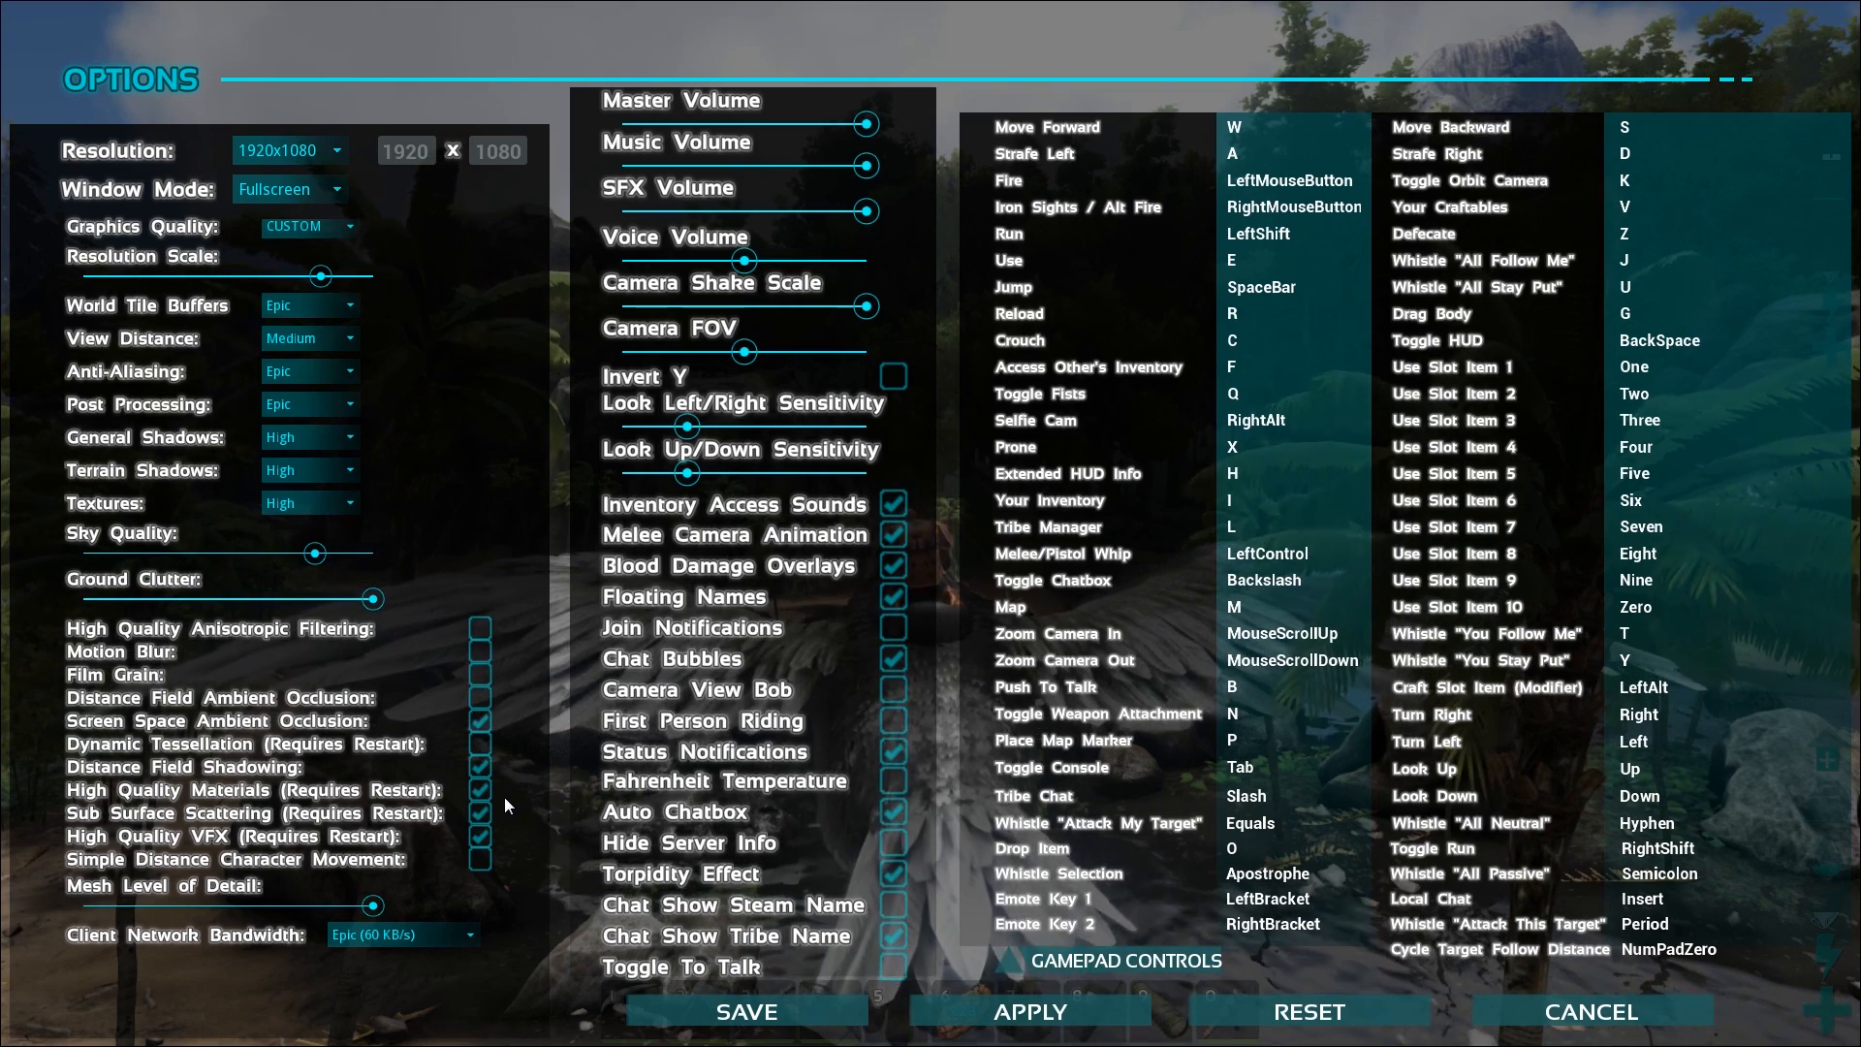
{"action": "mouse_move", "coordinate": [504, 847]}
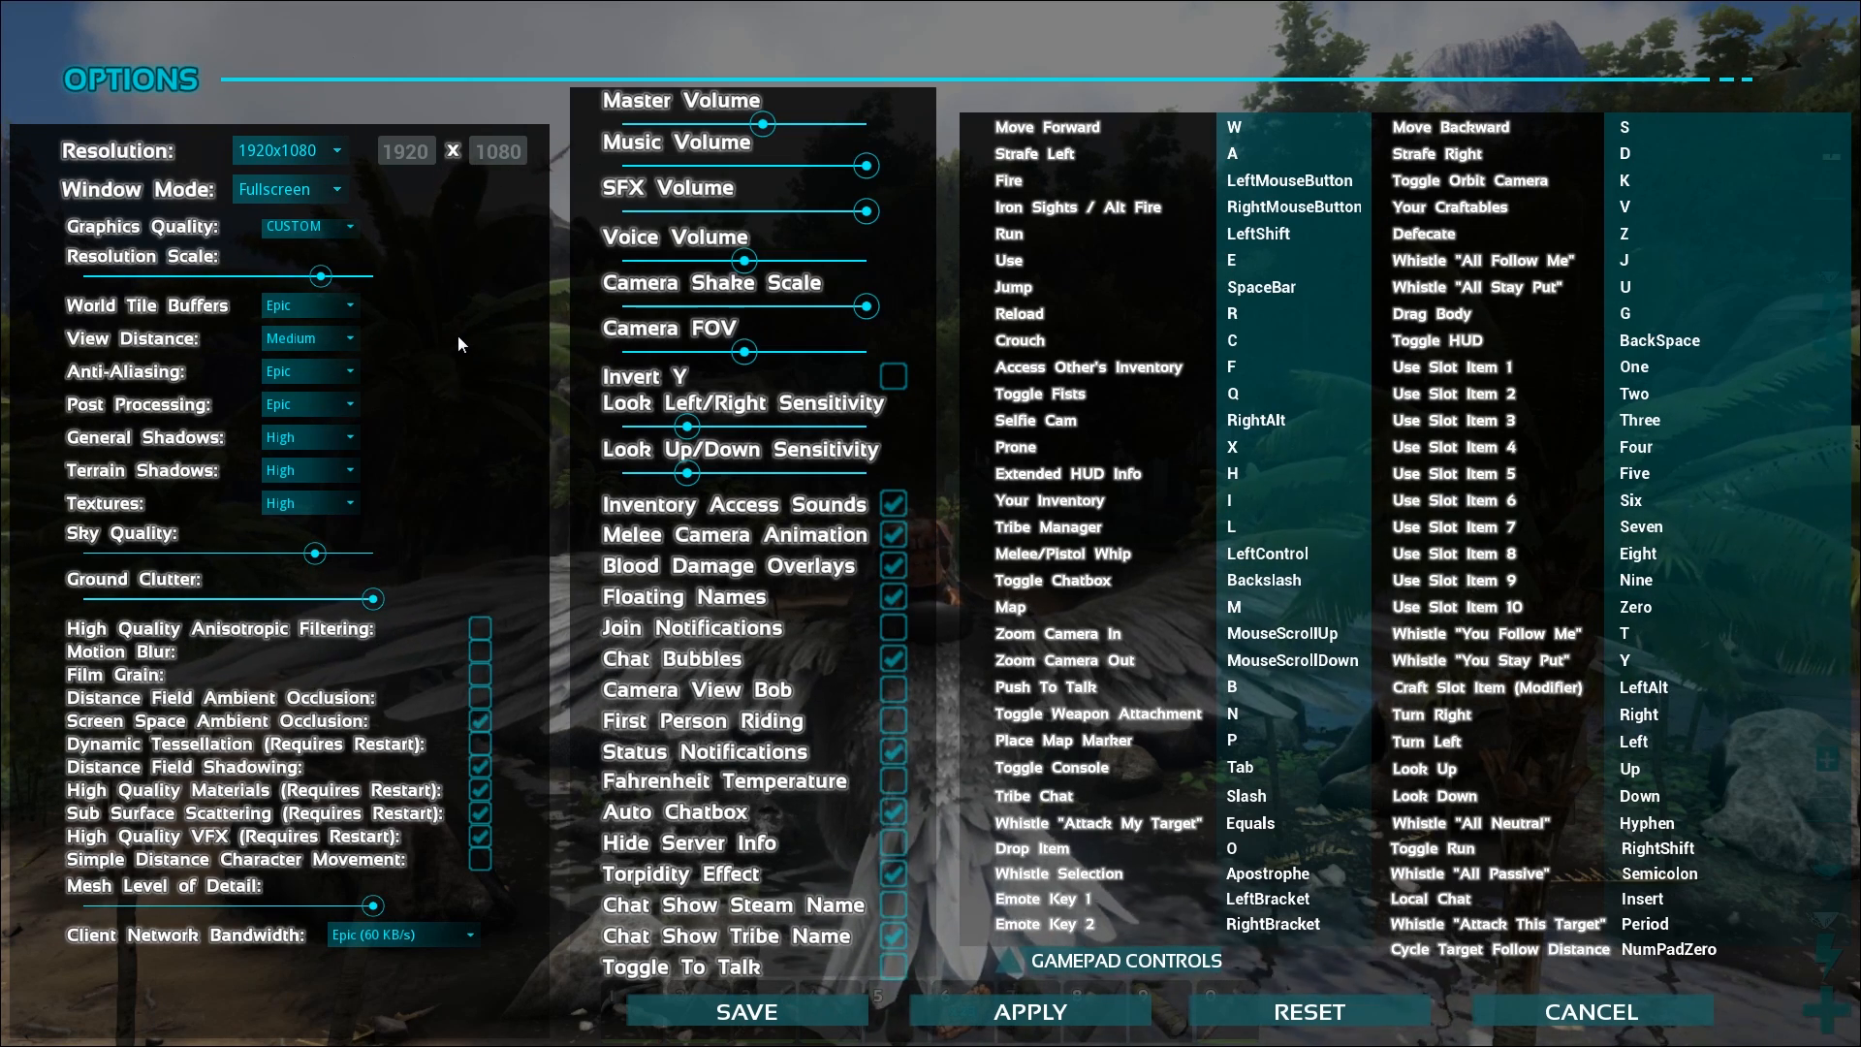
{"action": "mouse_move", "coordinate": [442, 390]}
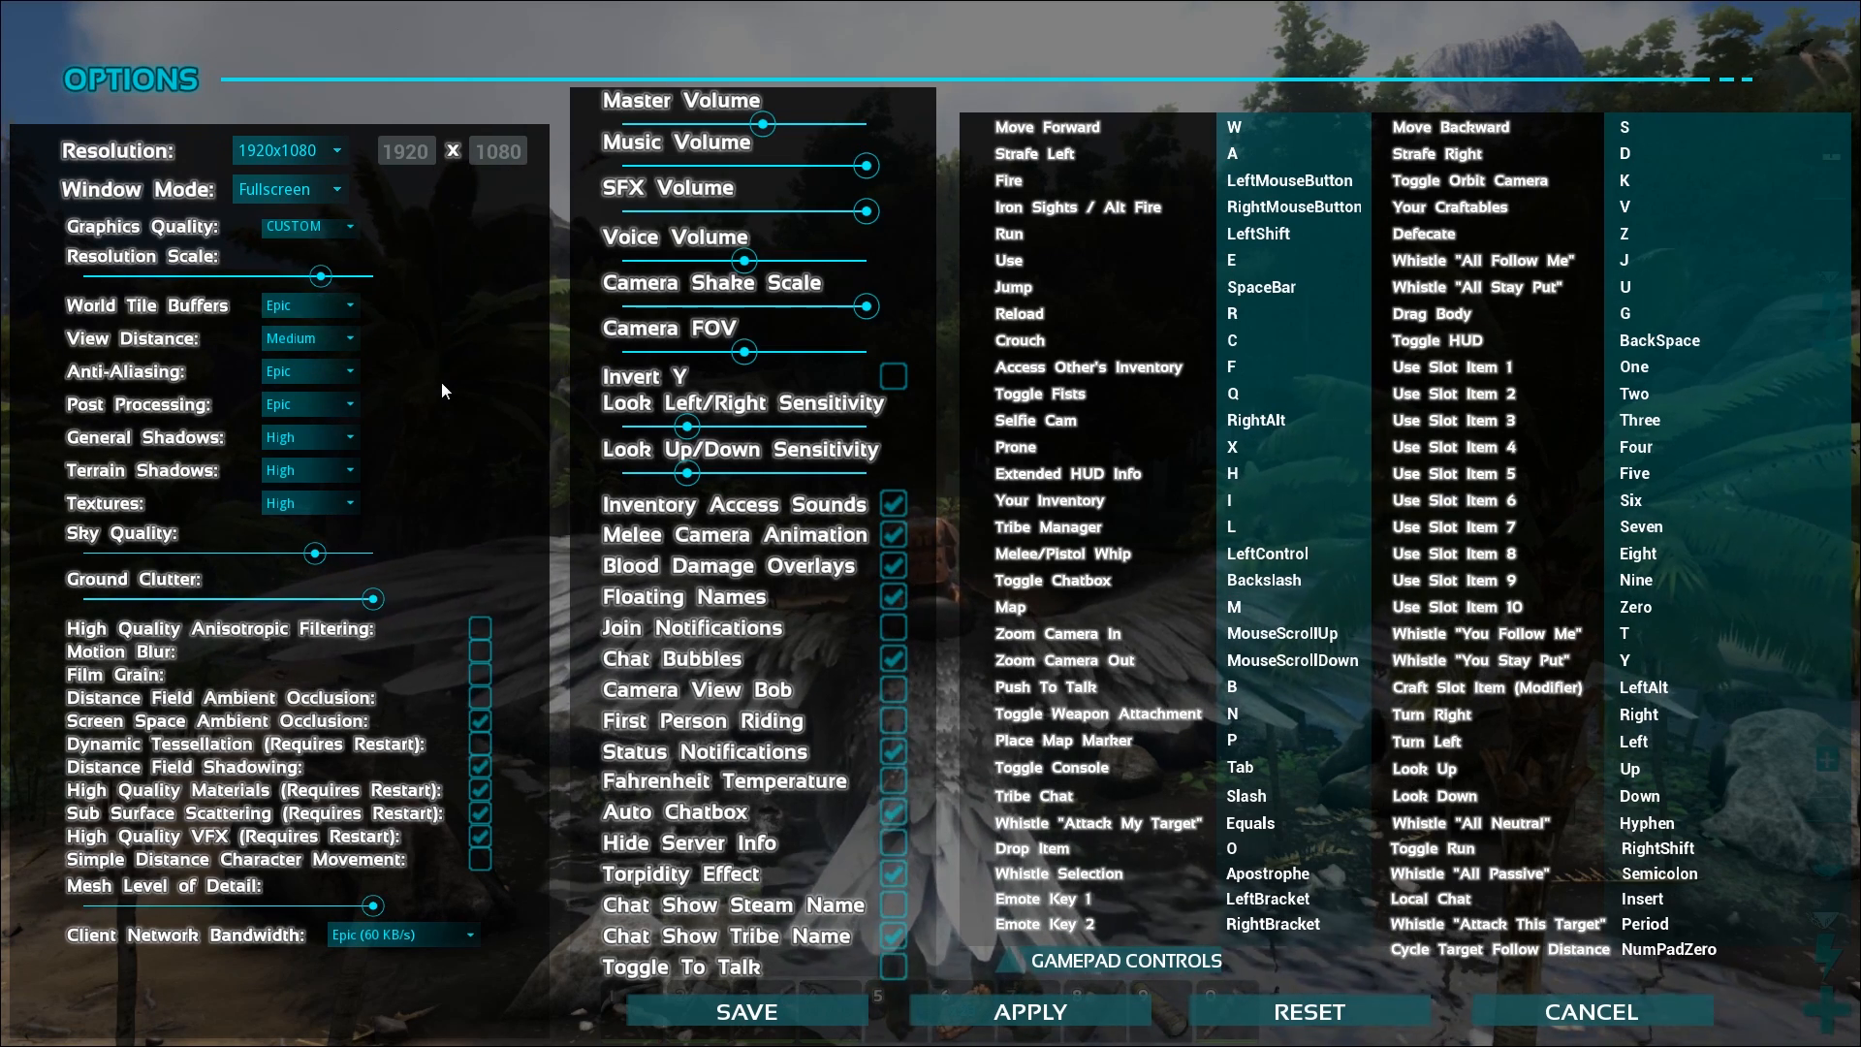
{"action": "mouse_move", "coordinate": [374, 378]}
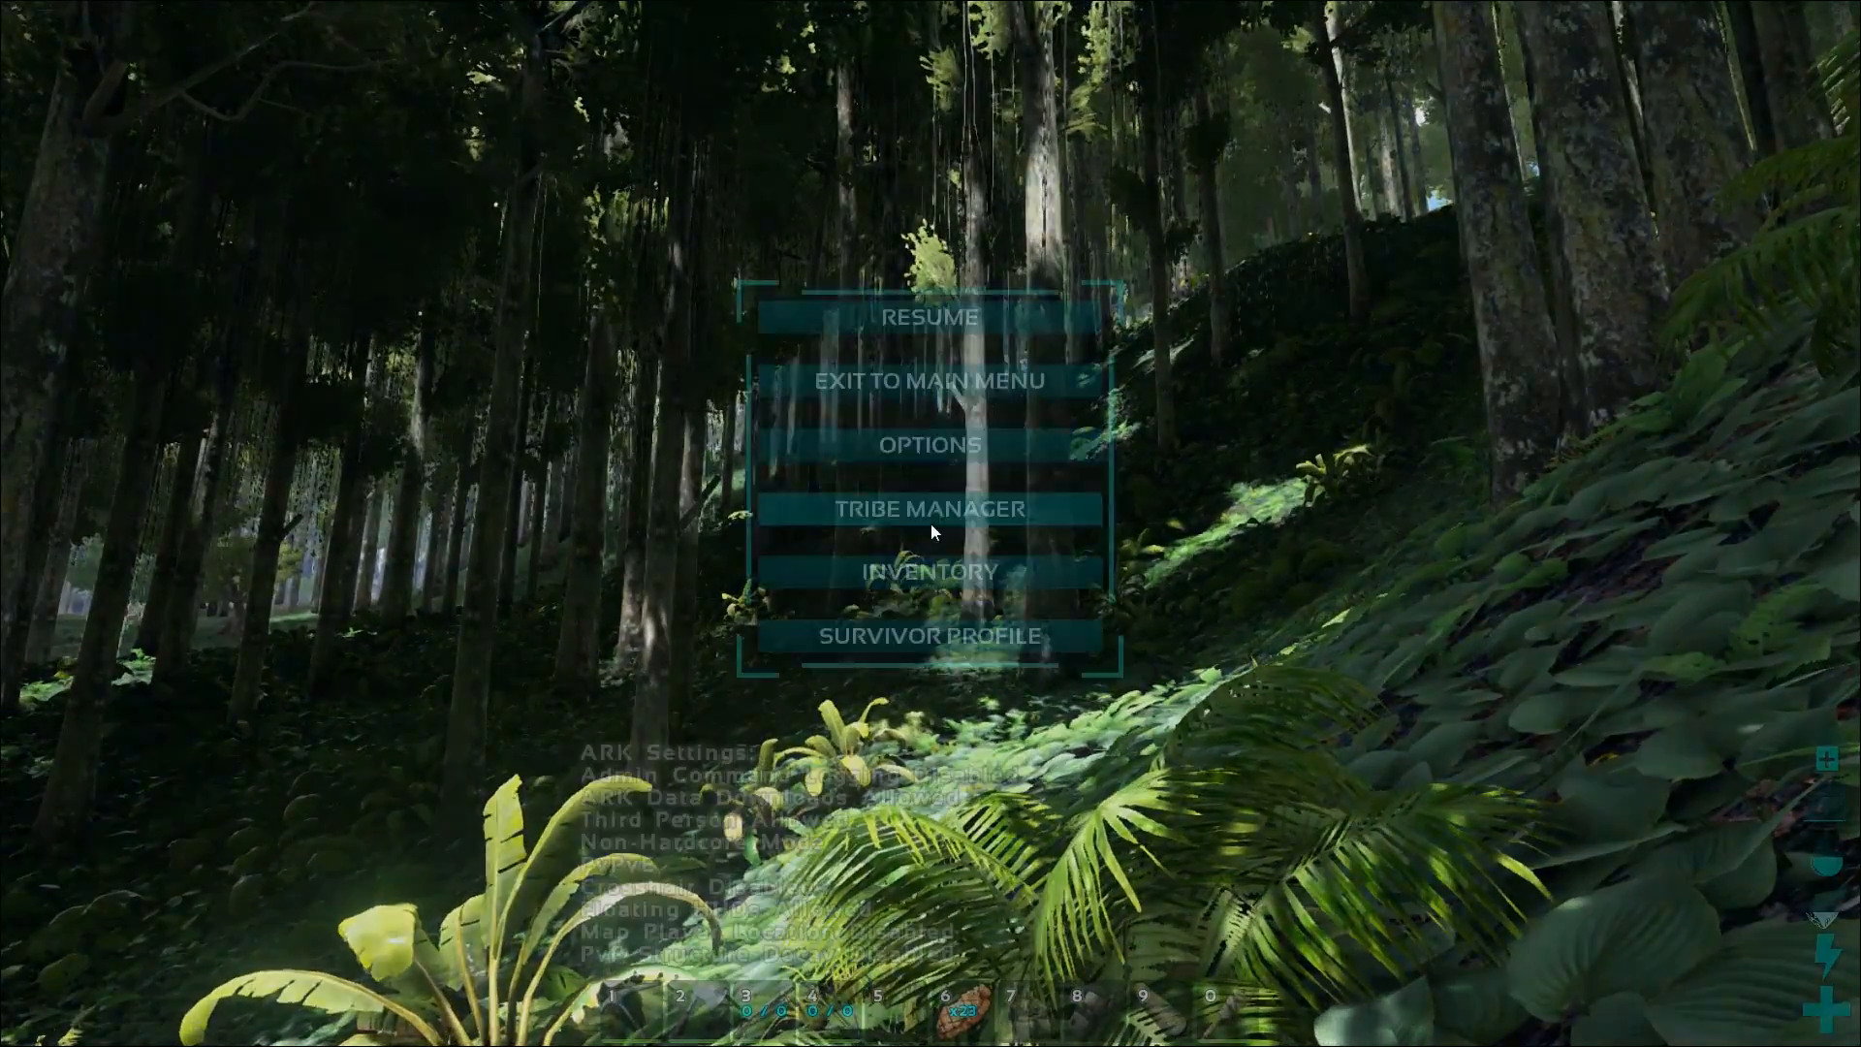
Resume play briefly, then return to Options where both shadow settings read Medium.
{"action": "left_click", "coordinate": [931, 442]}
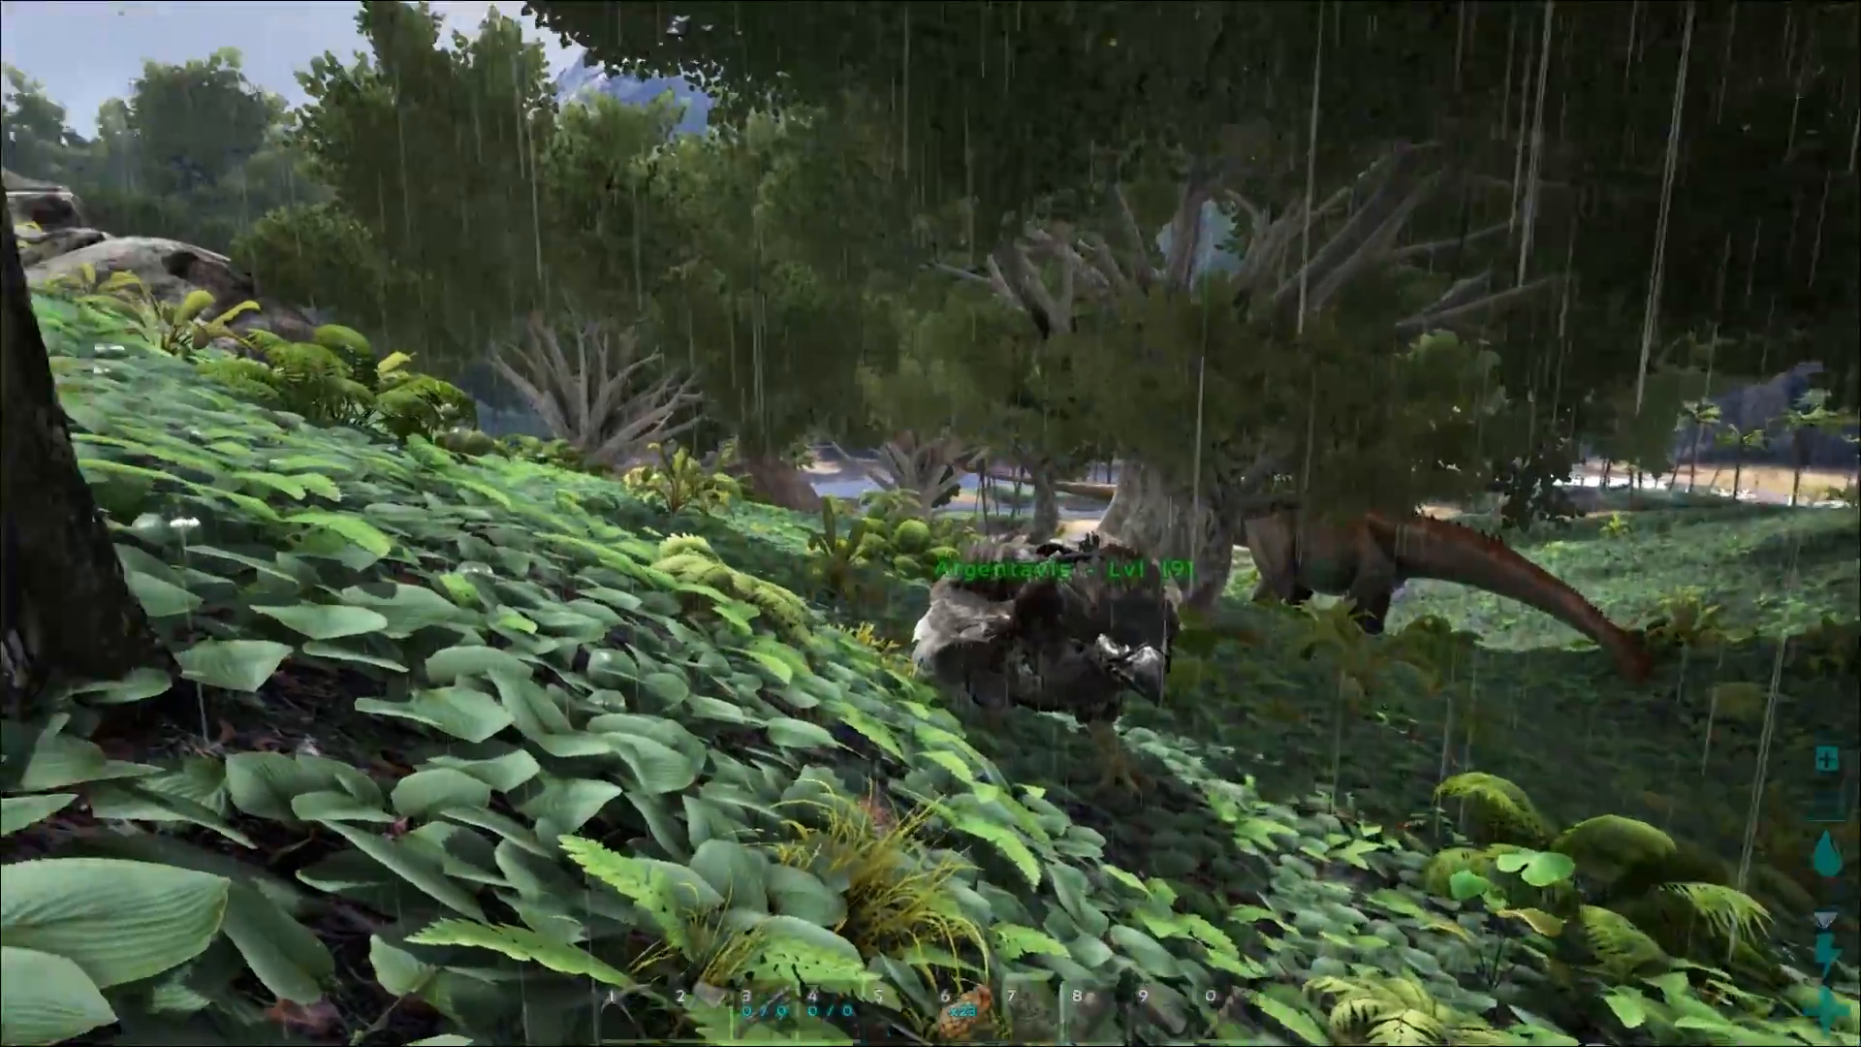
{"action": "mouse_move", "coordinate": [930, 523]}
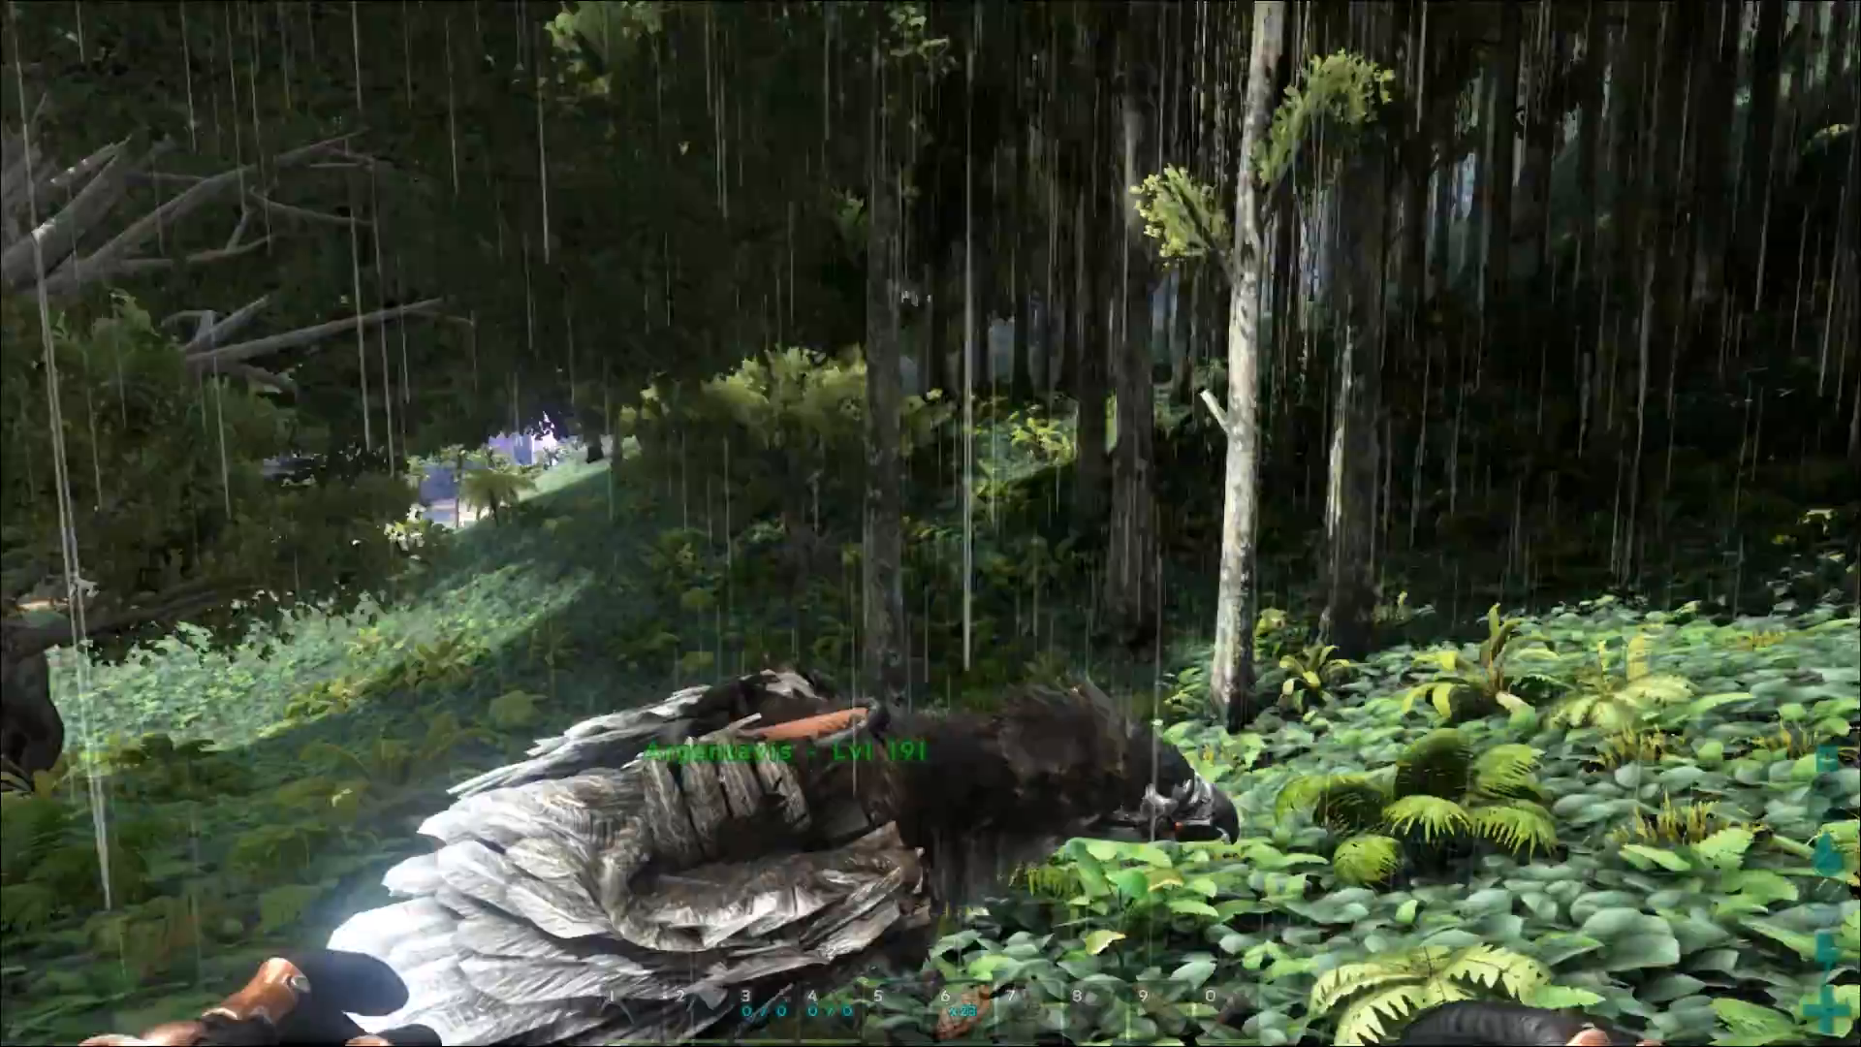
{"action": "mouse_move", "coordinate": [930, 524]}
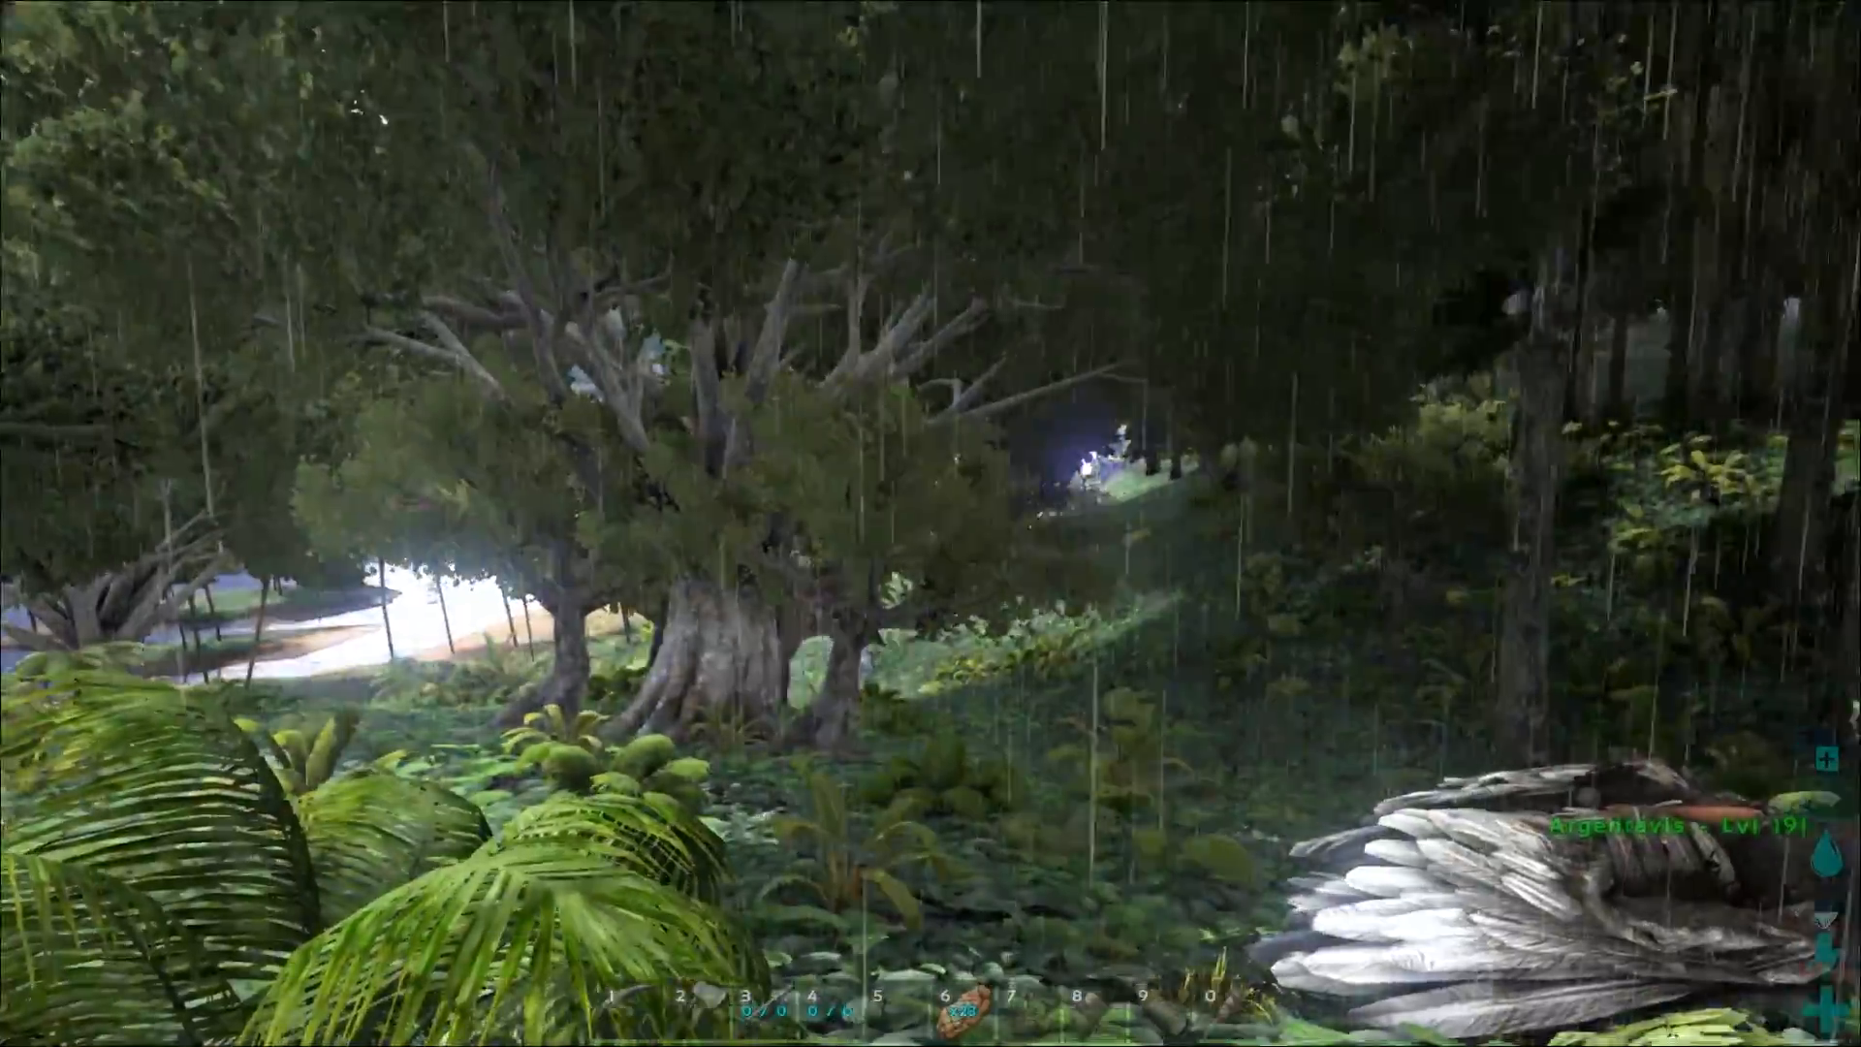
{"action": "mouse_move", "coordinate": [931, 524]}
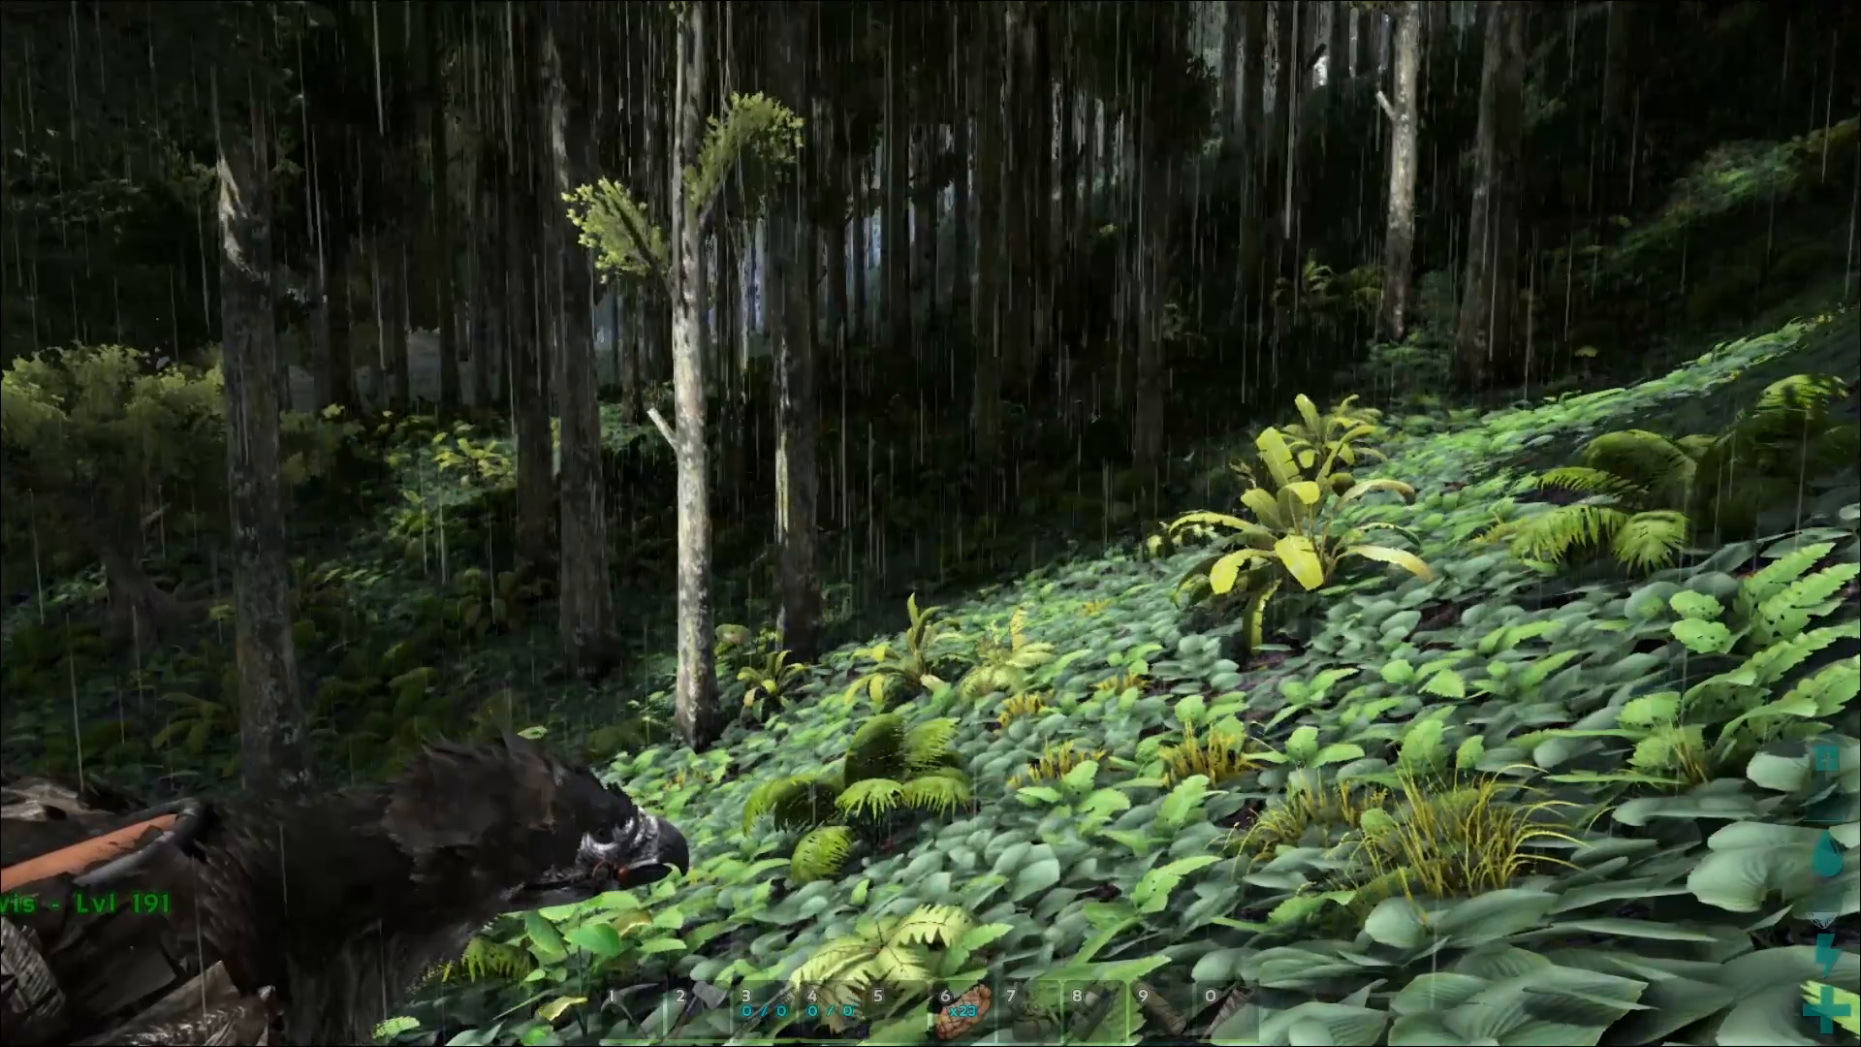
{"action": "key", "text": "Escape"}
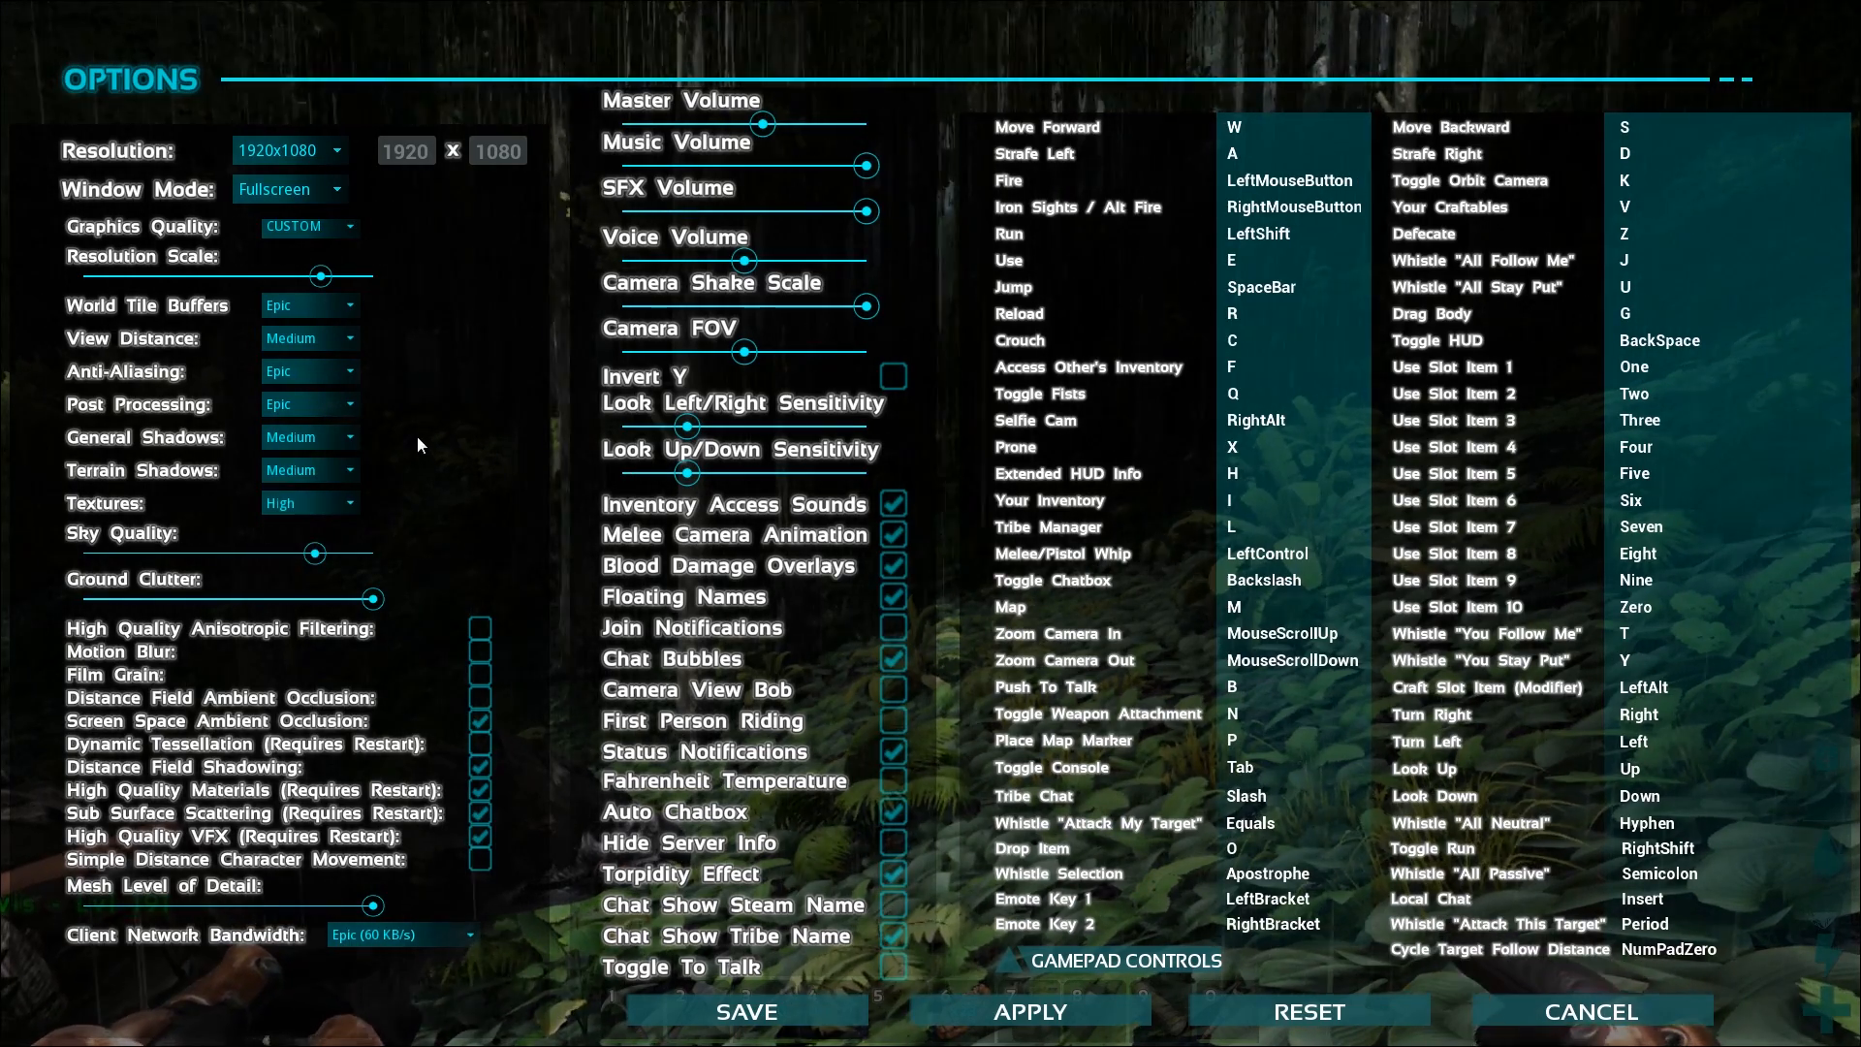
{"action": "mouse_move", "coordinate": [357, 386]}
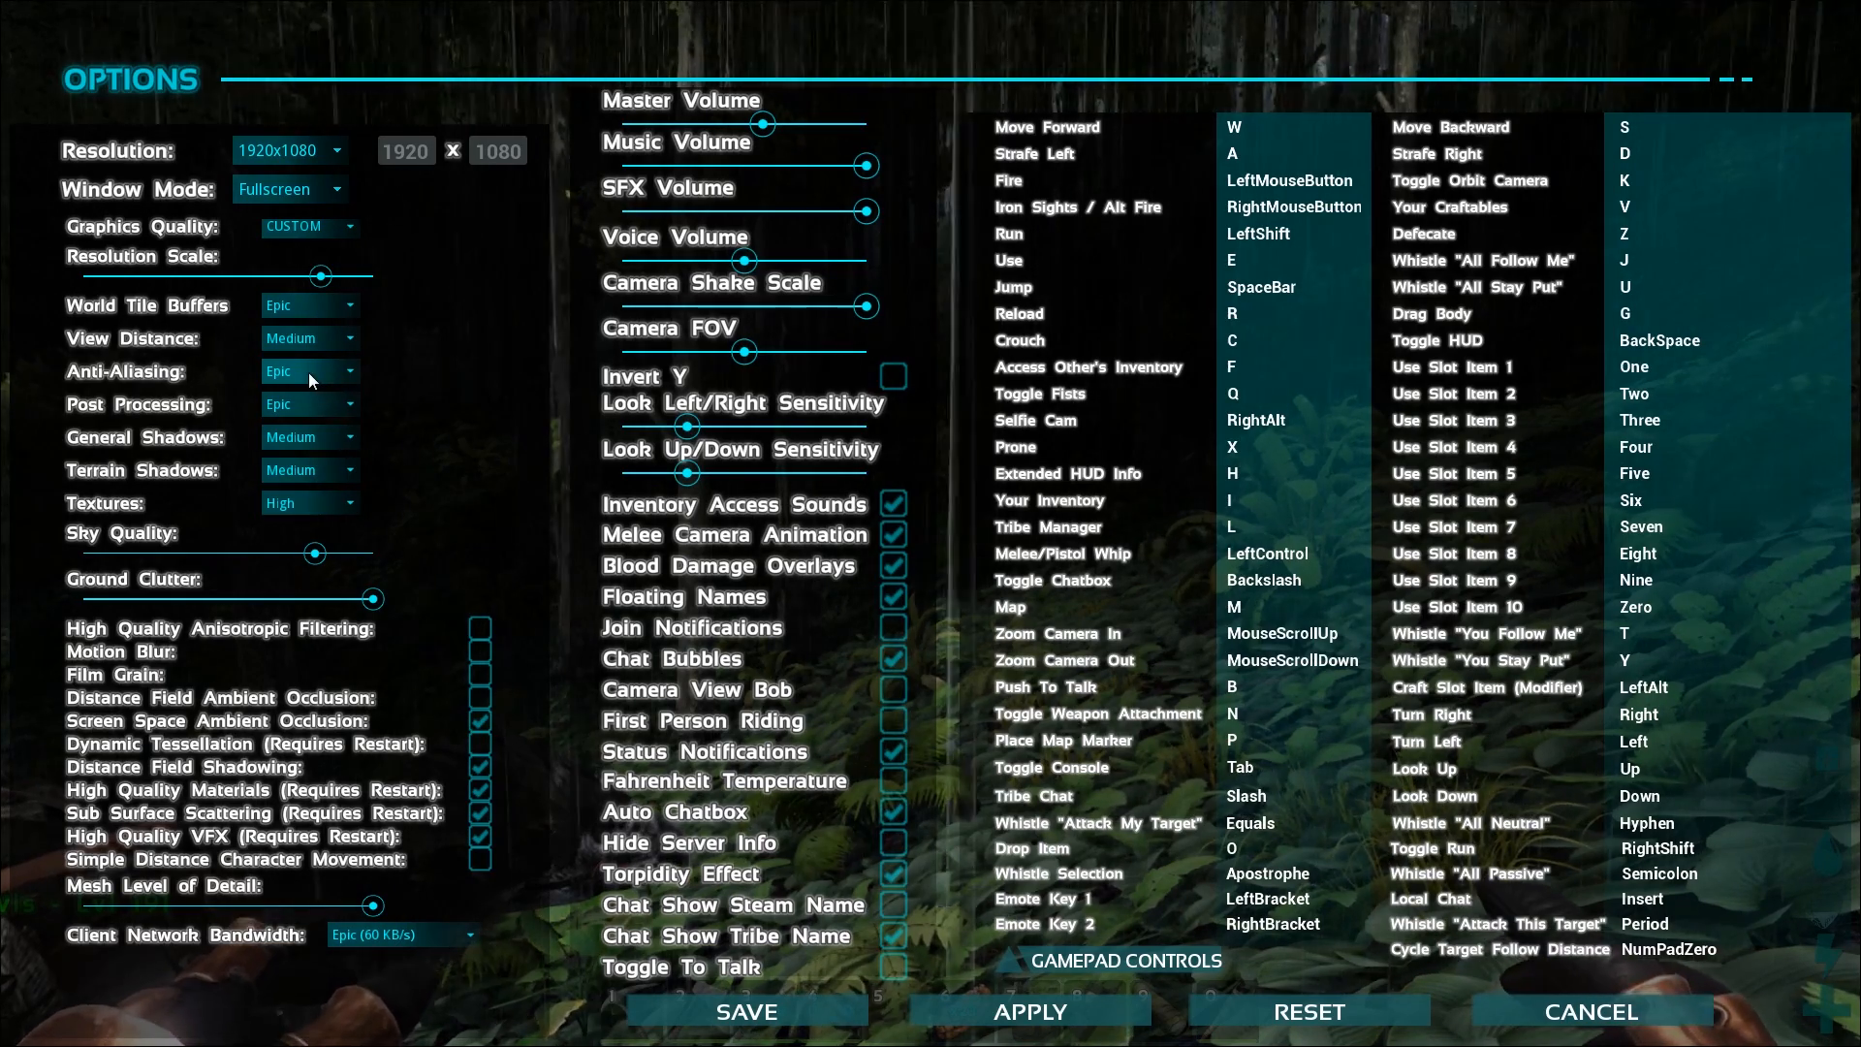
Set Anti-Aliasing to High and save, returning to the game.
{"action": "left_click", "coordinate": [306, 373]}
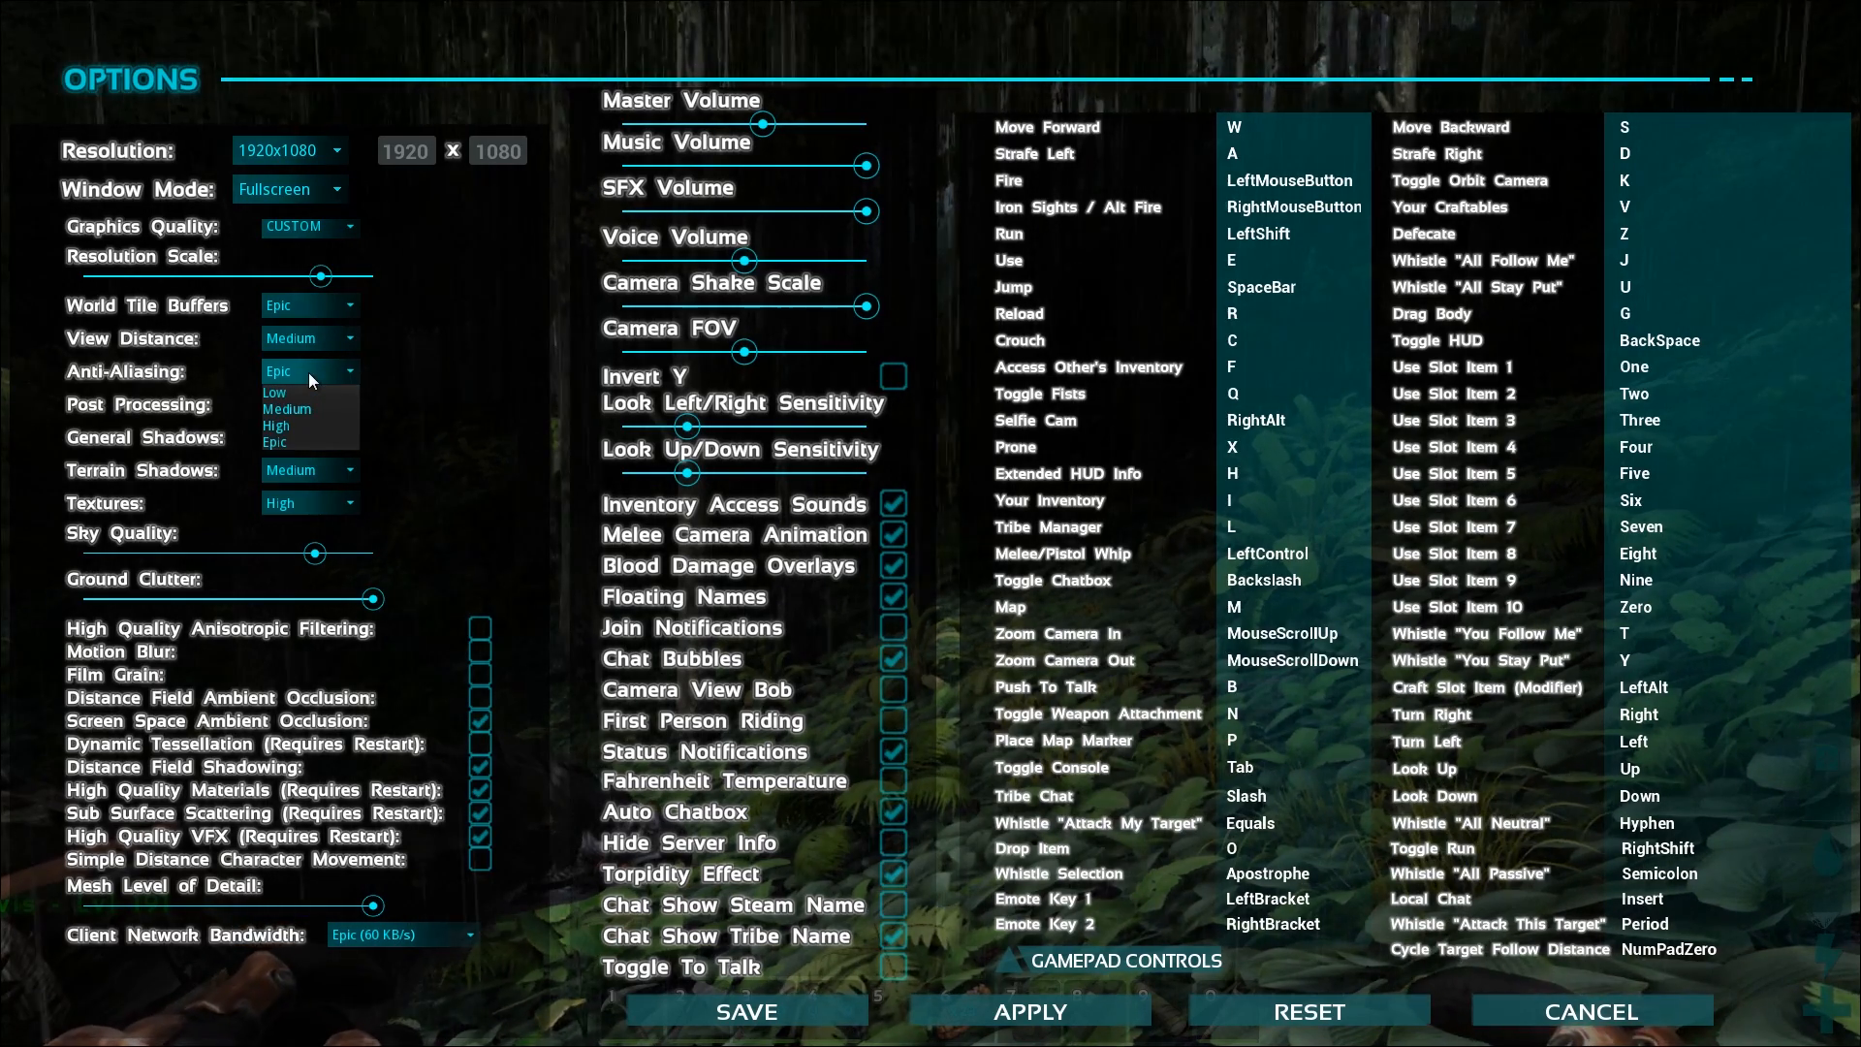
{"action": "mouse_move", "coordinate": [308, 425]}
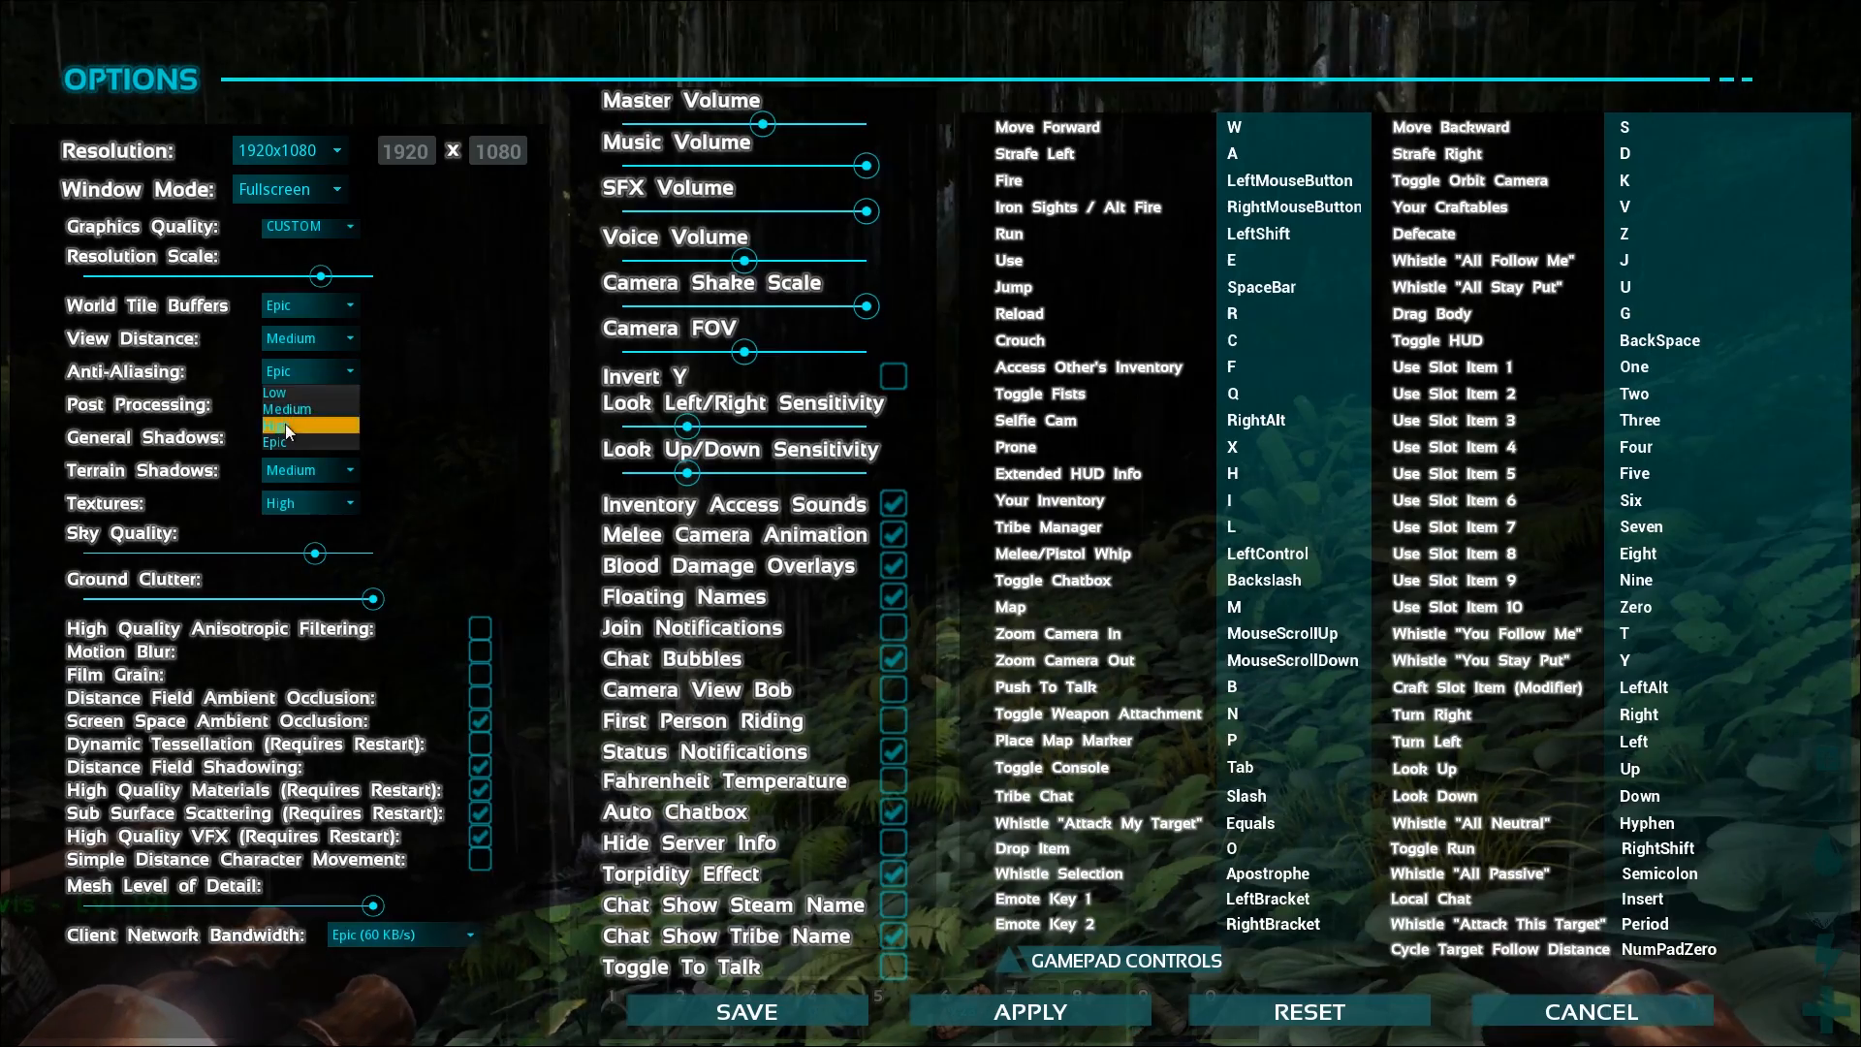
{"action": "left_click", "coordinate": [287, 425]}
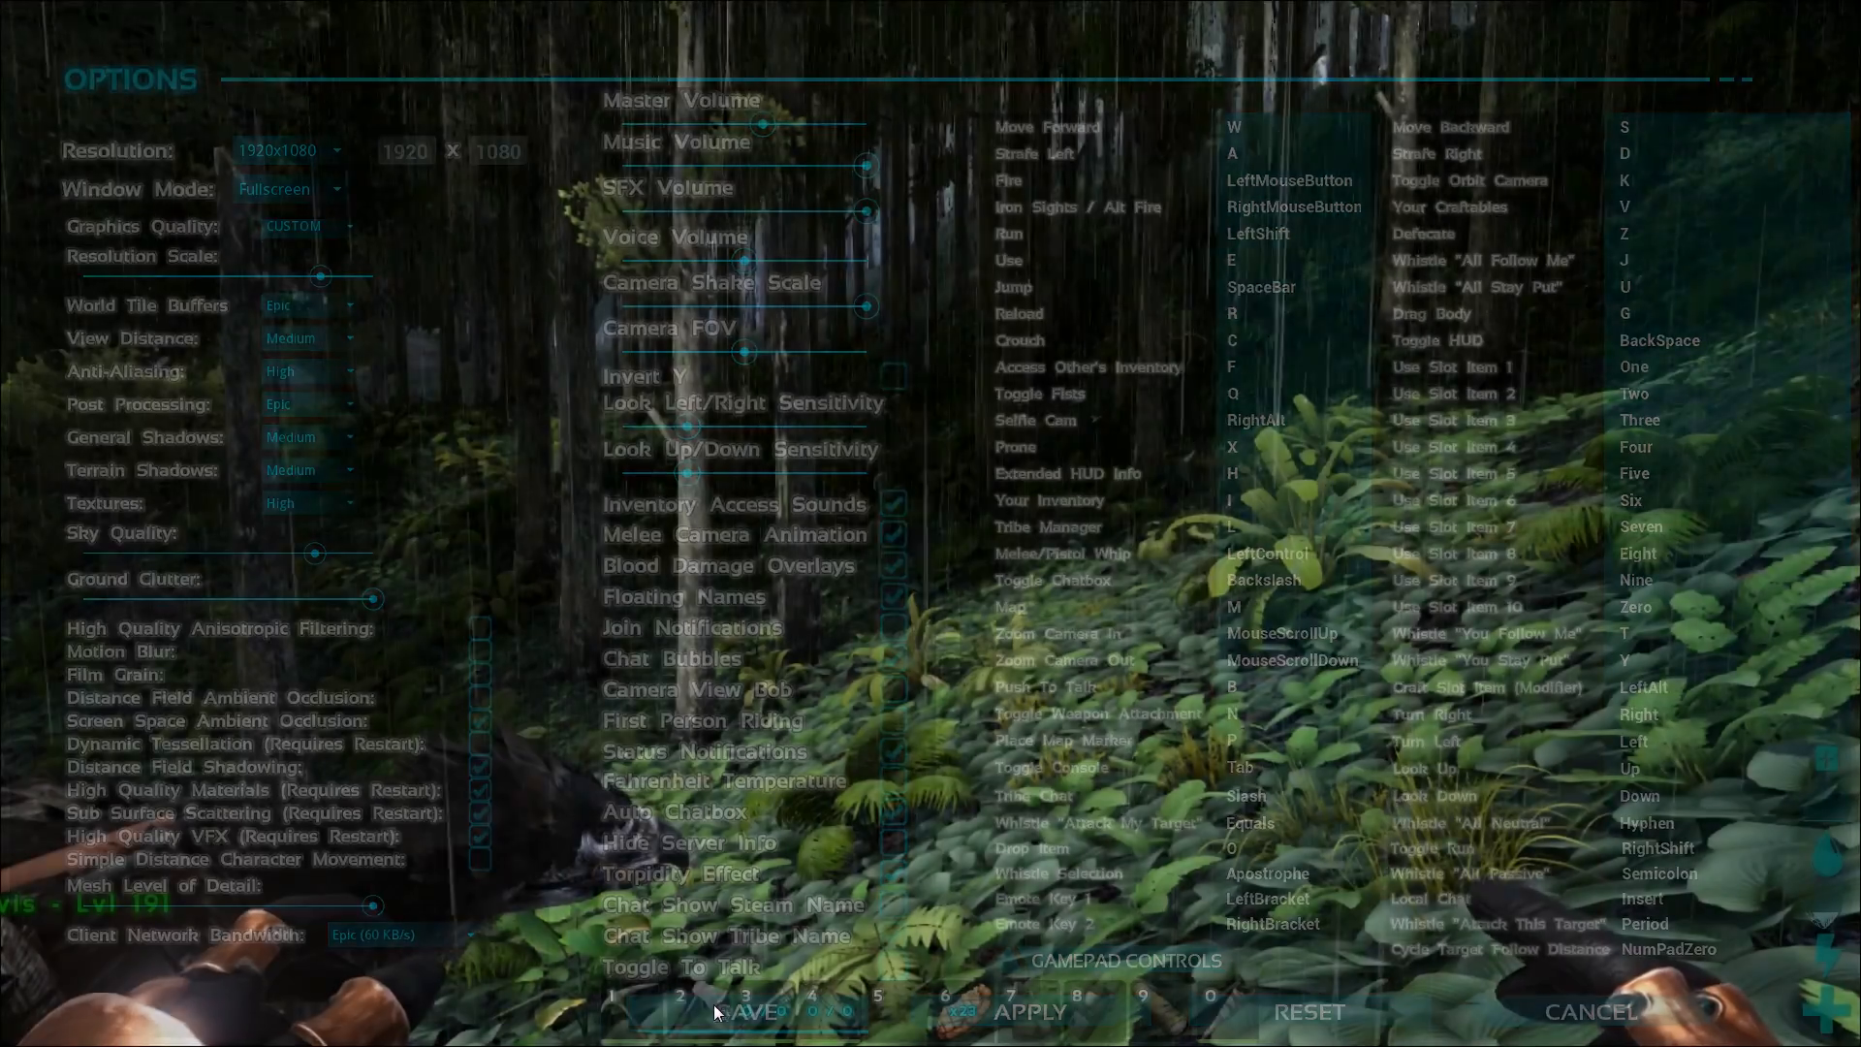
{"action": "left_click", "coordinate": [1594, 1012]}
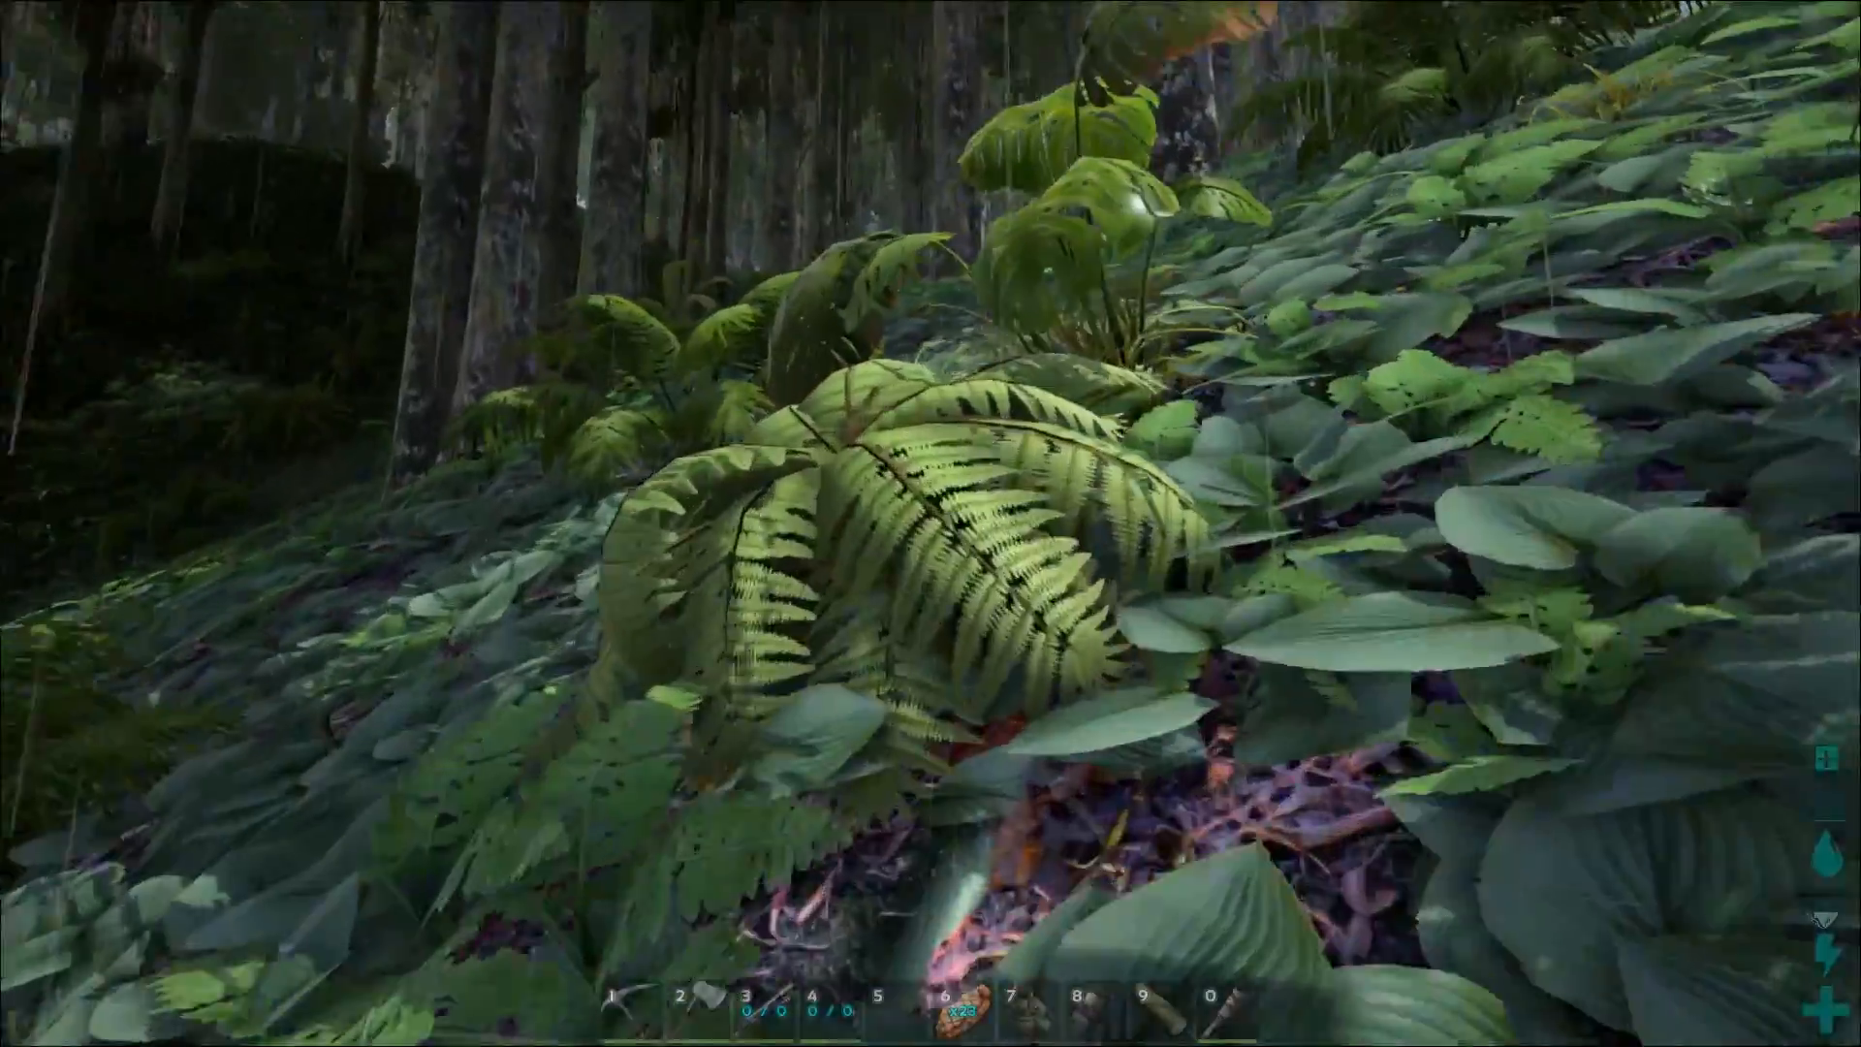
{"action": "mouse_move", "coordinate": [930, 523]}
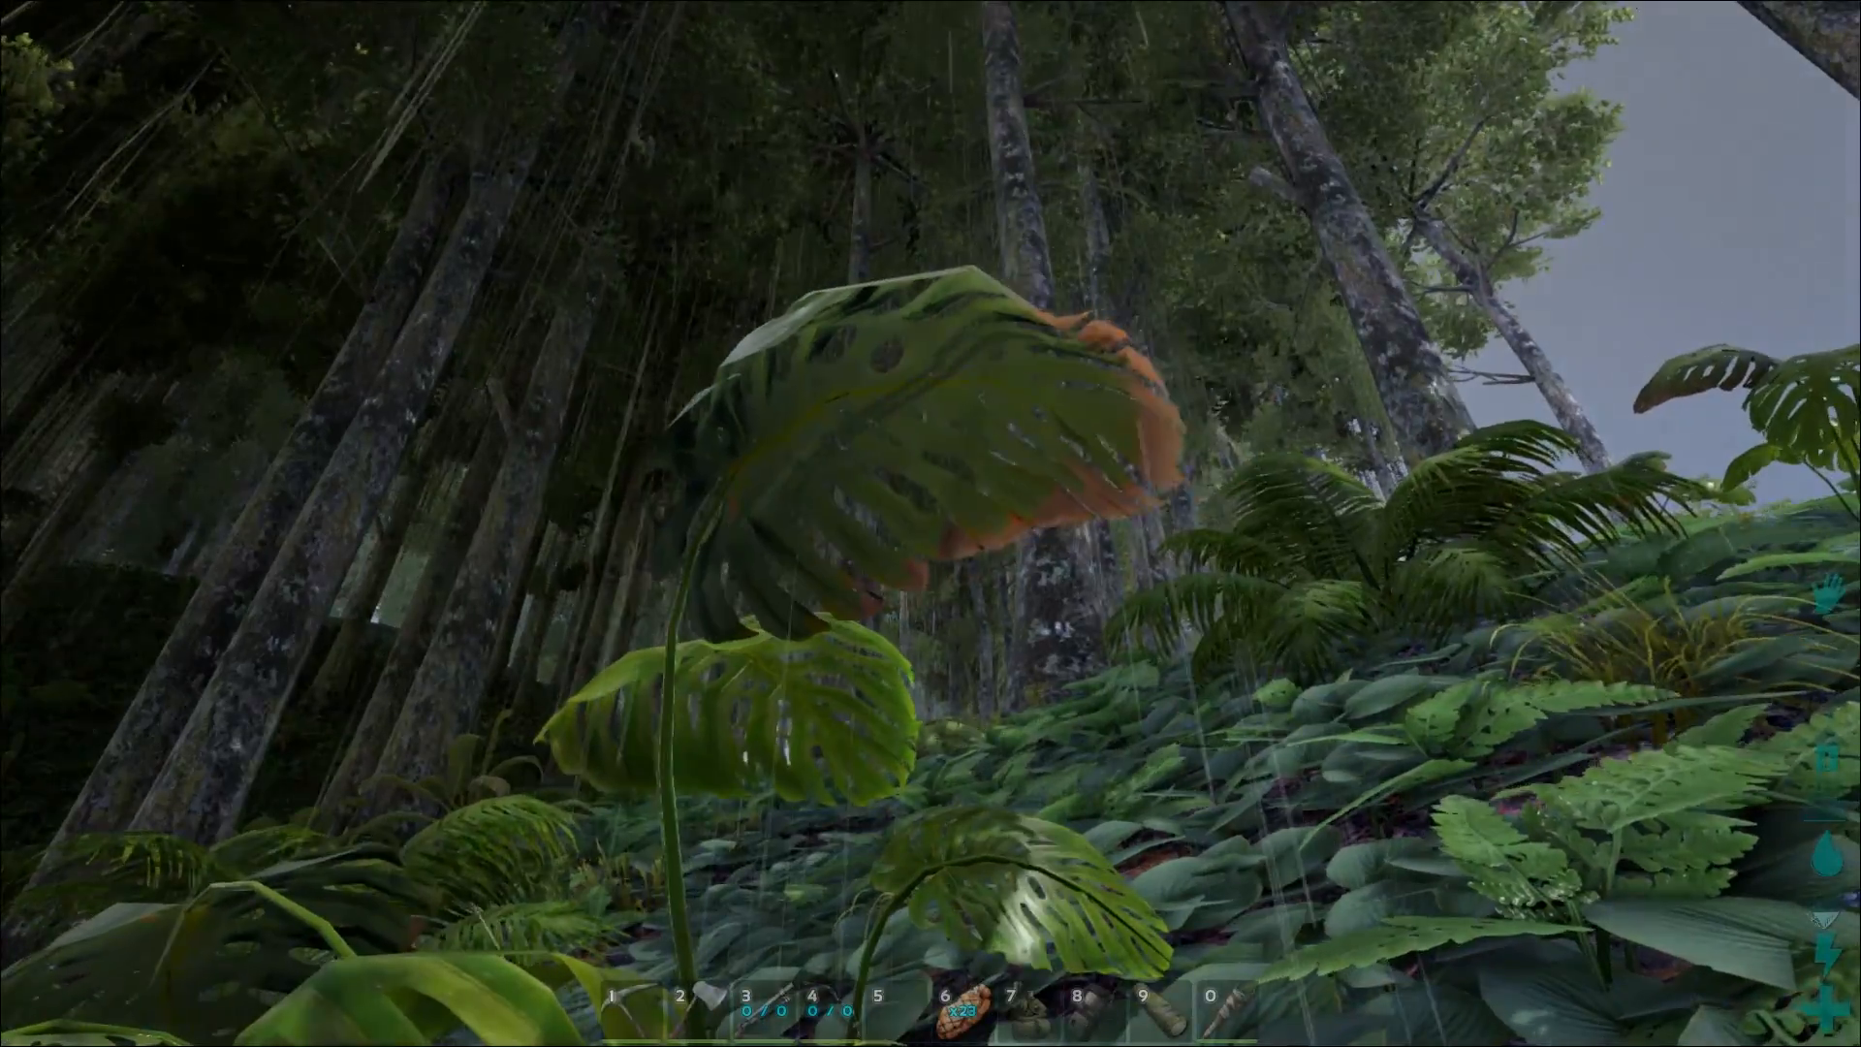
Revisit the anti-aliasing options via the pause menu, then leave back to the game.
{"action": "key", "text": "Escape"}
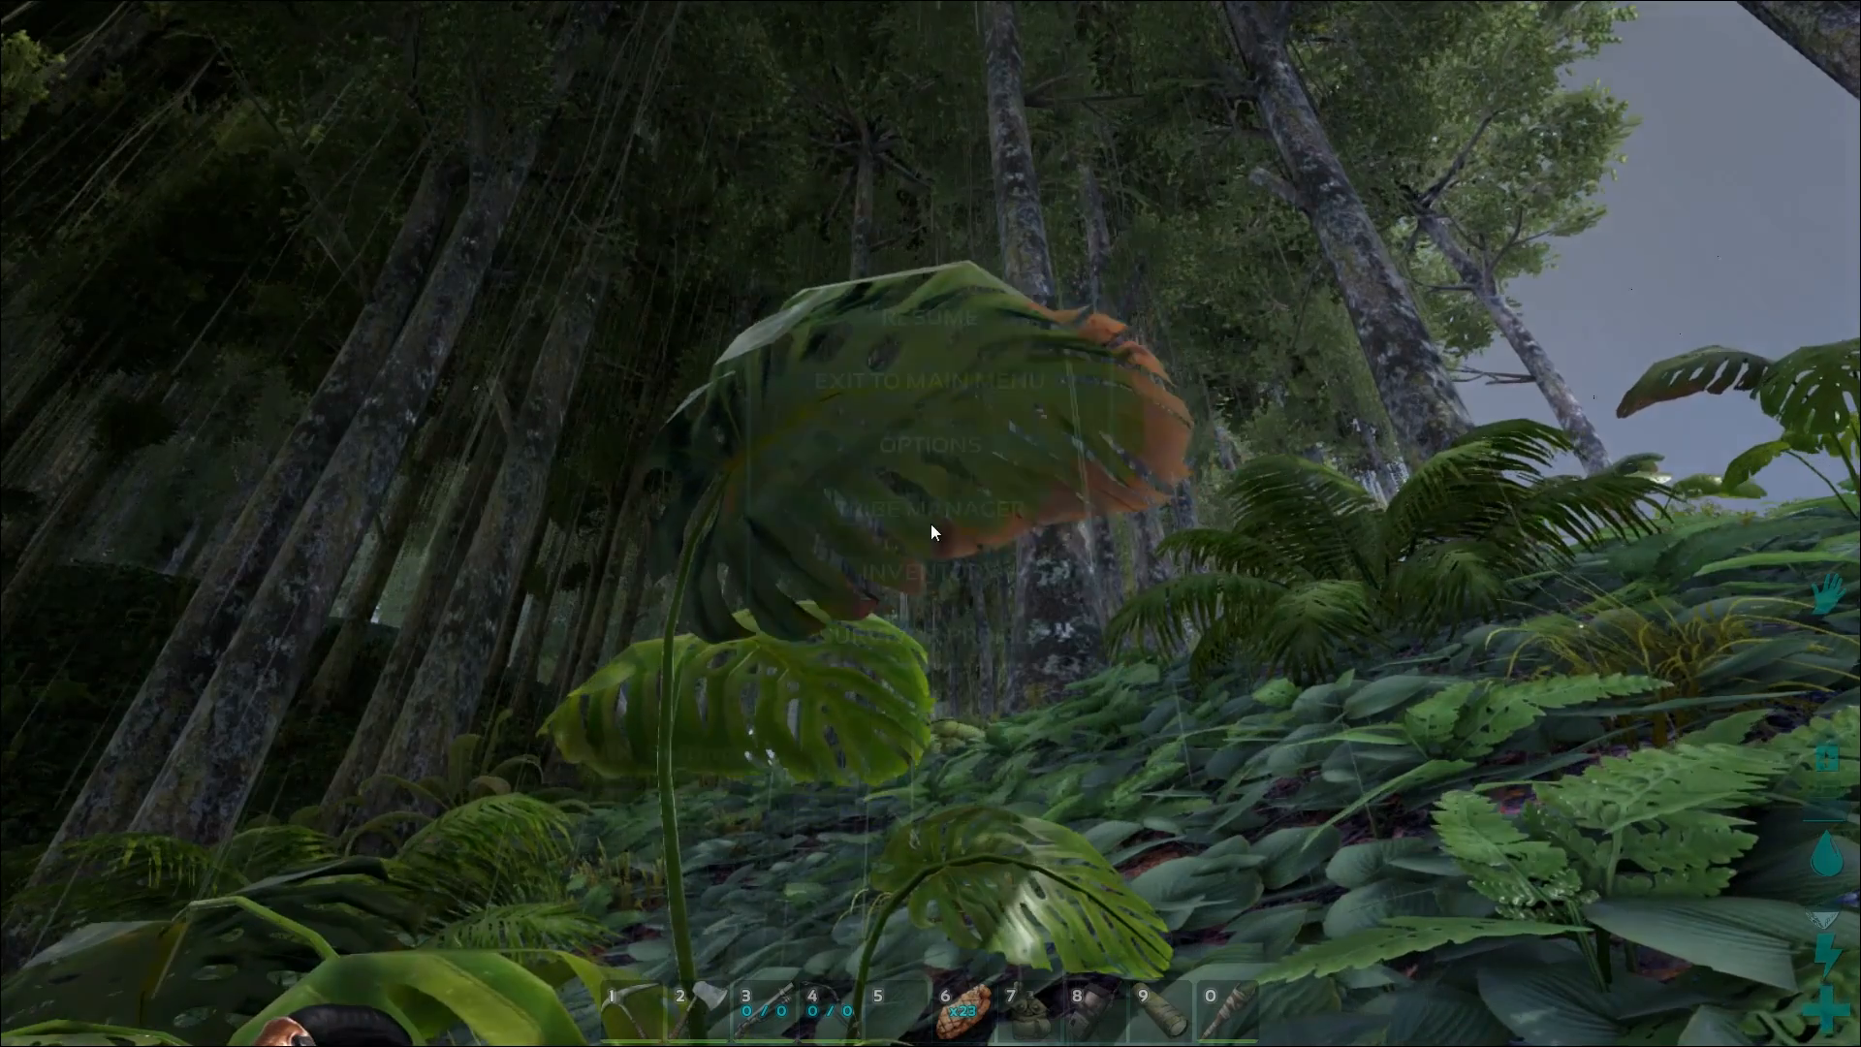
{"action": "left_click", "coordinate": [929, 444]}
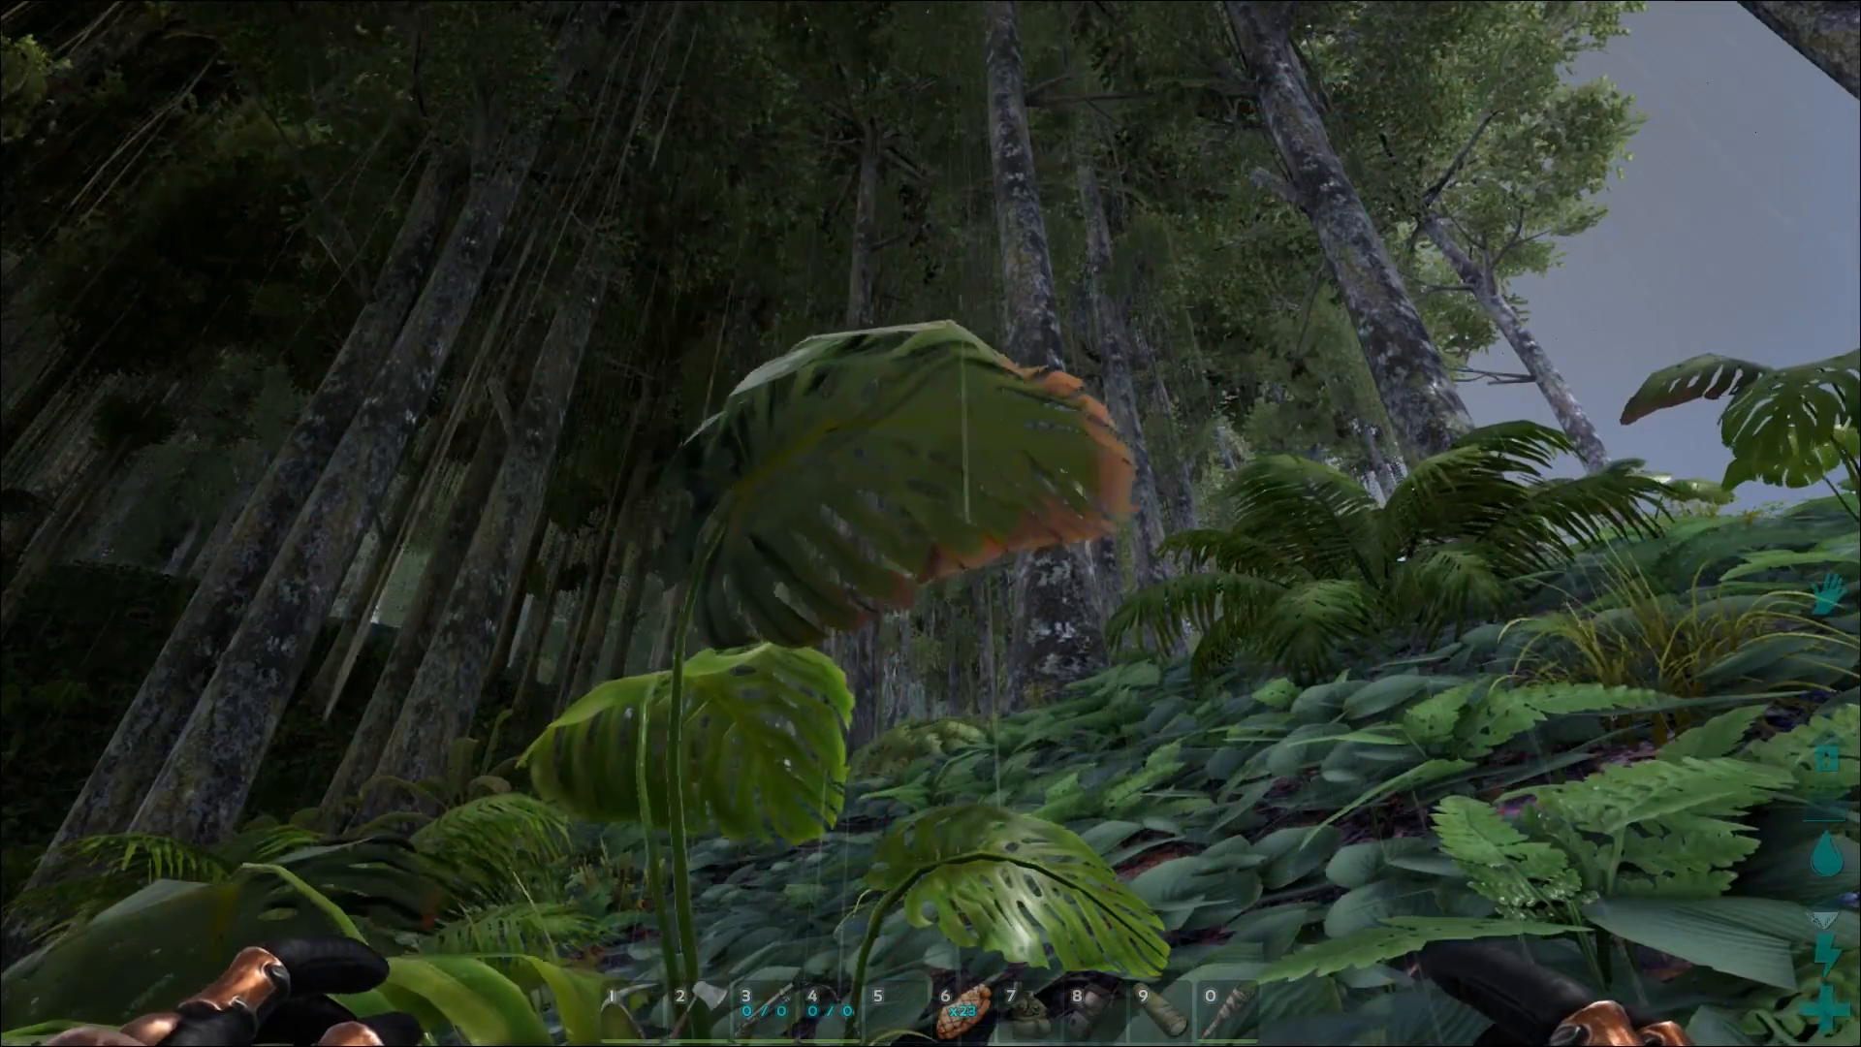
{"action": "key", "text": "Escape"}
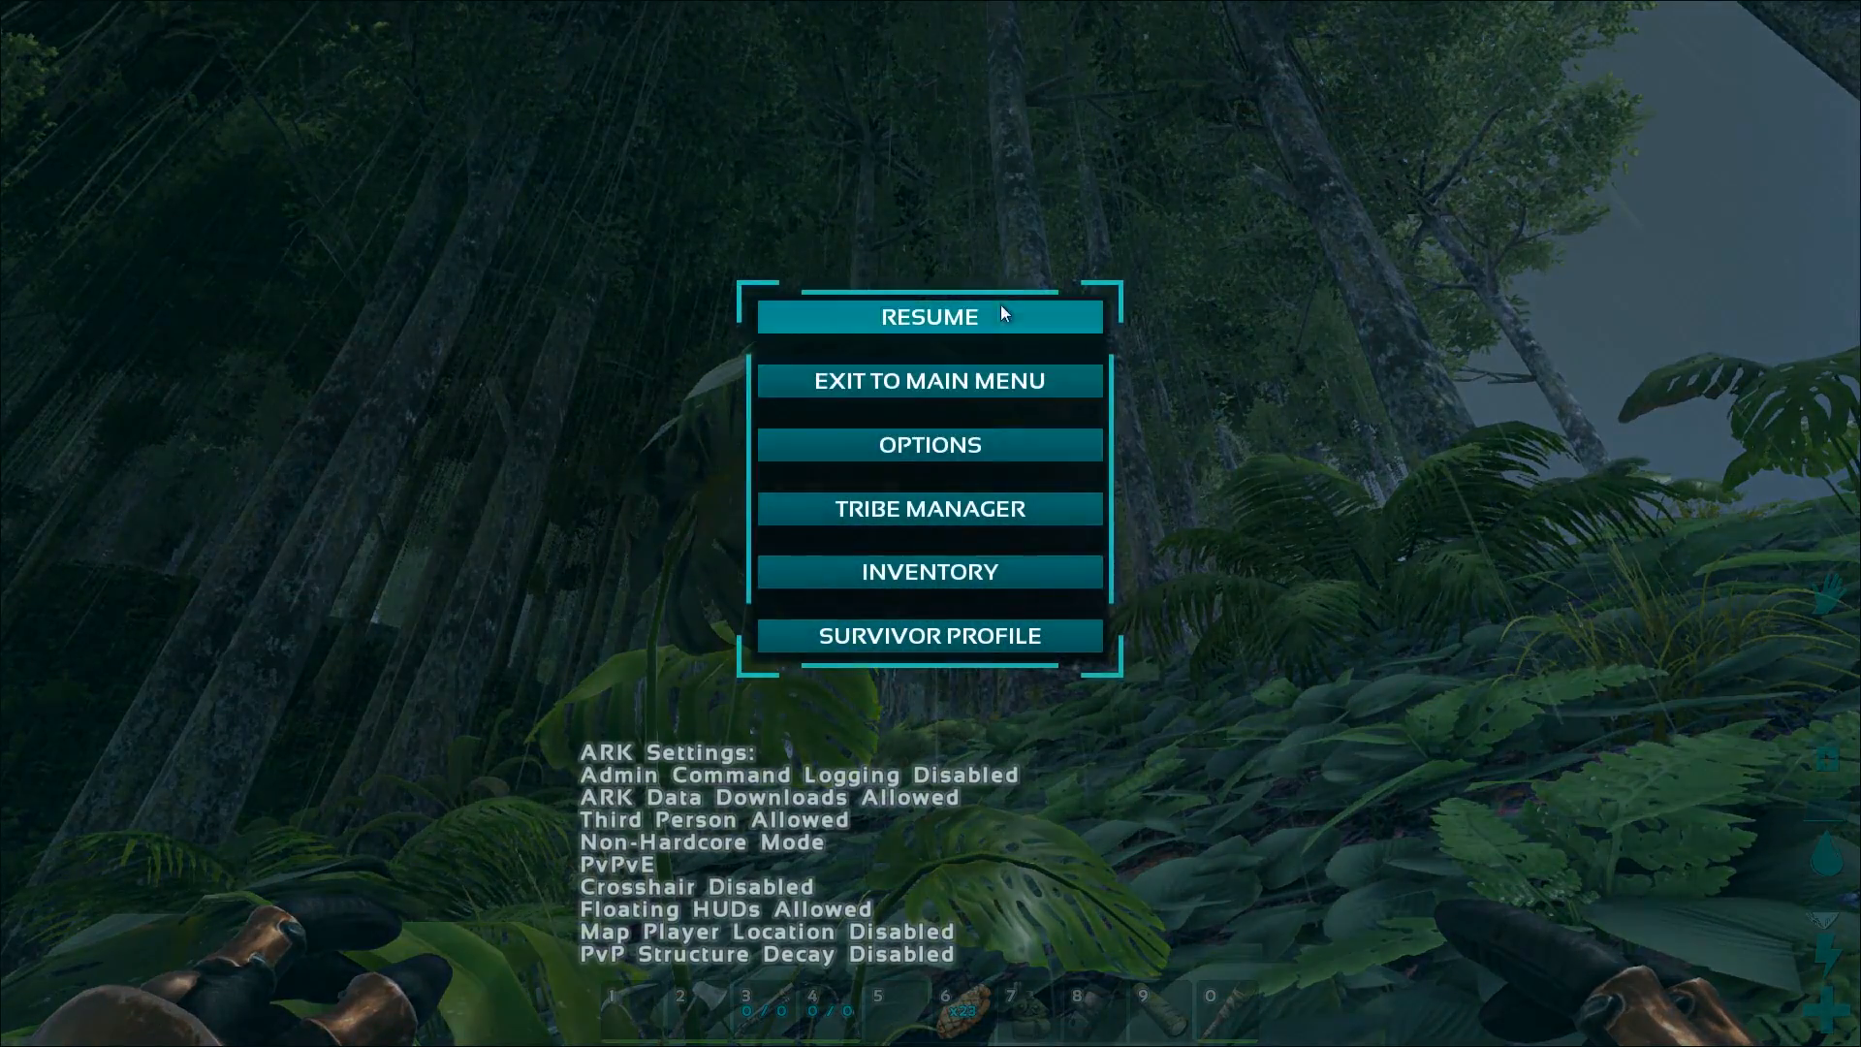
{"action": "left_click", "coordinate": [928, 444]}
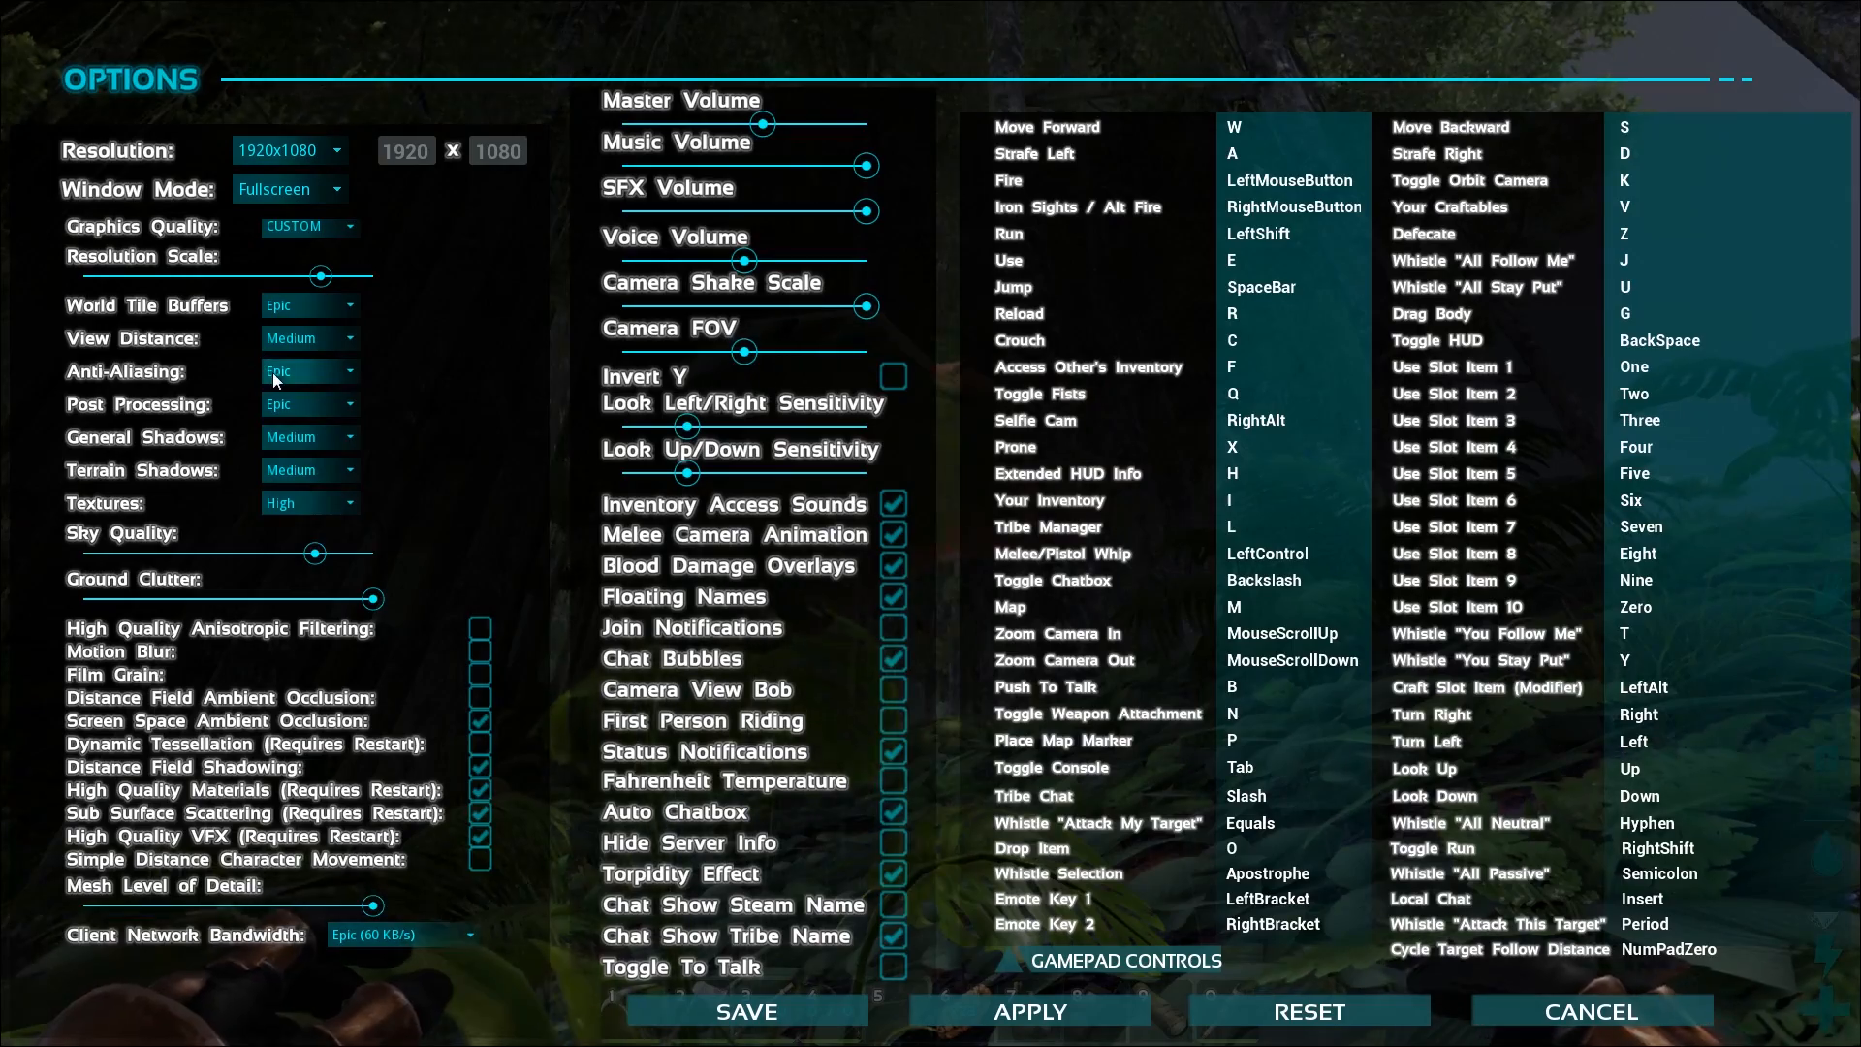
{"action": "left_click", "coordinate": [308, 371]}
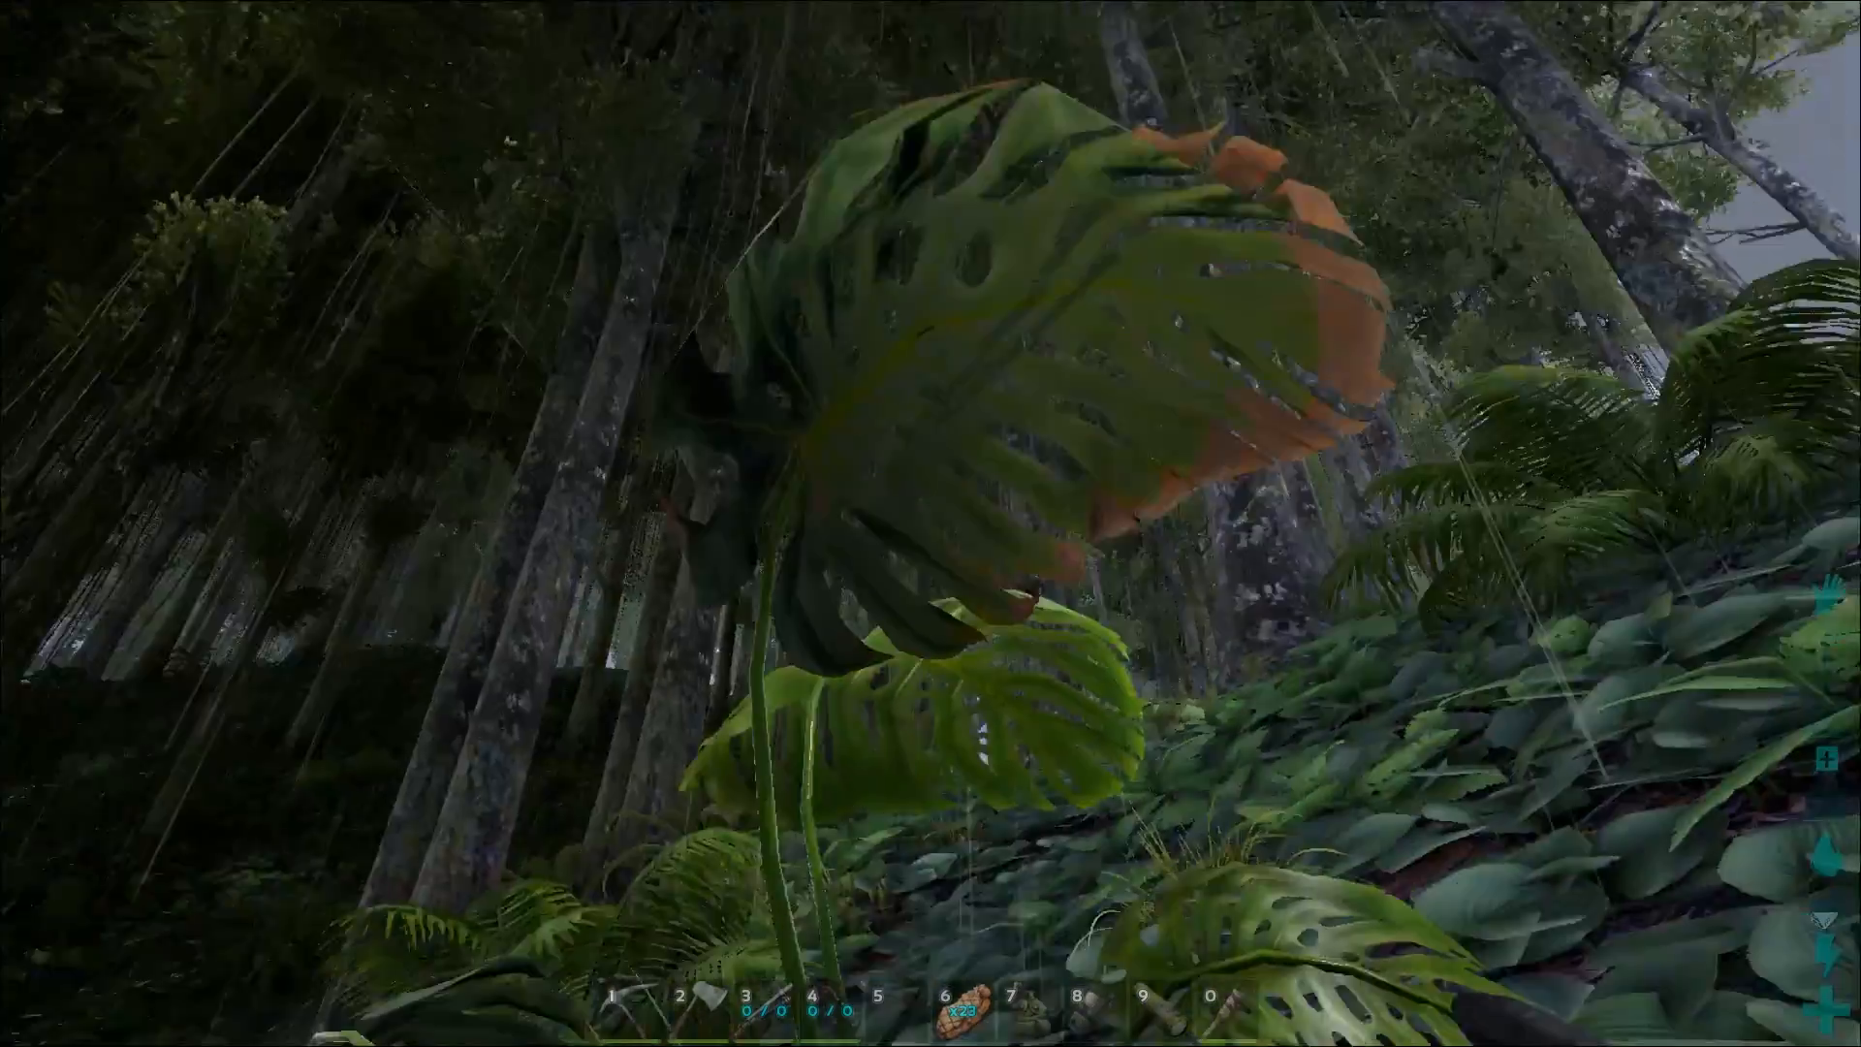
{"action": "mouse_move", "coordinate": [931, 524]}
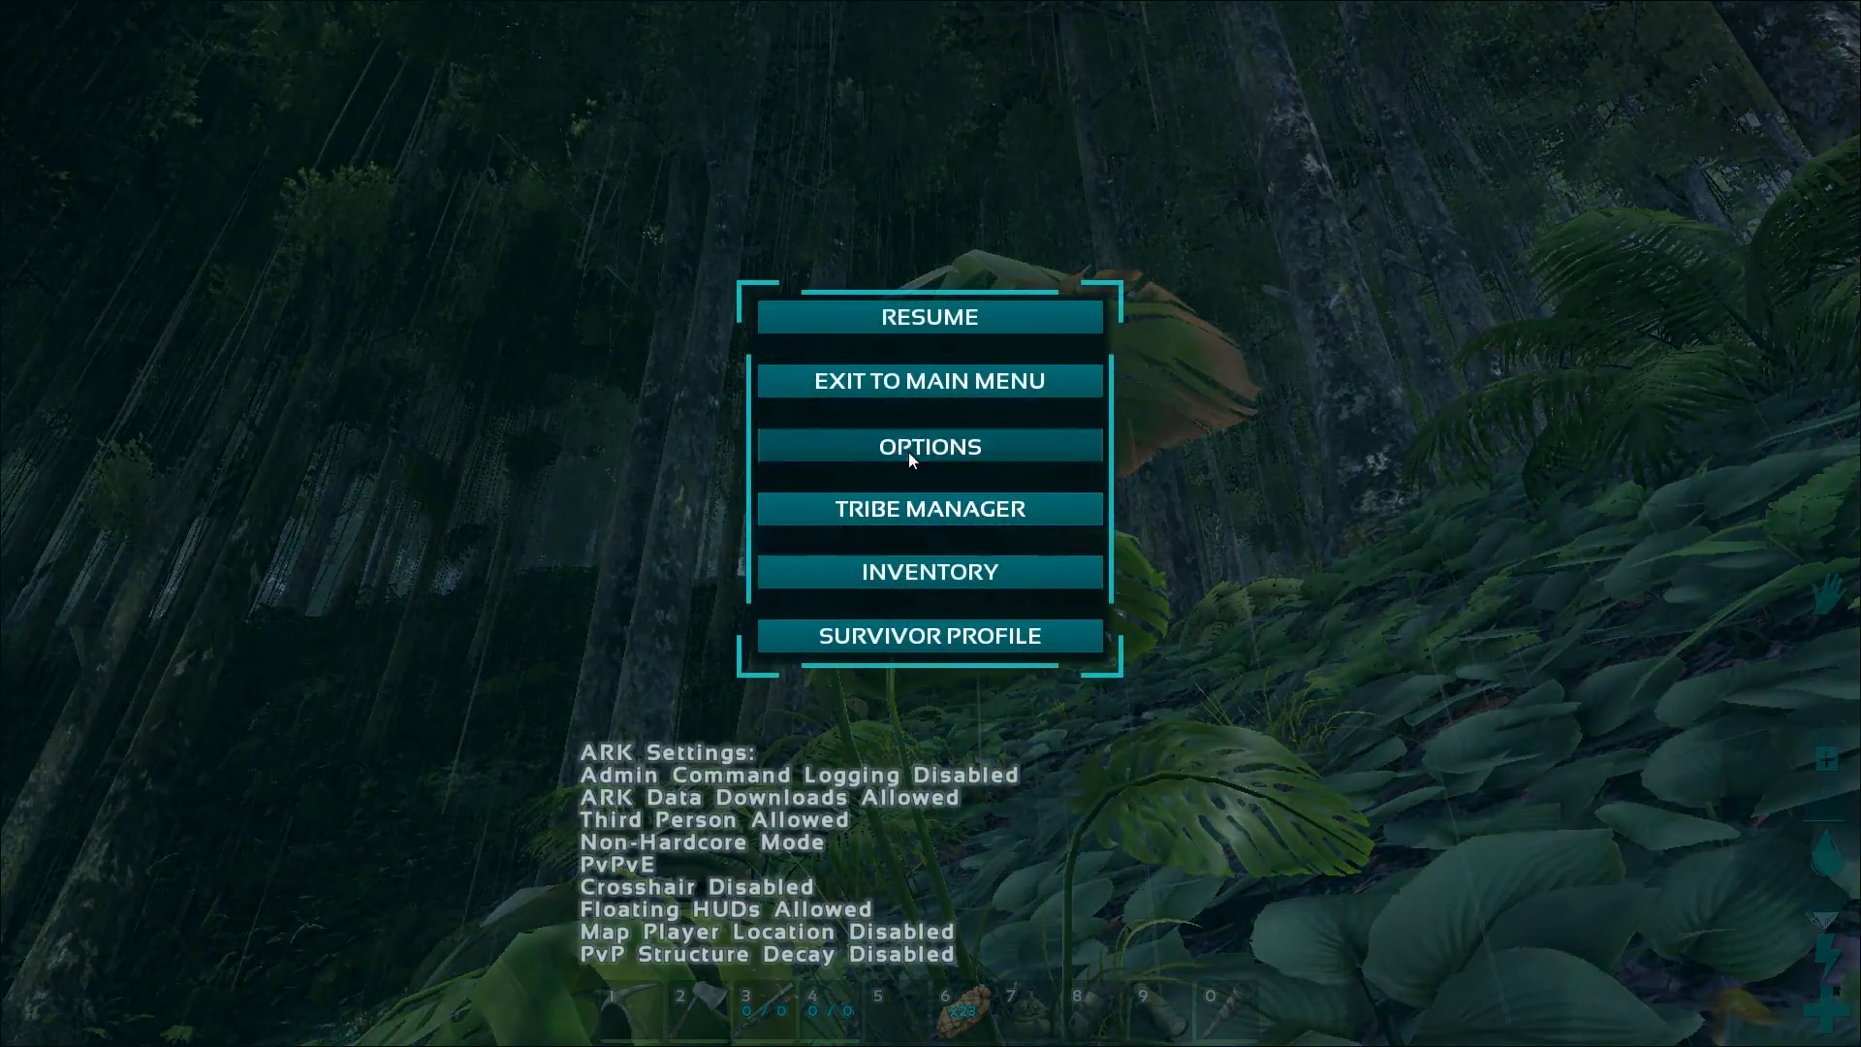
Set Anti-Aliasing to Medium, save, and bring the pause menu back up.
{"action": "left_click", "coordinate": [929, 446]}
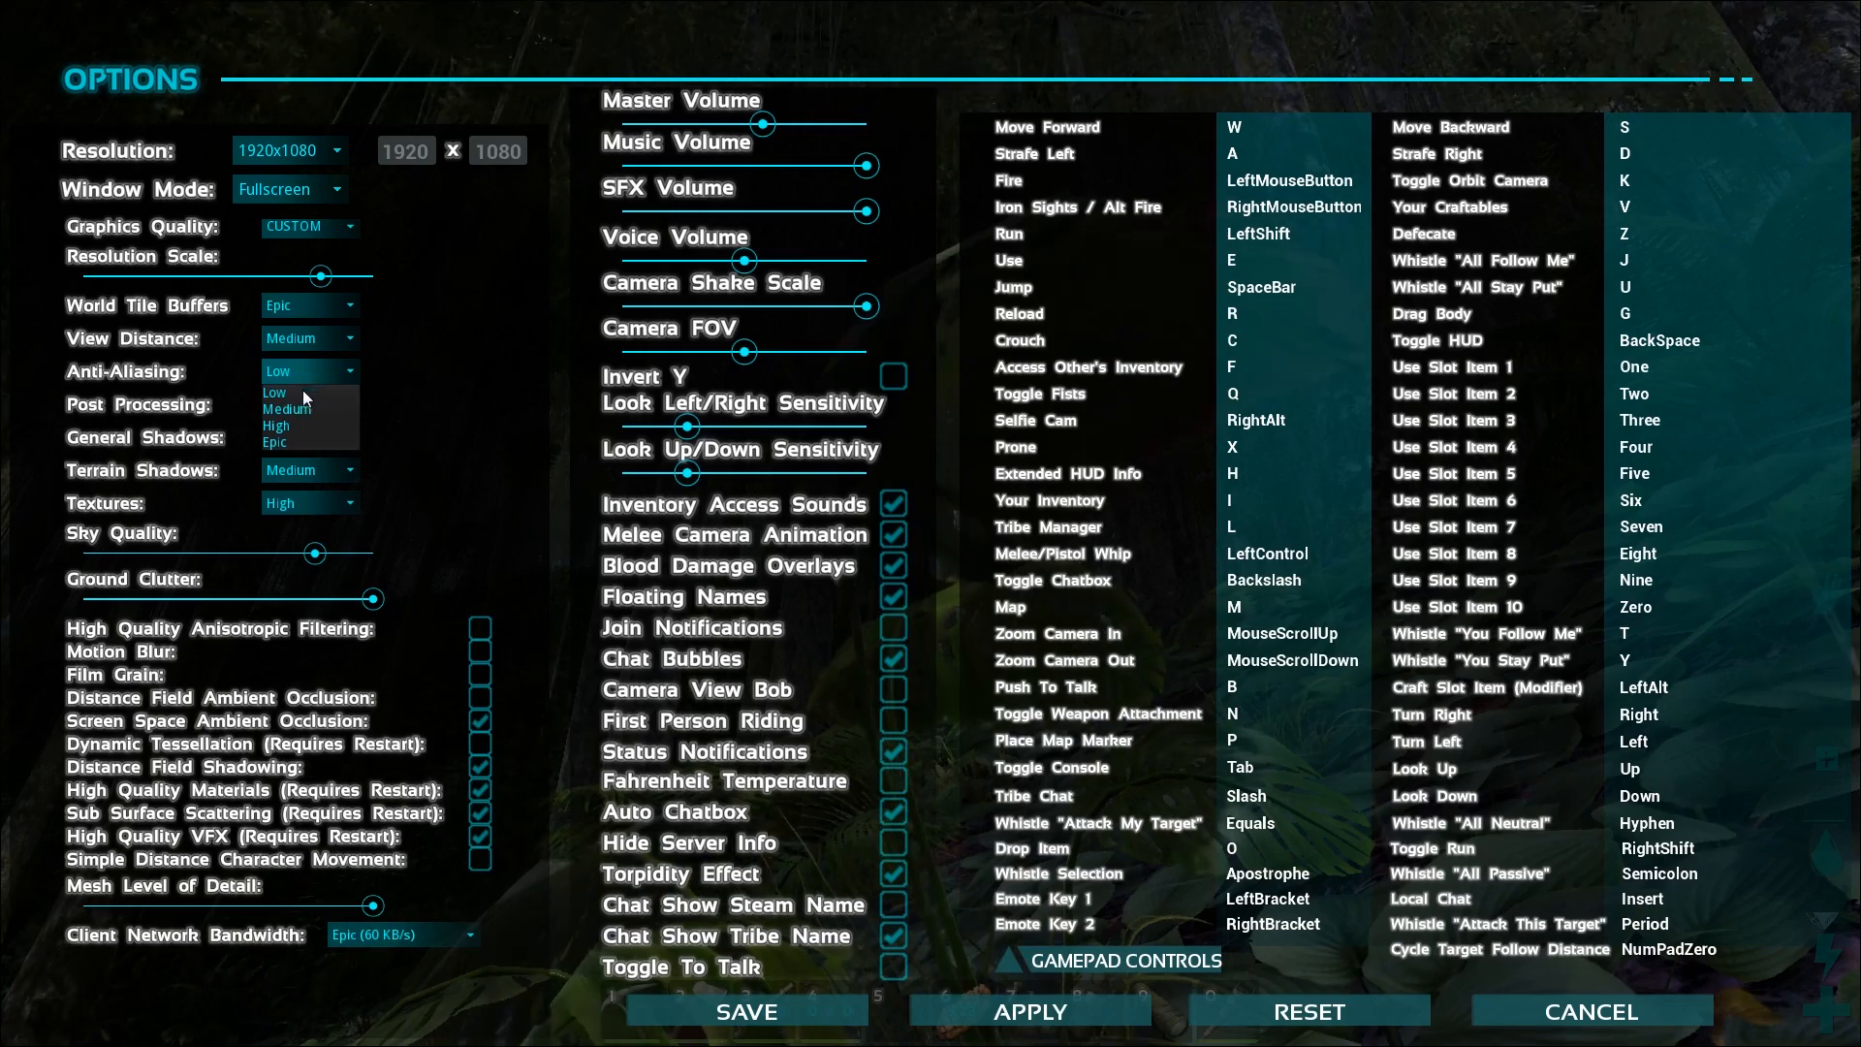
{"action": "left_click", "coordinate": [289, 403]}
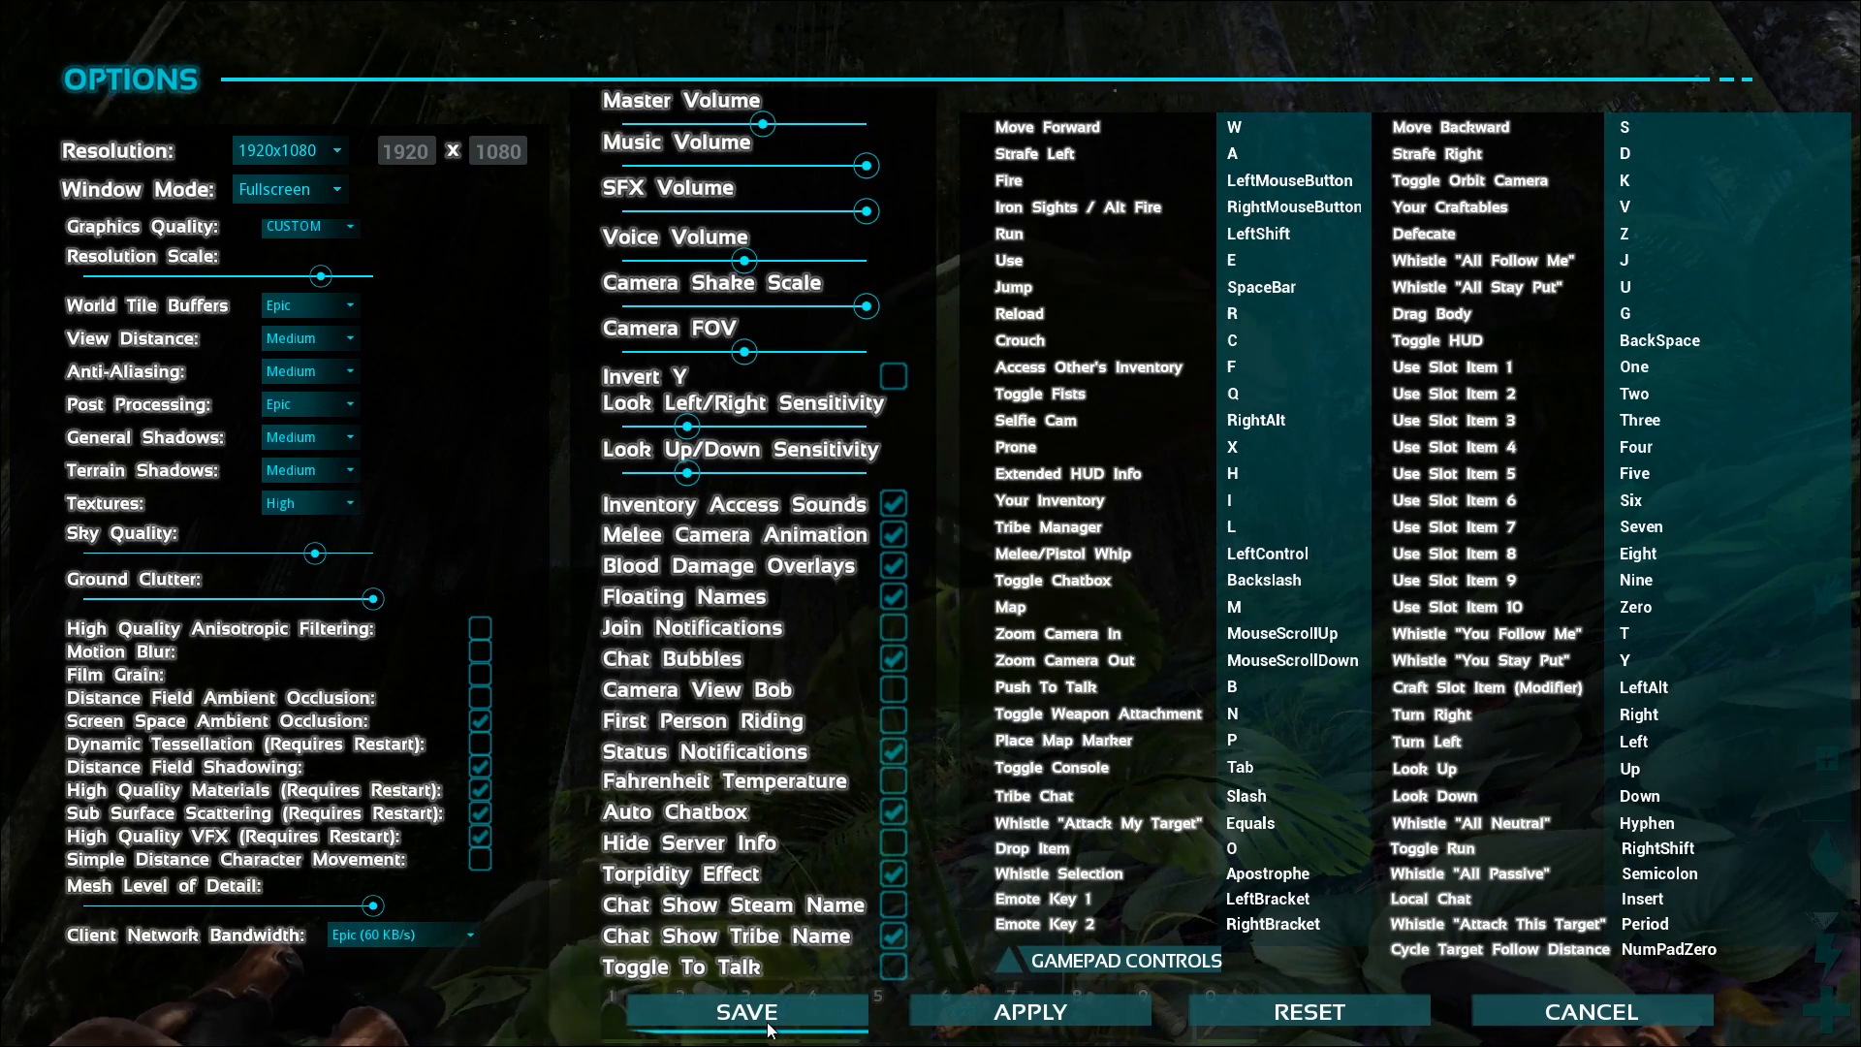
{"action": "left_click", "coordinate": [744, 1012]}
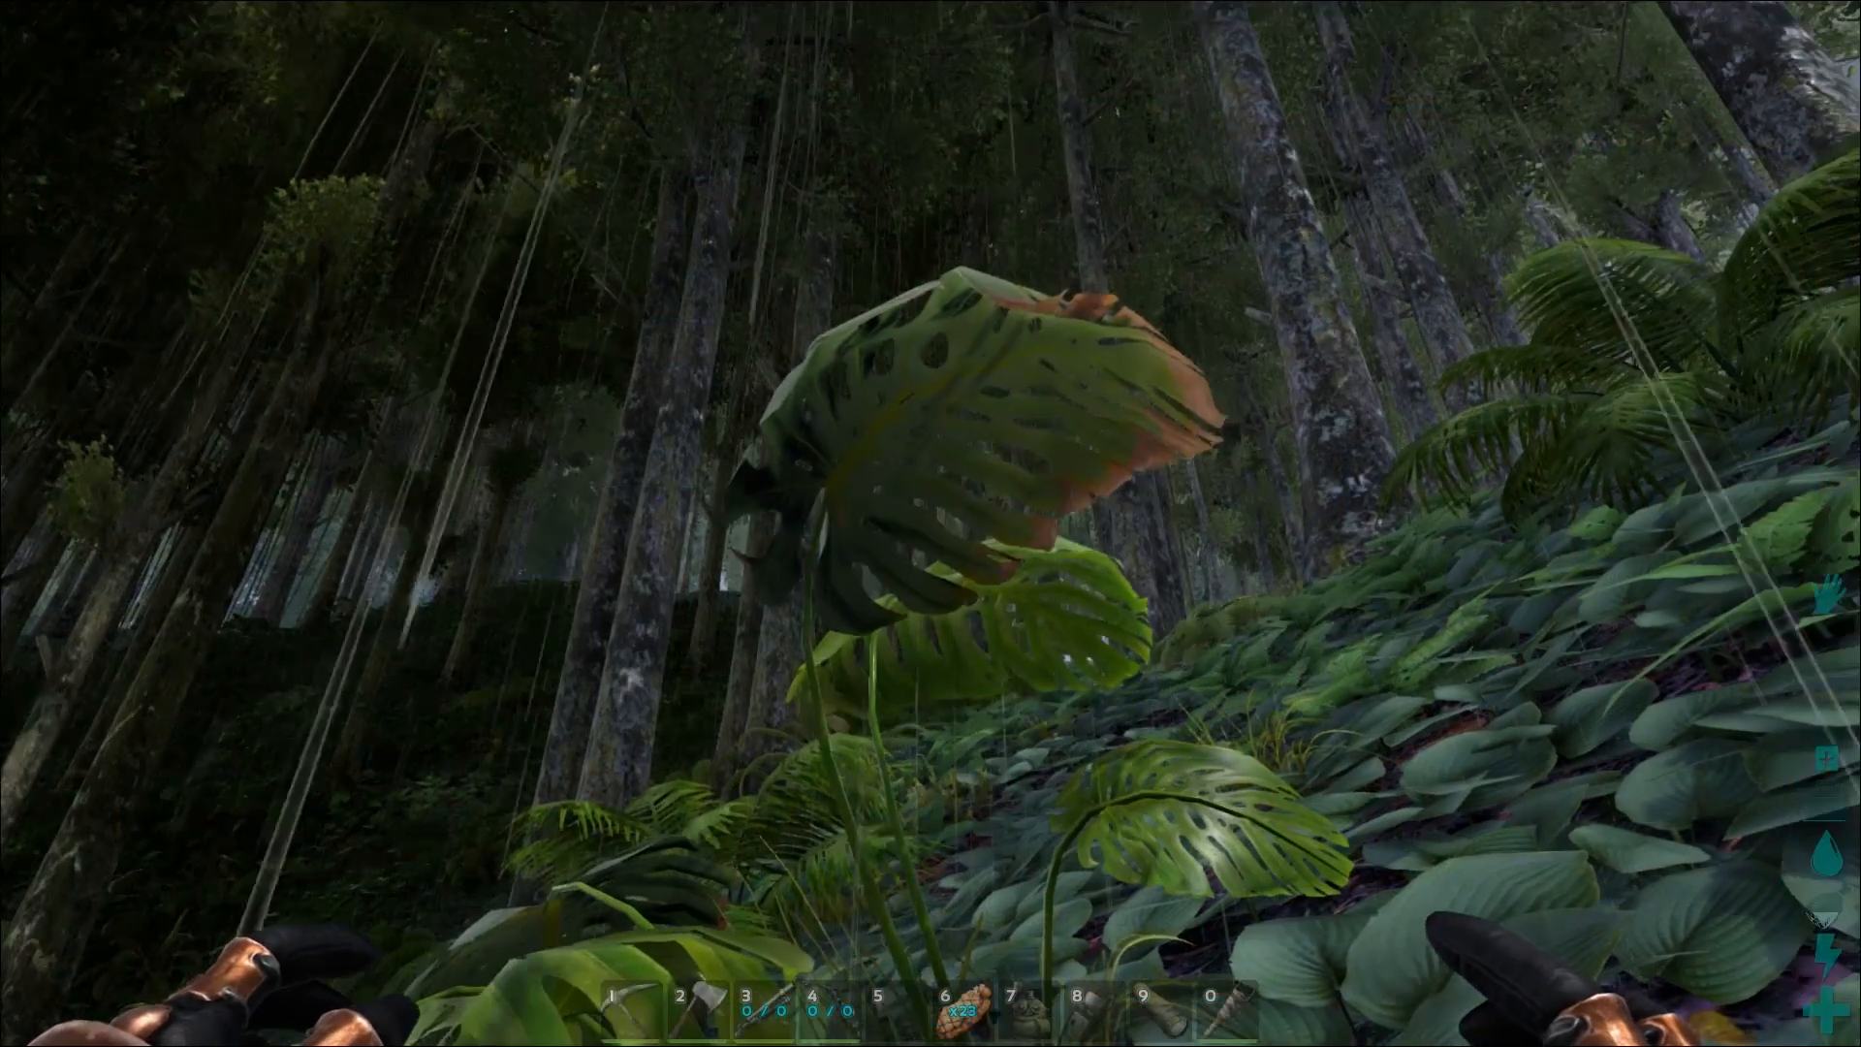
{"action": "mouse_move", "coordinate": [931, 524]}
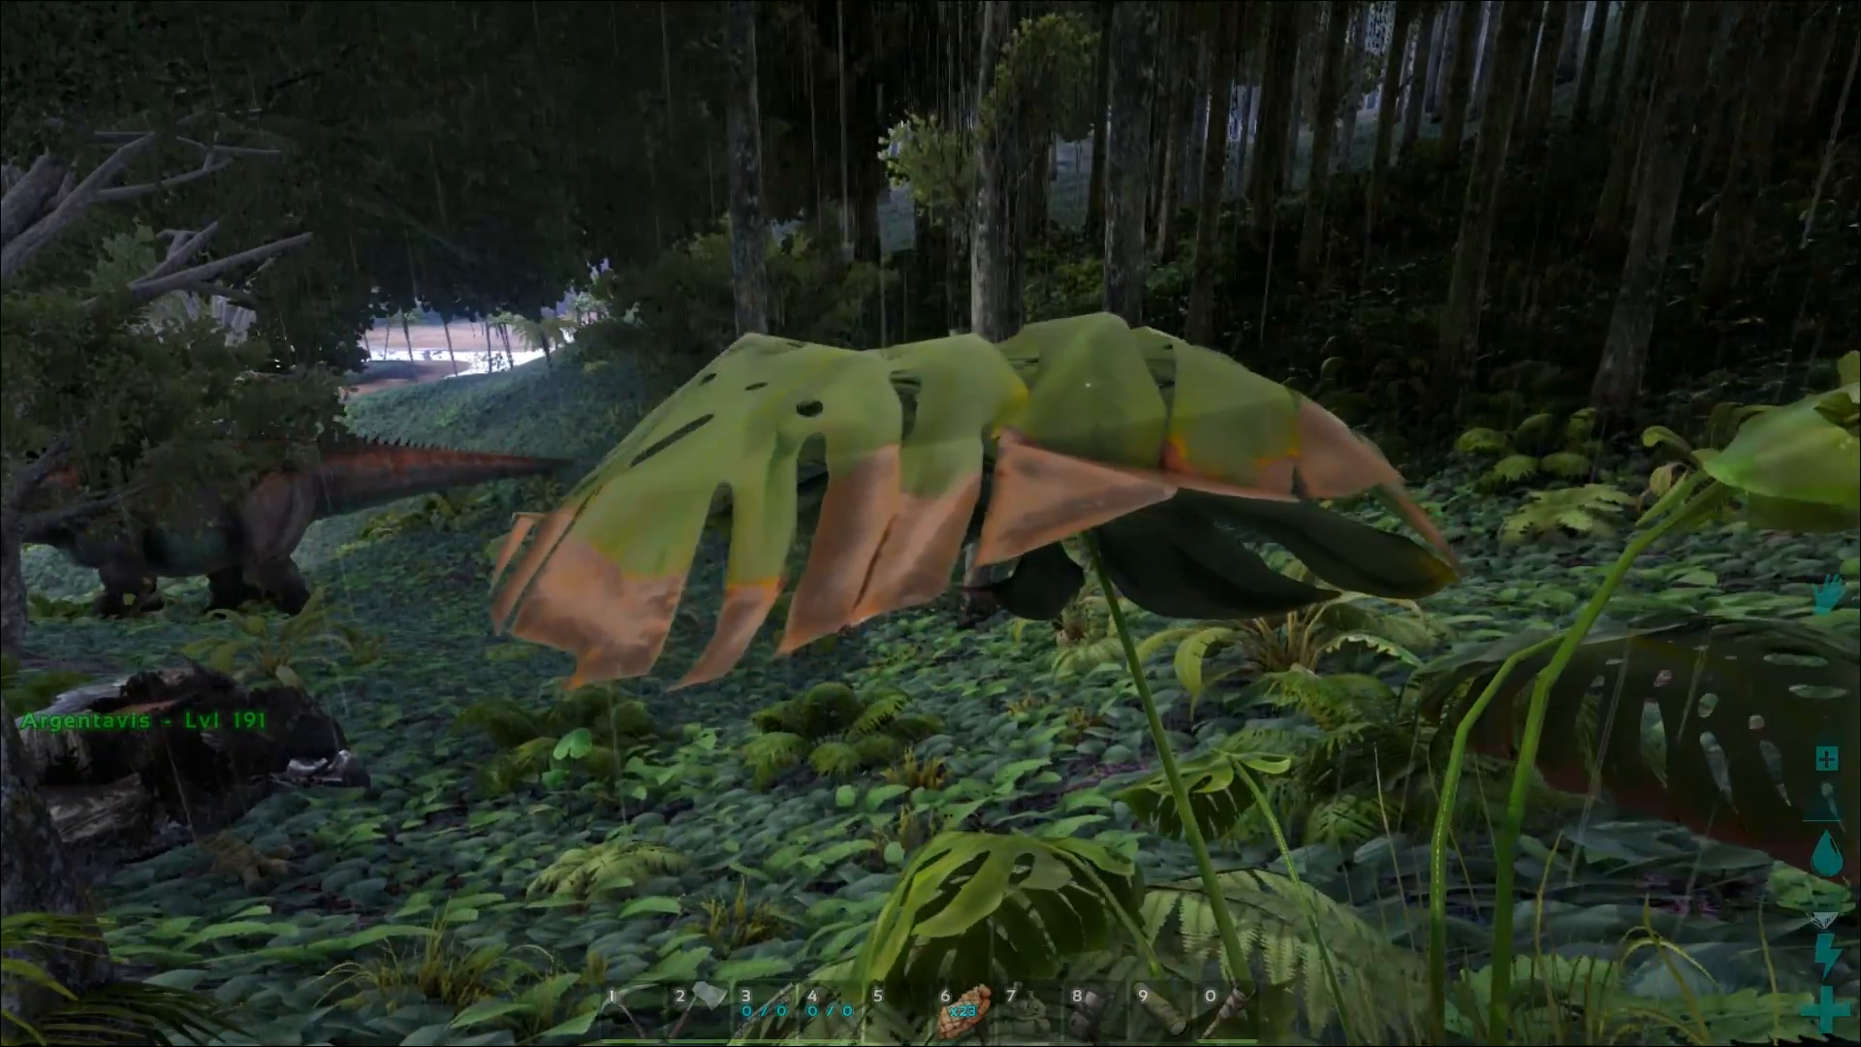
{"action": "key", "text": "Escape"}
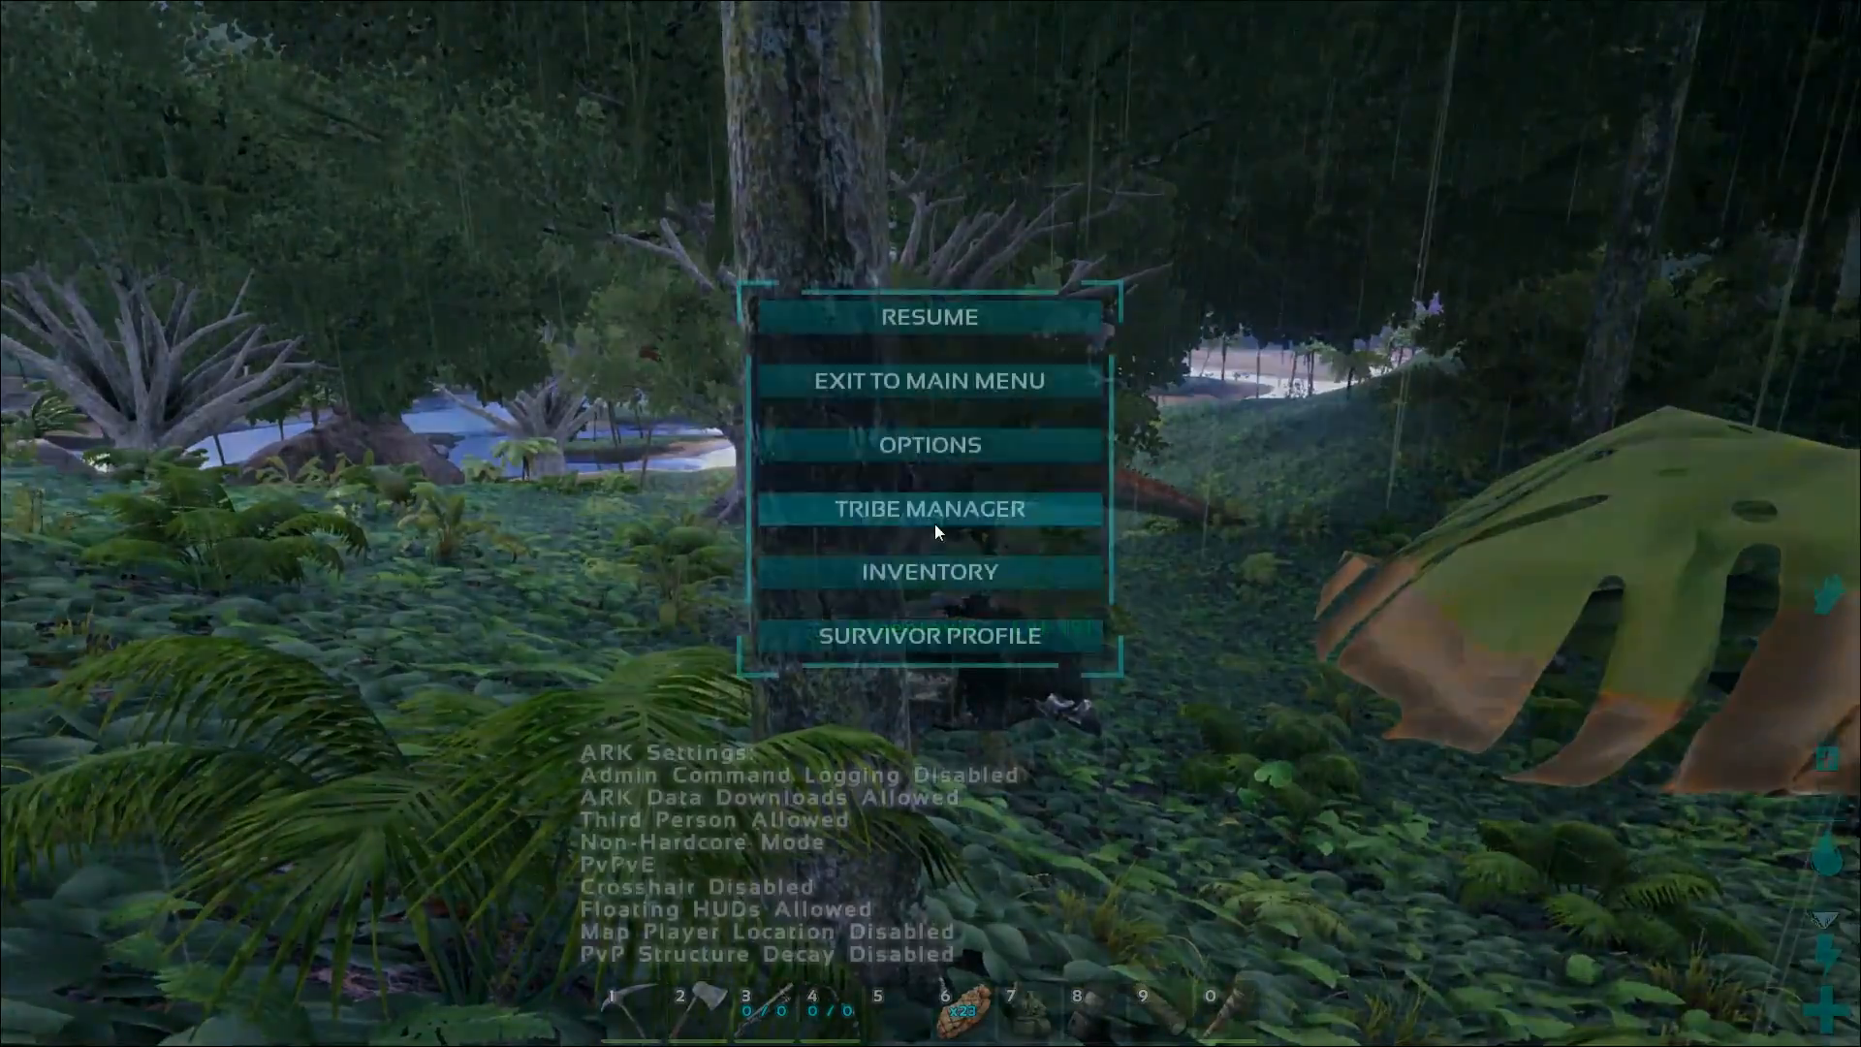
Confirm Medium shadows and anti-aliasing with Motion Blur off, then save and resume play.
{"action": "left_click", "coordinate": [929, 444]}
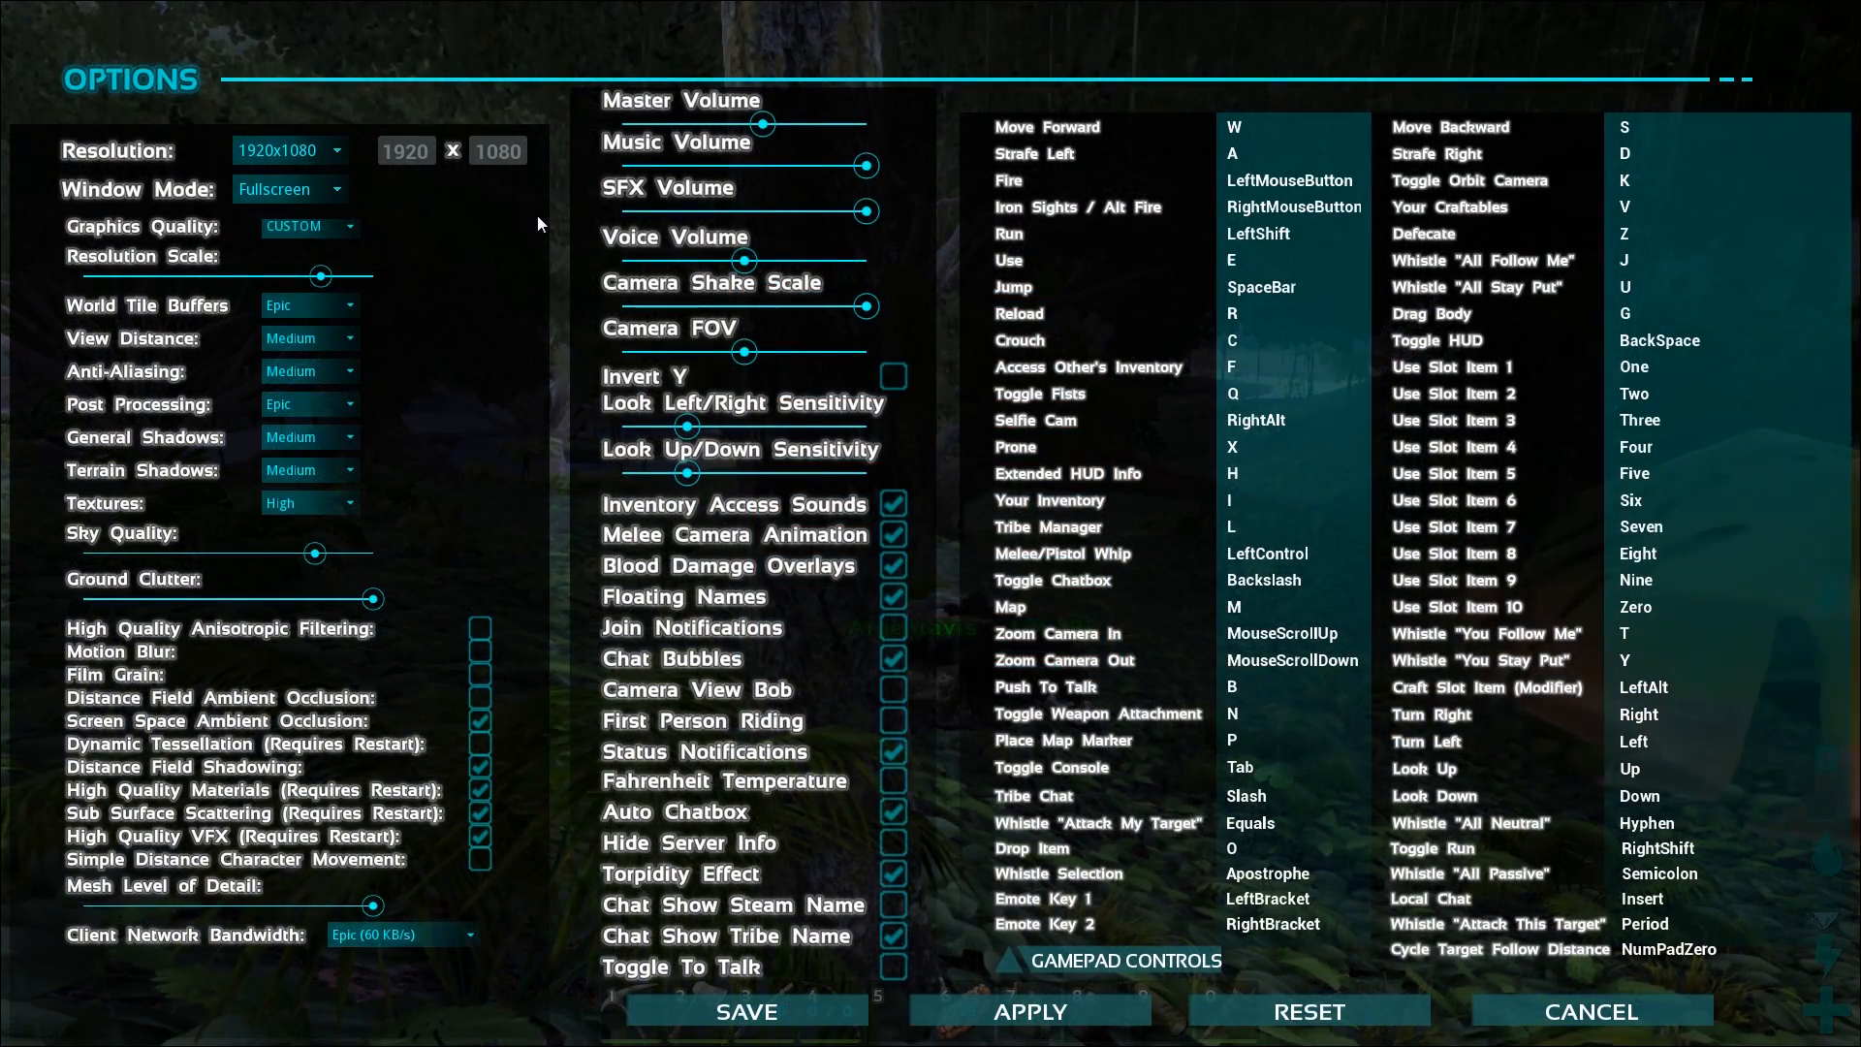
{"action": "mouse_move", "coordinate": [494, 219]}
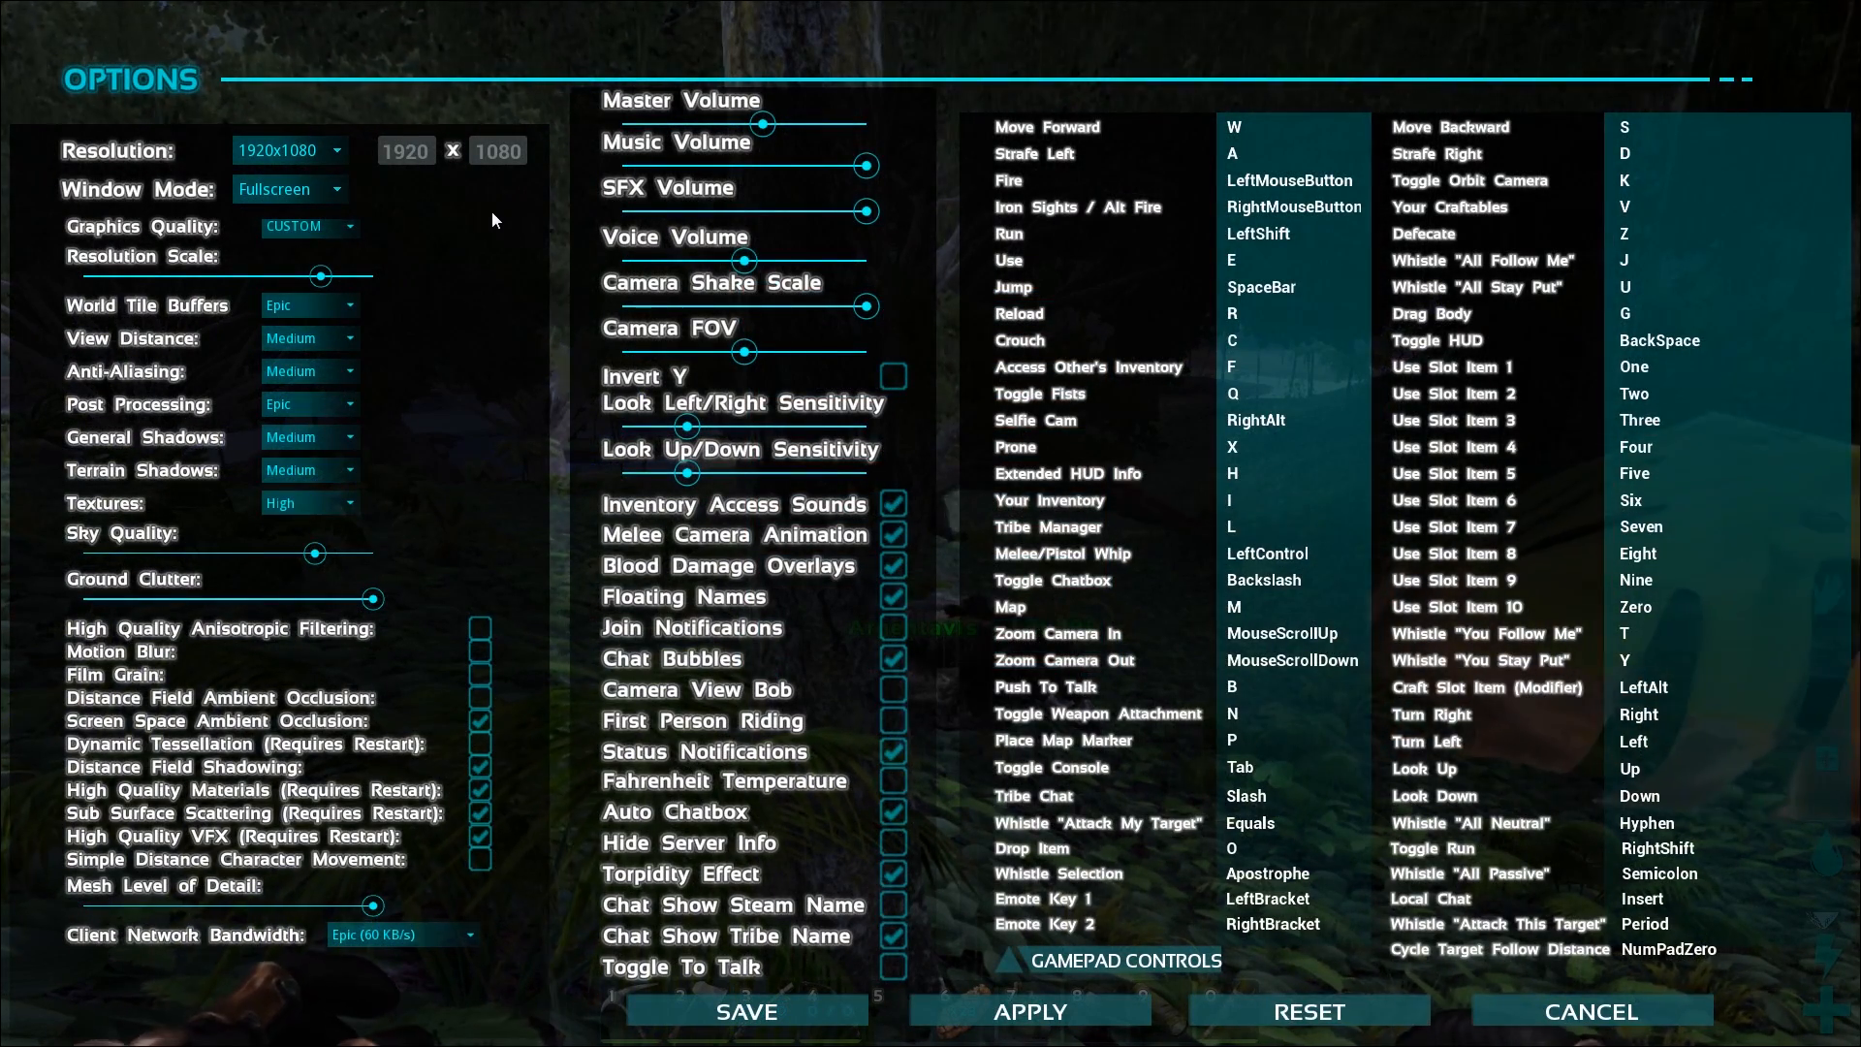
{"action": "mouse_move", "coordinate": [460, 388]}
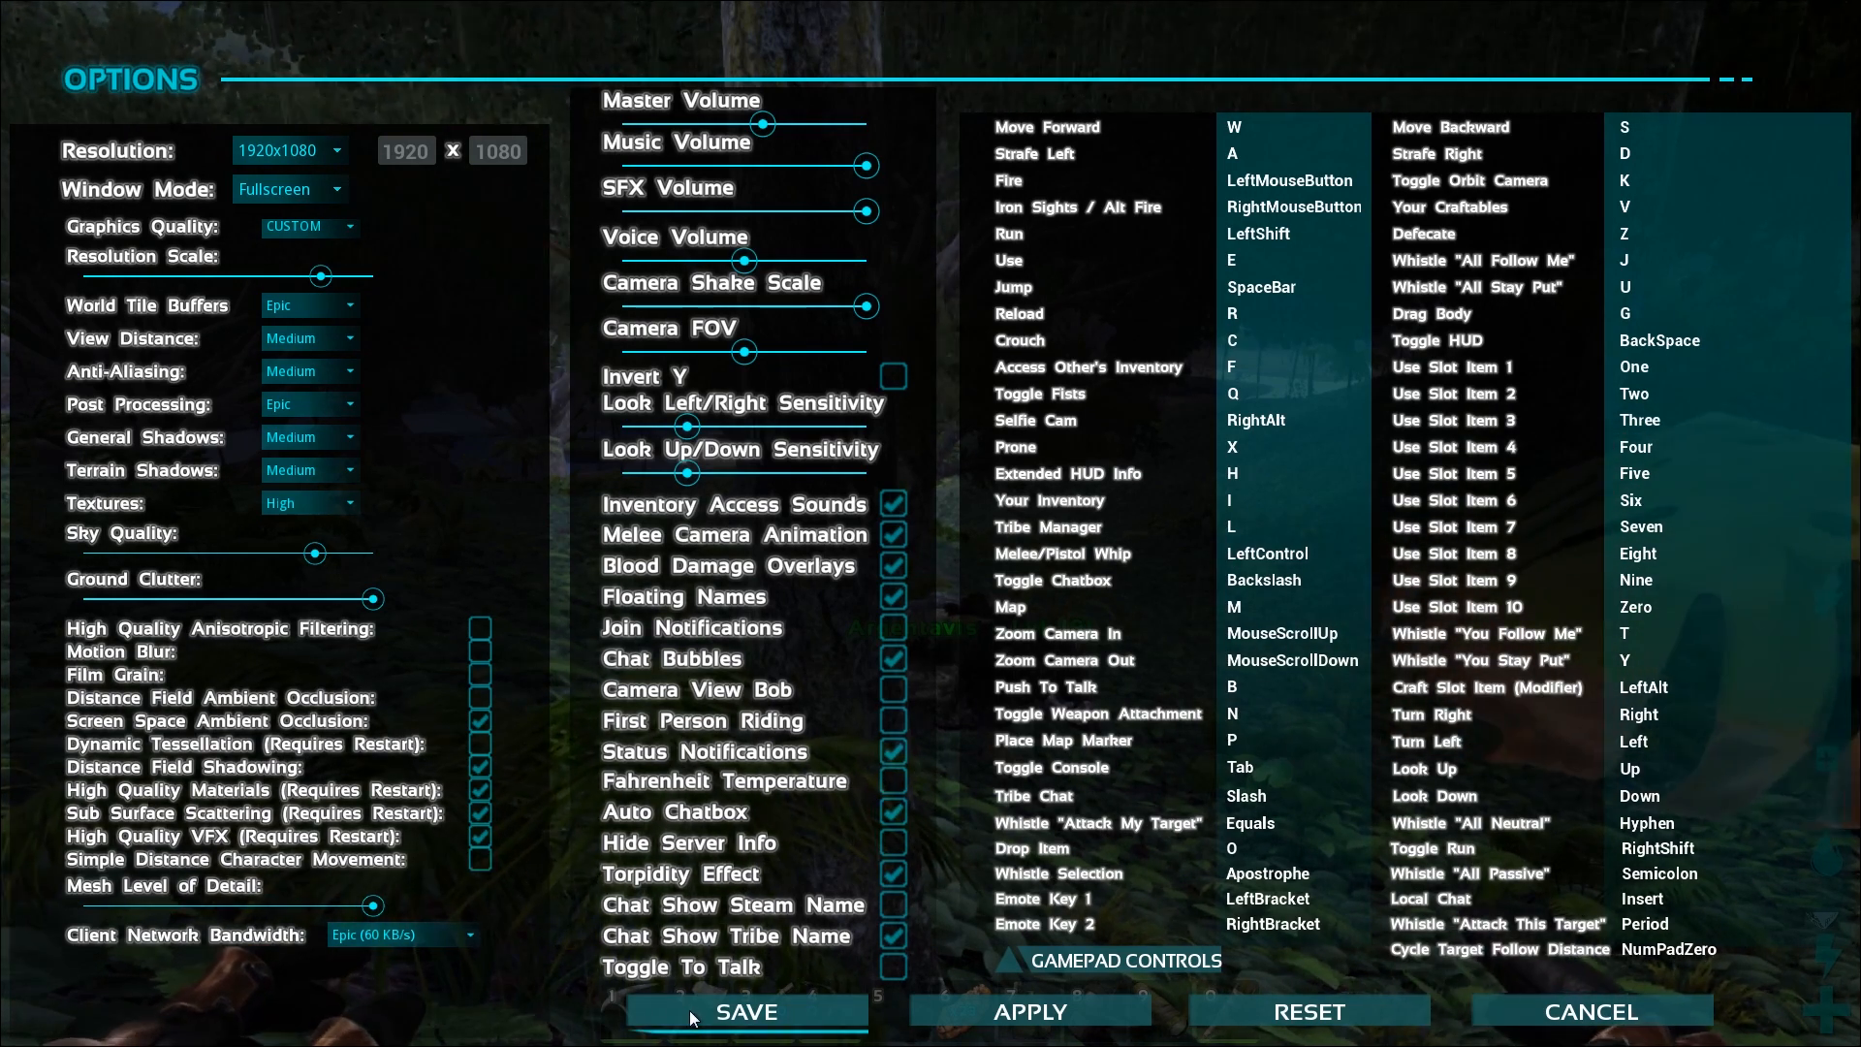
{"action": "left_click", "coordinate": [745, 1012]}
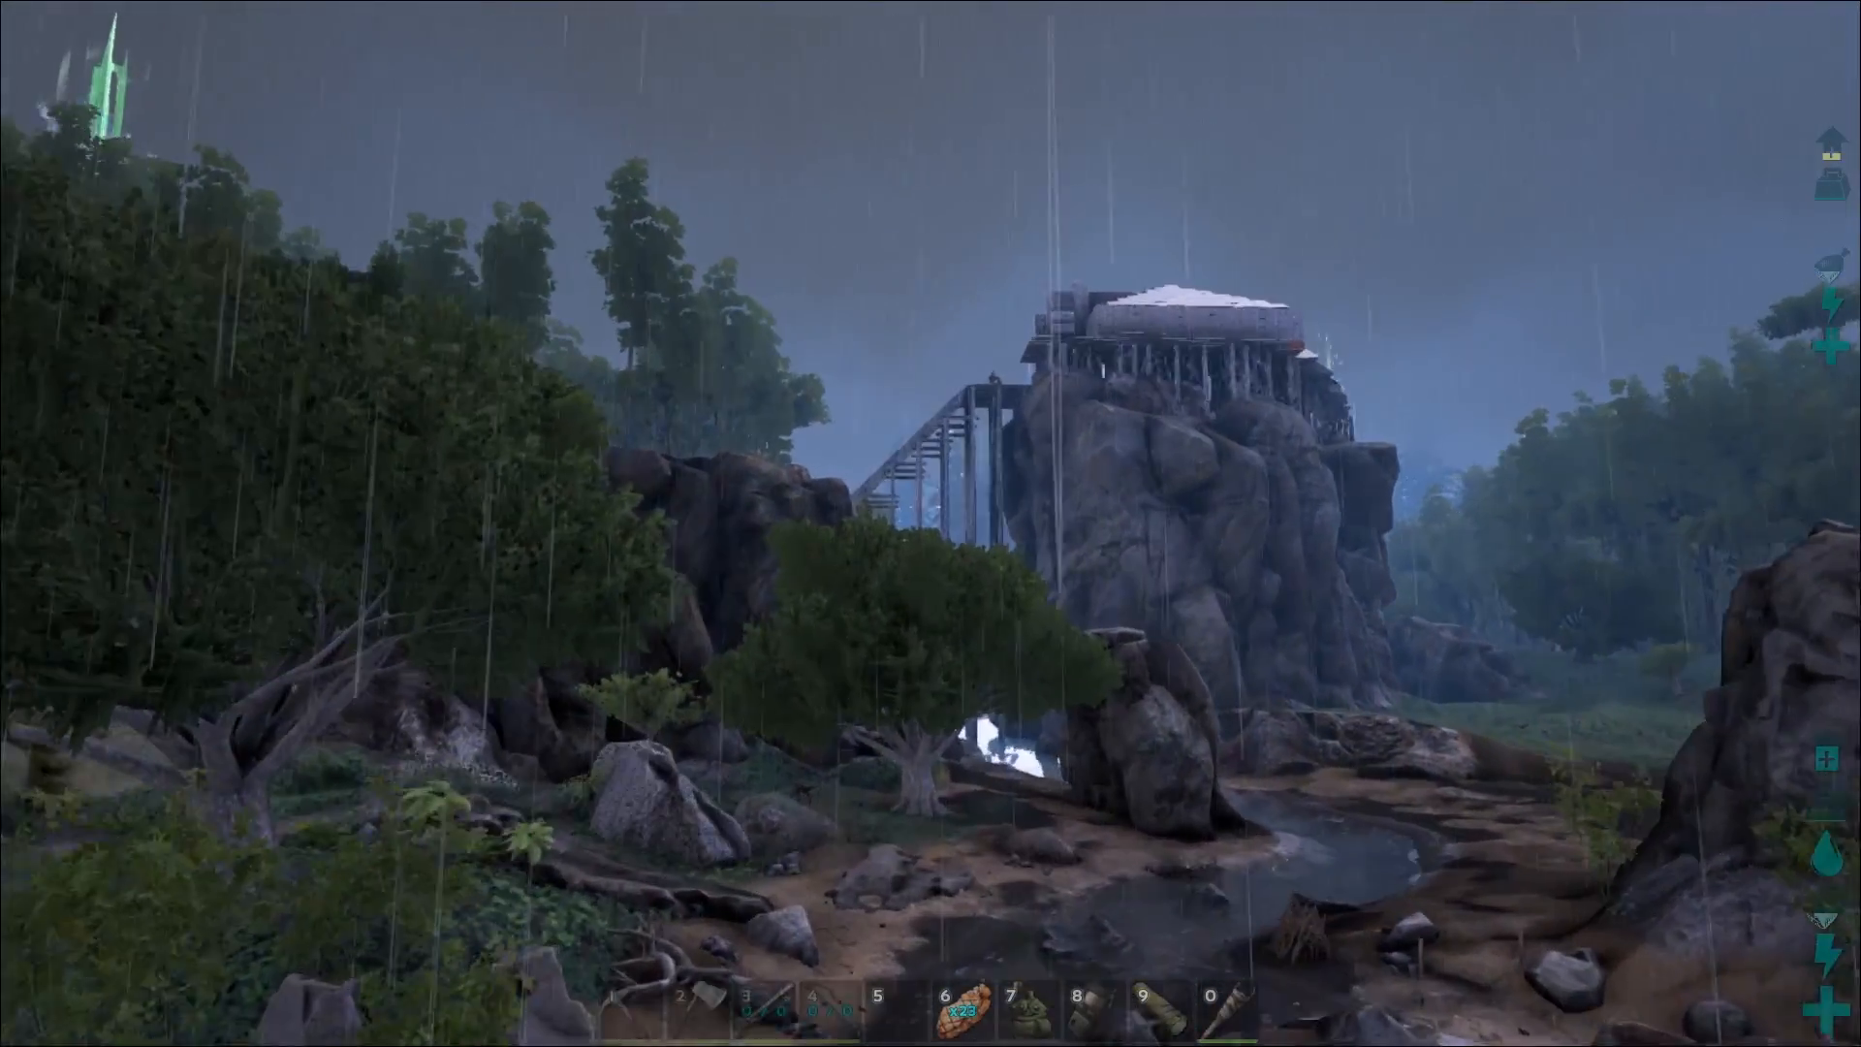
{"action": "mouse_move", "coordinate": [930, 523]}
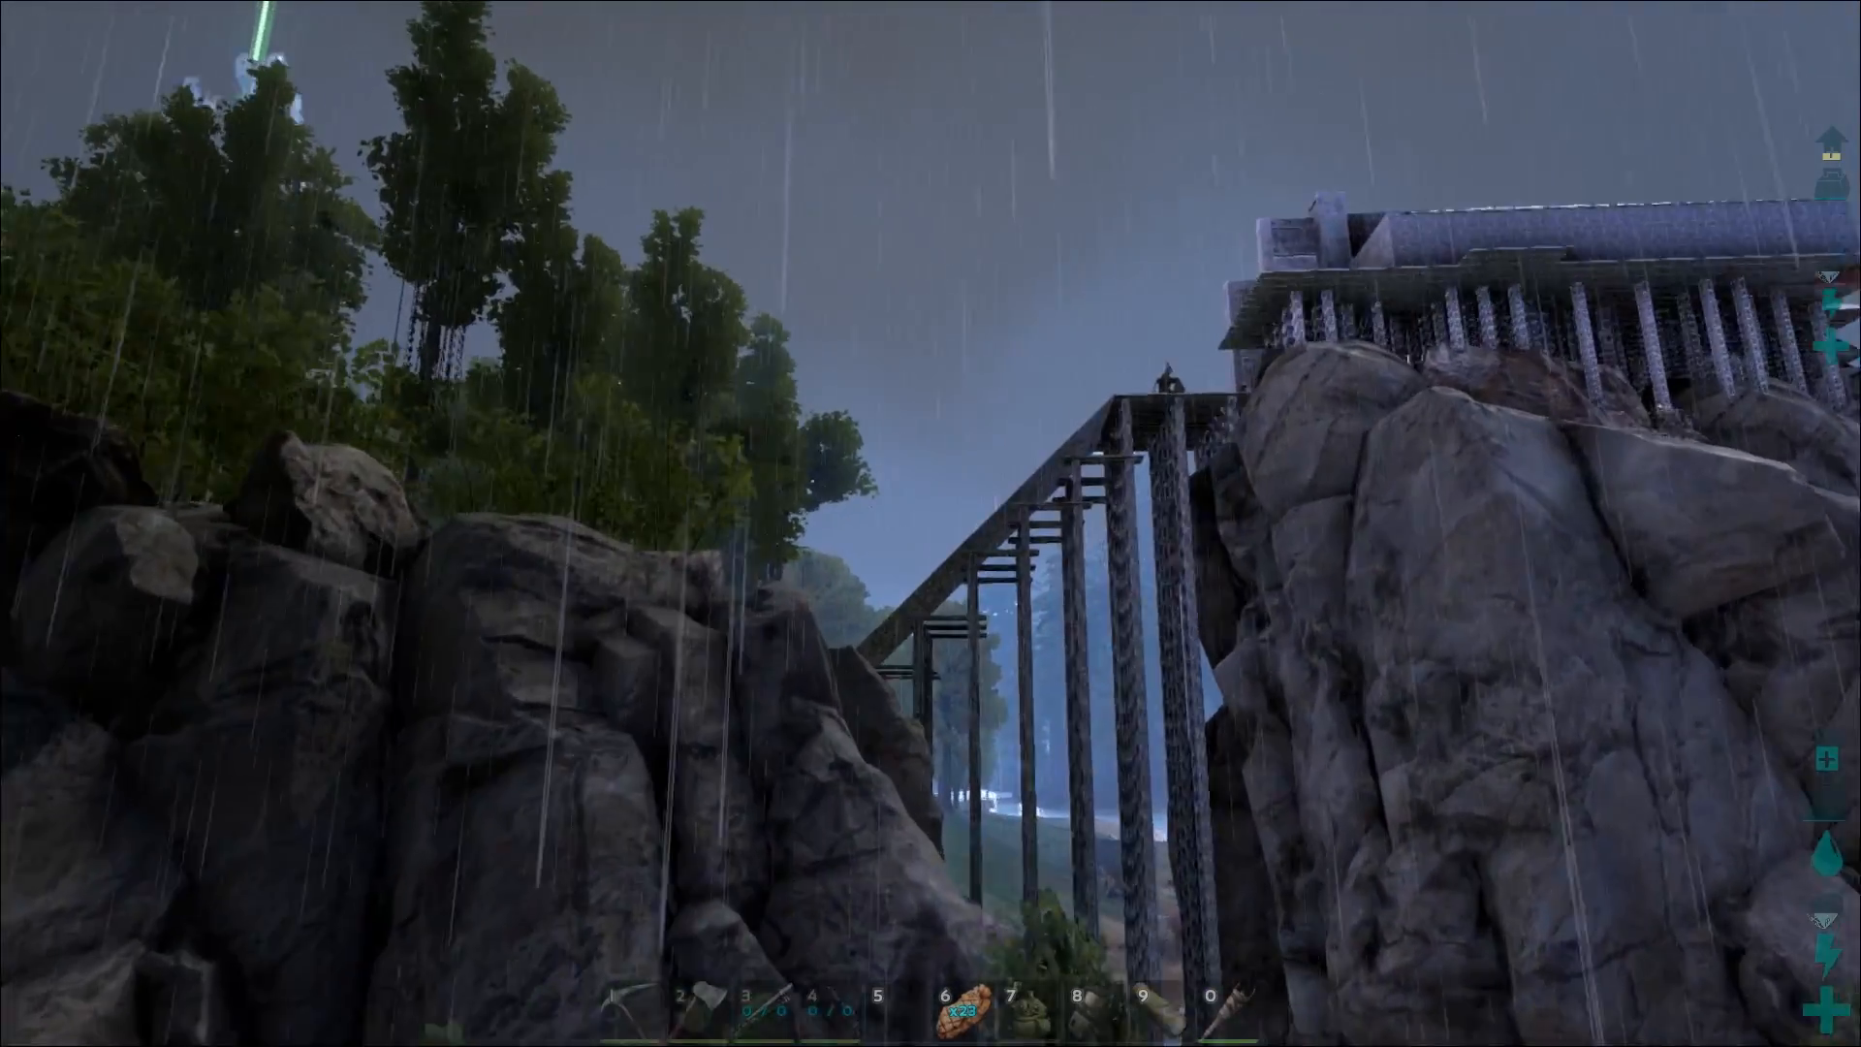
{"action": "mouse_move", "coordinate": [930, 523]}
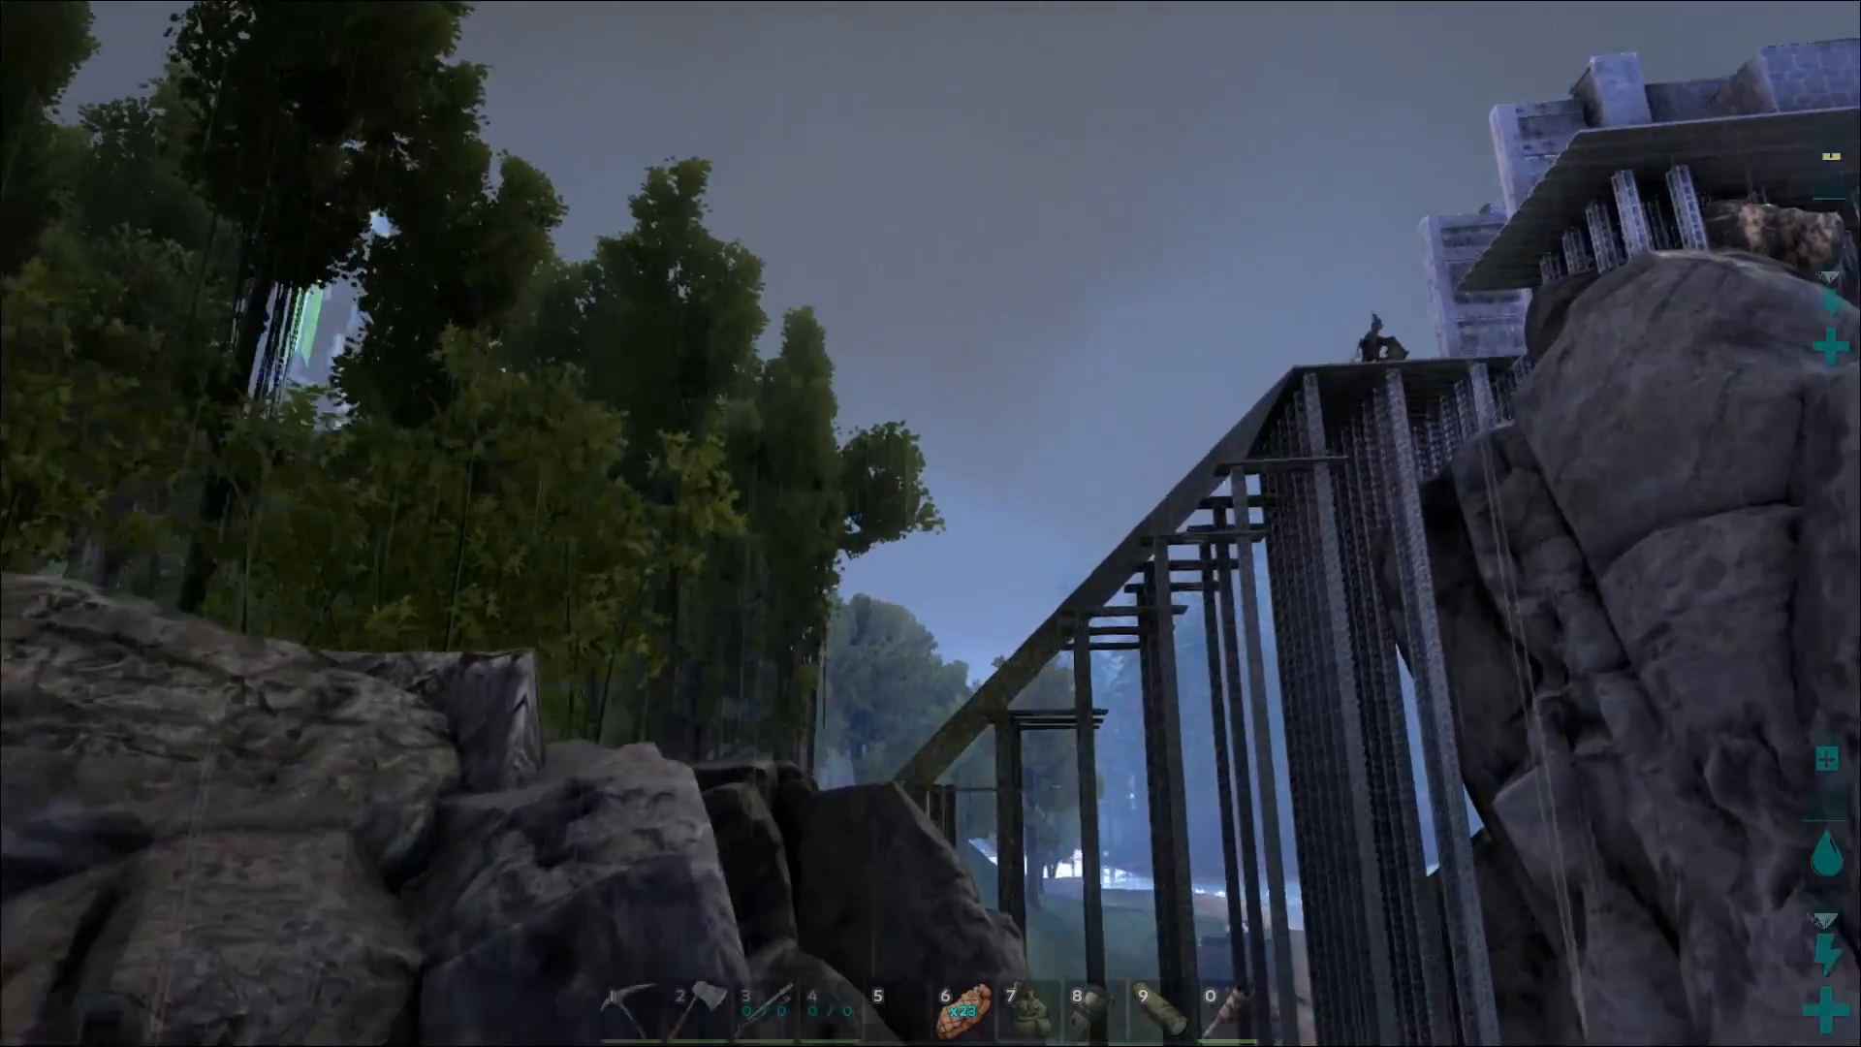
{"action": "mouse_move", "coordinate": [931, 523]}
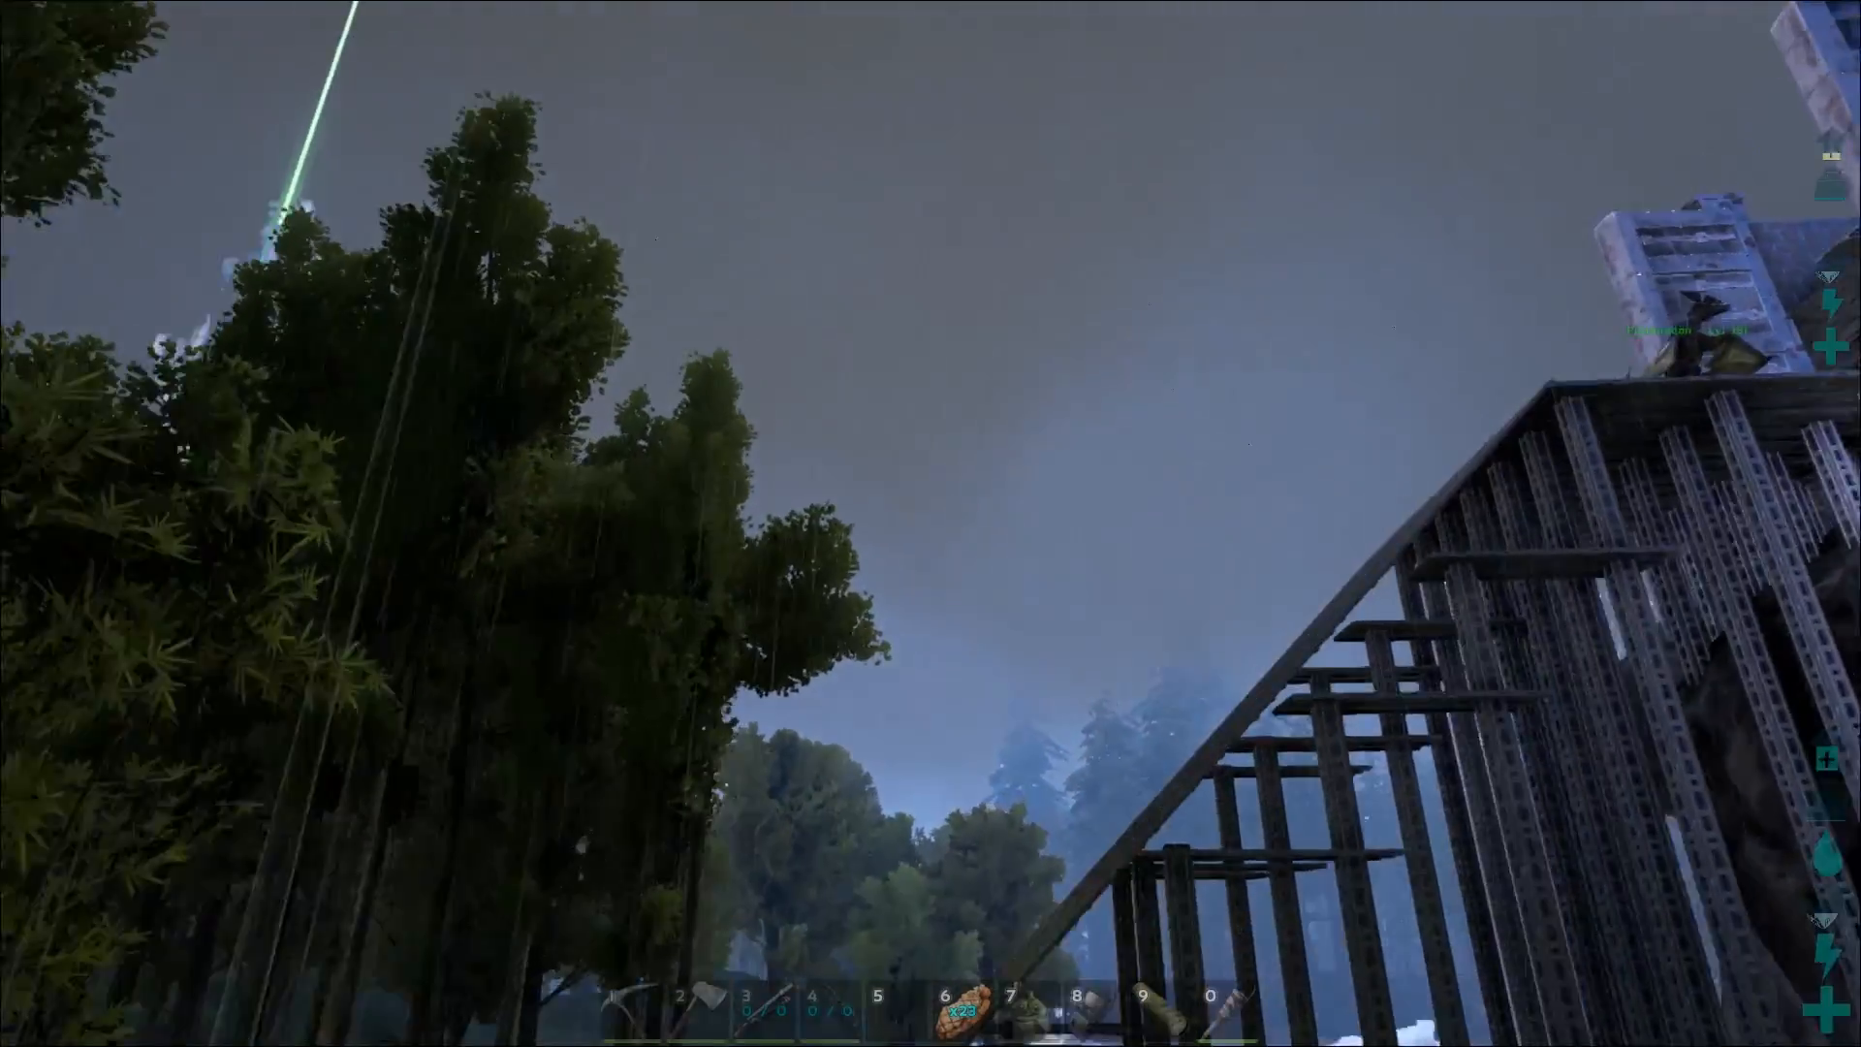
{"action": "mouse_move", "coordinate": [931, 524]}
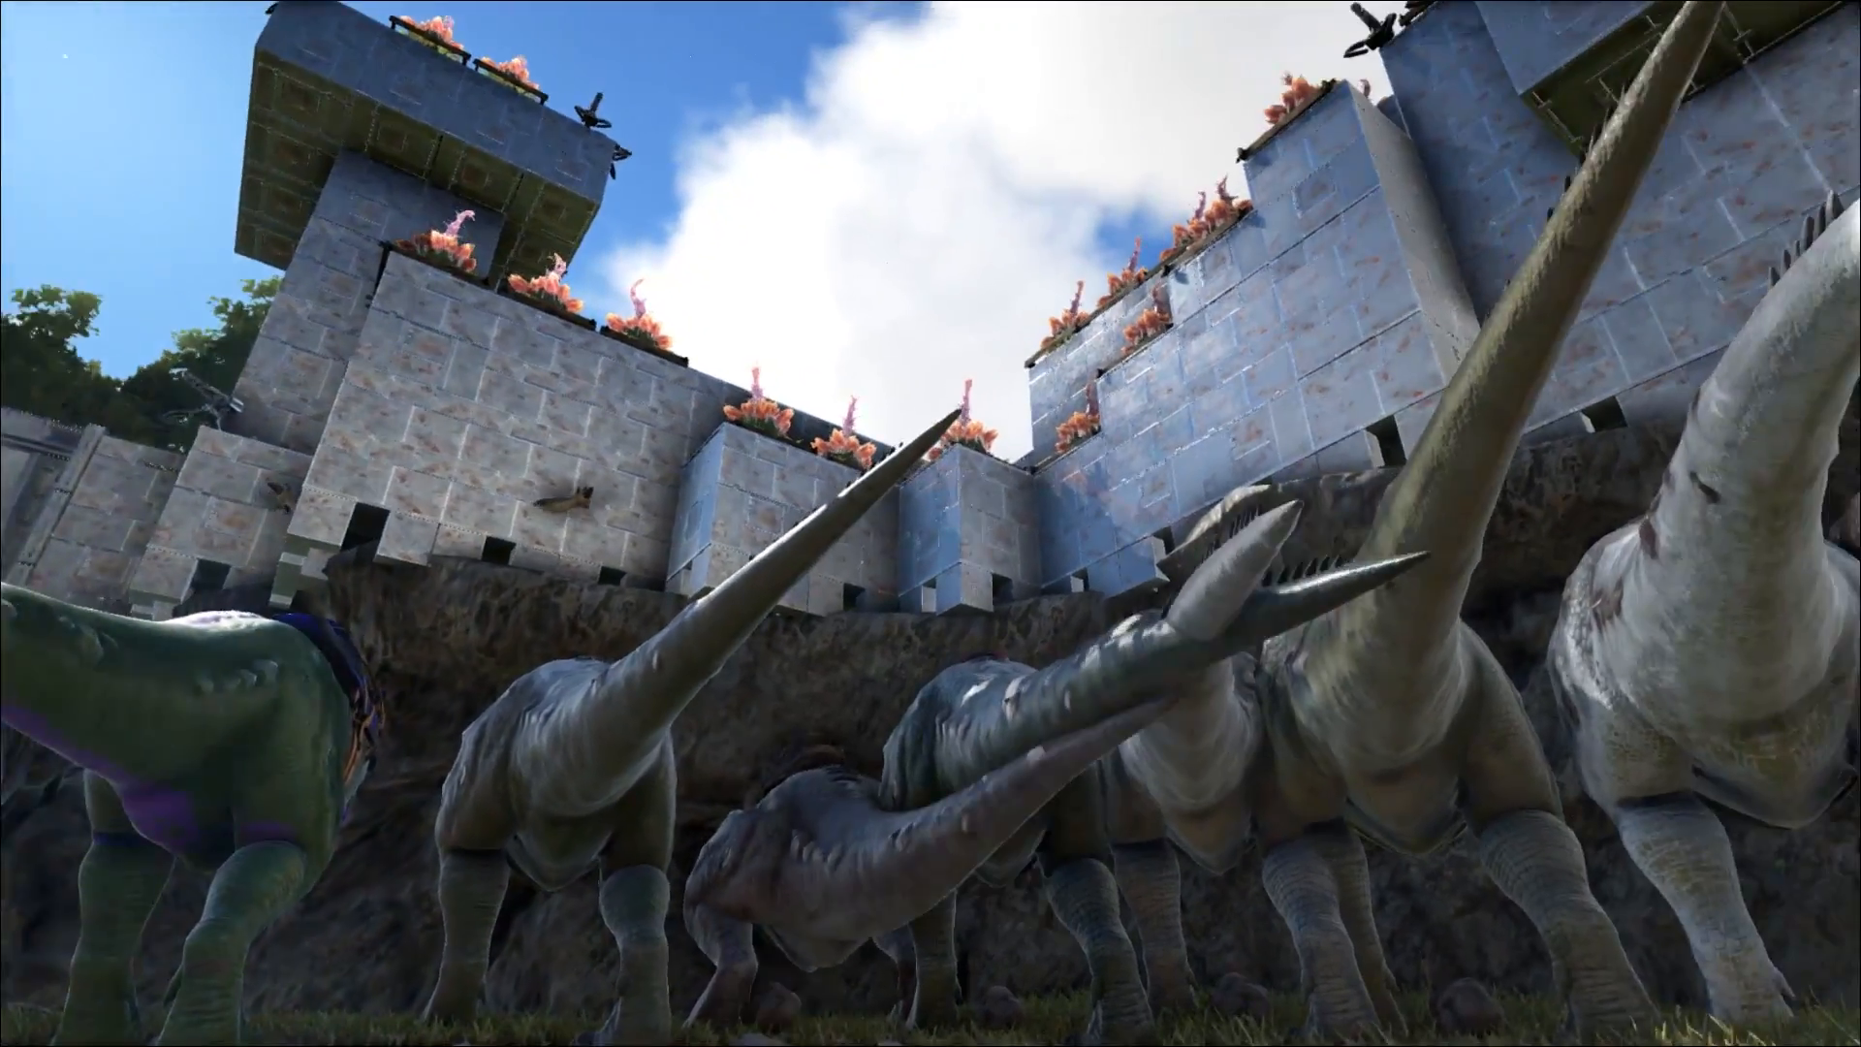
{"action": "mouse_move", "coordinate": [931, 523]}
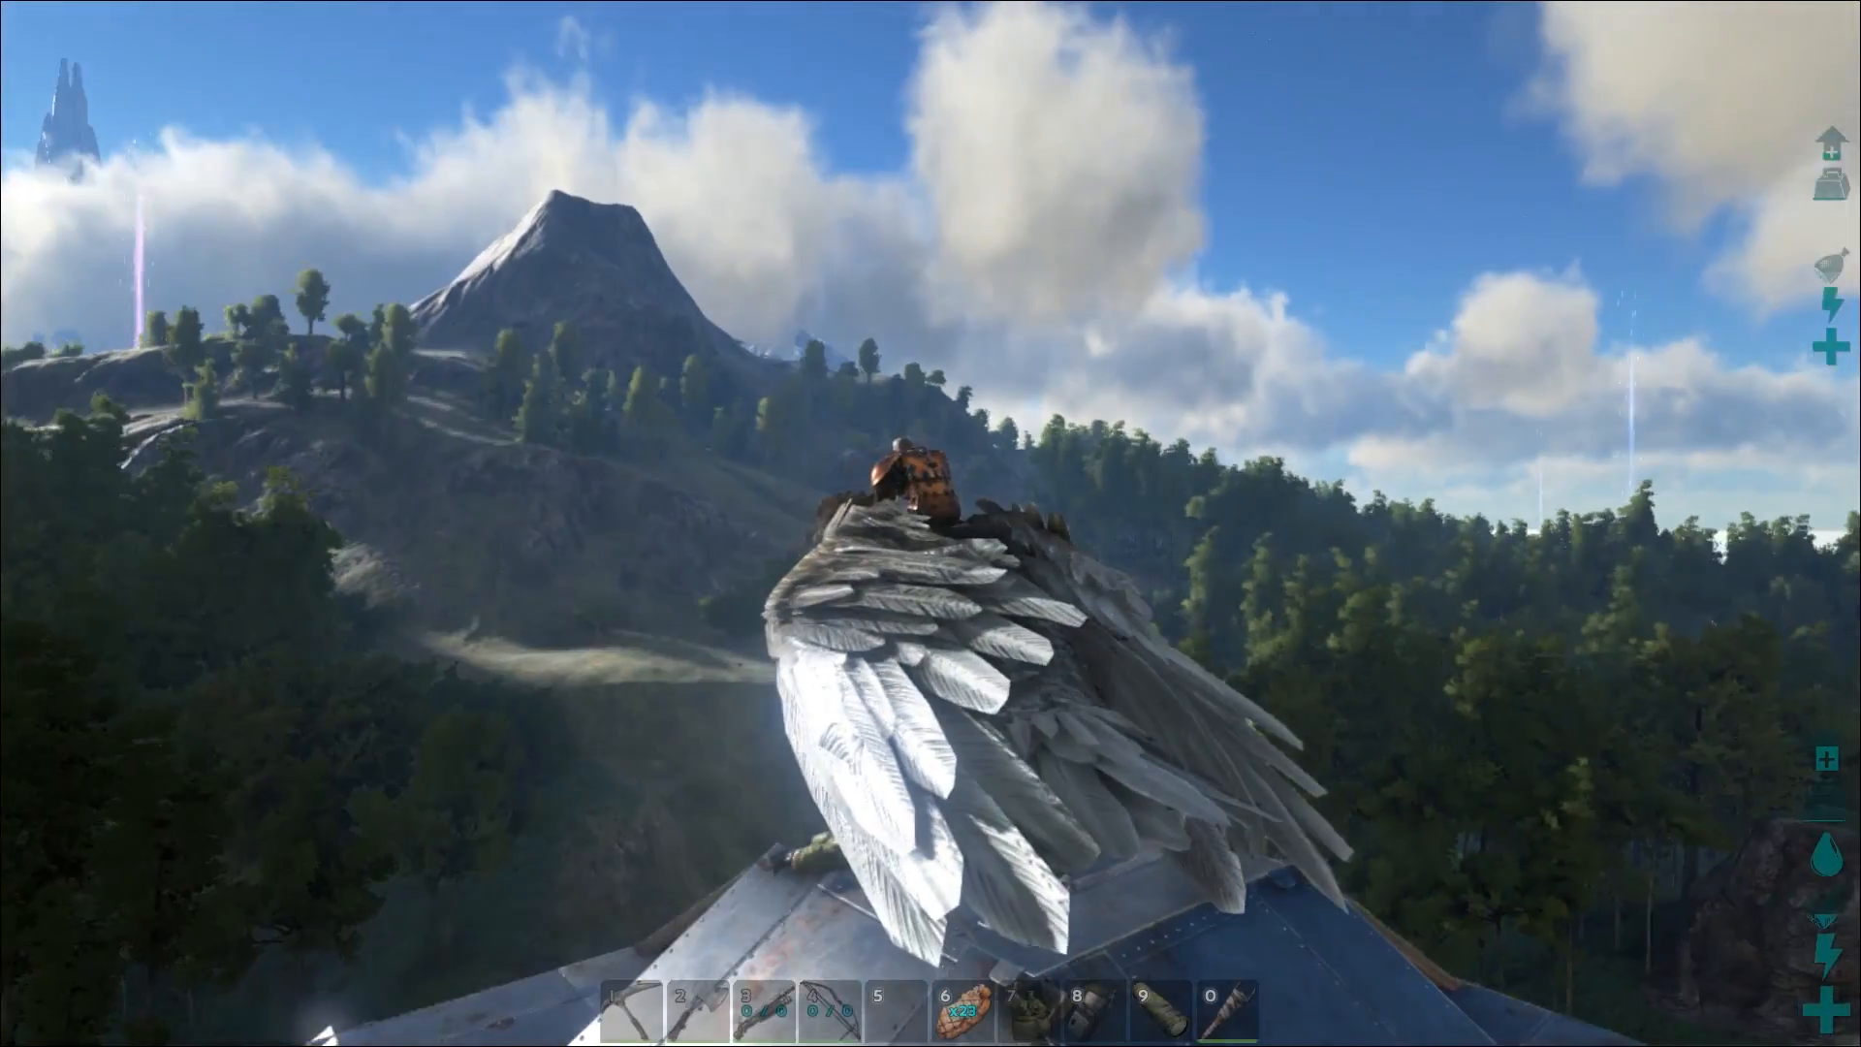
{"action": "mouse_move", "coordinate": [930, 524]}
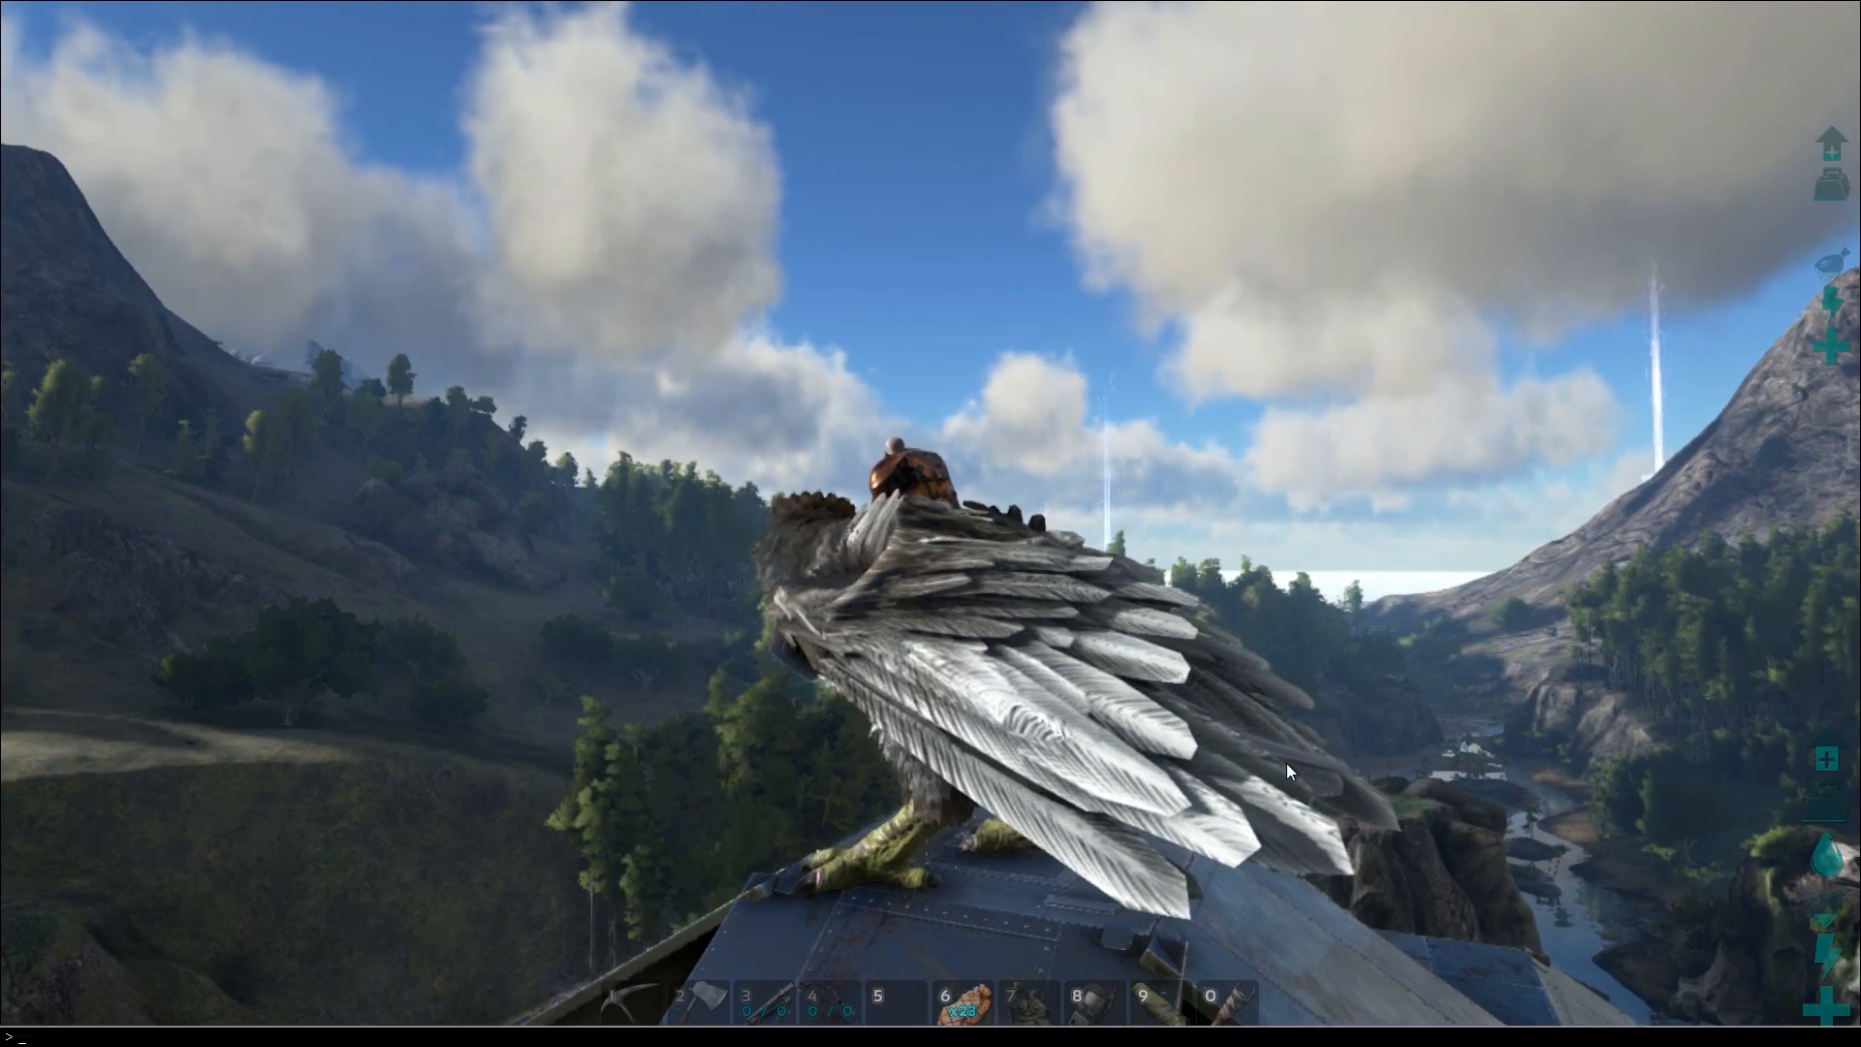
Disable bloom through the console with r.bloomquality 0.
{"action": "type", "text": "r.bloomquality 0"}
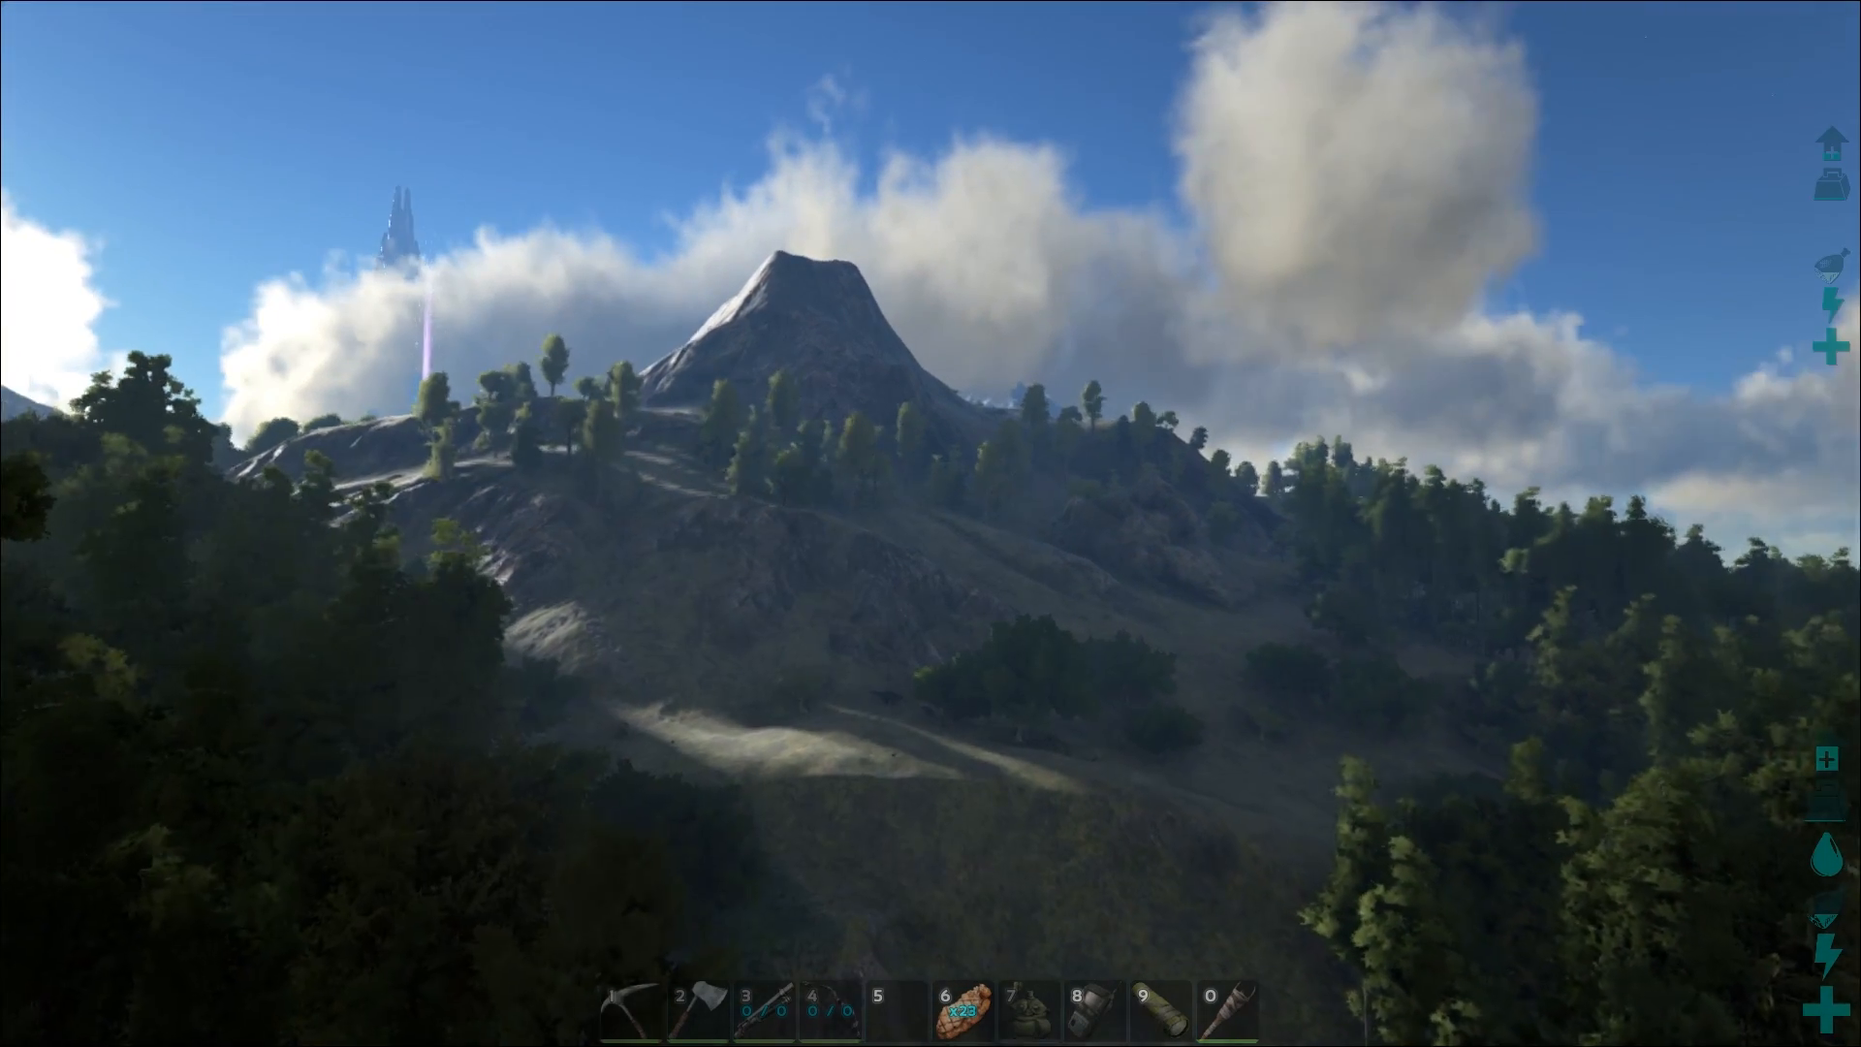
{"action": "mouse_move", "coordinate": [931, 523]}
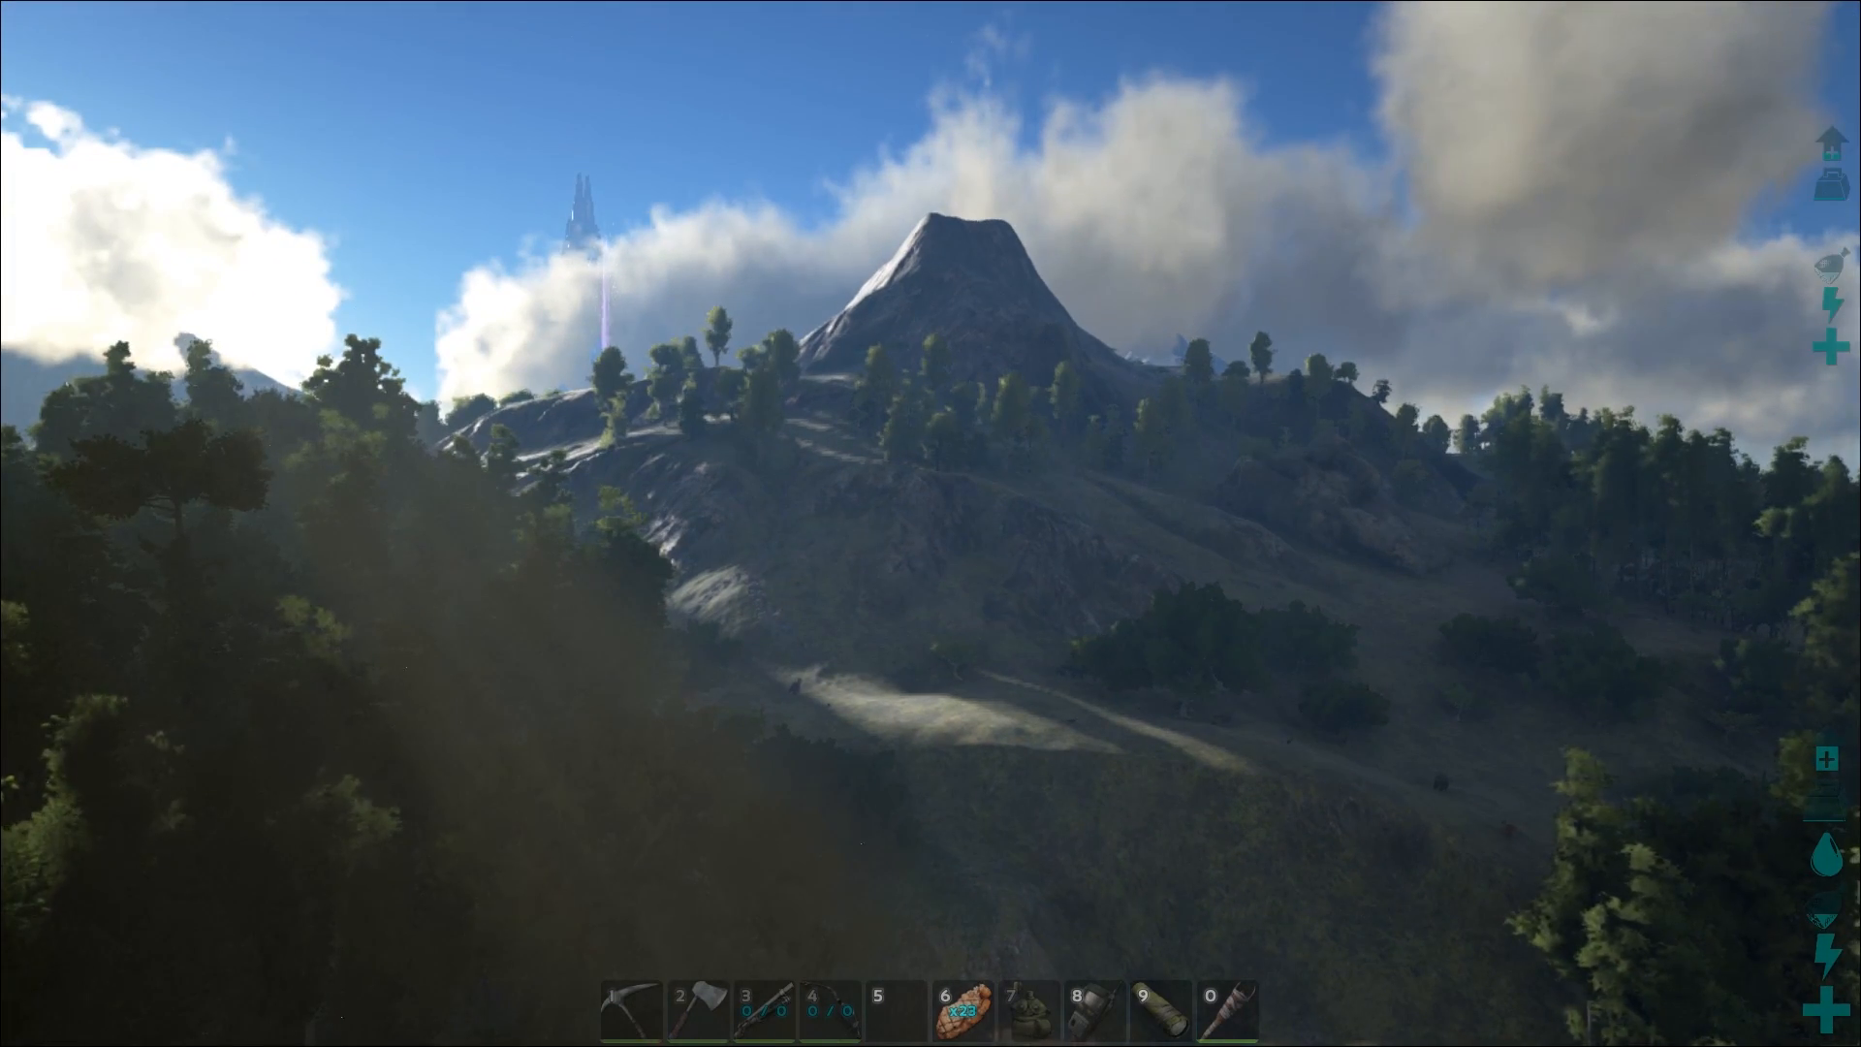
Bring up the pause menu over the mountain view with Esc.
{"action": "key", "text": "Escape"}
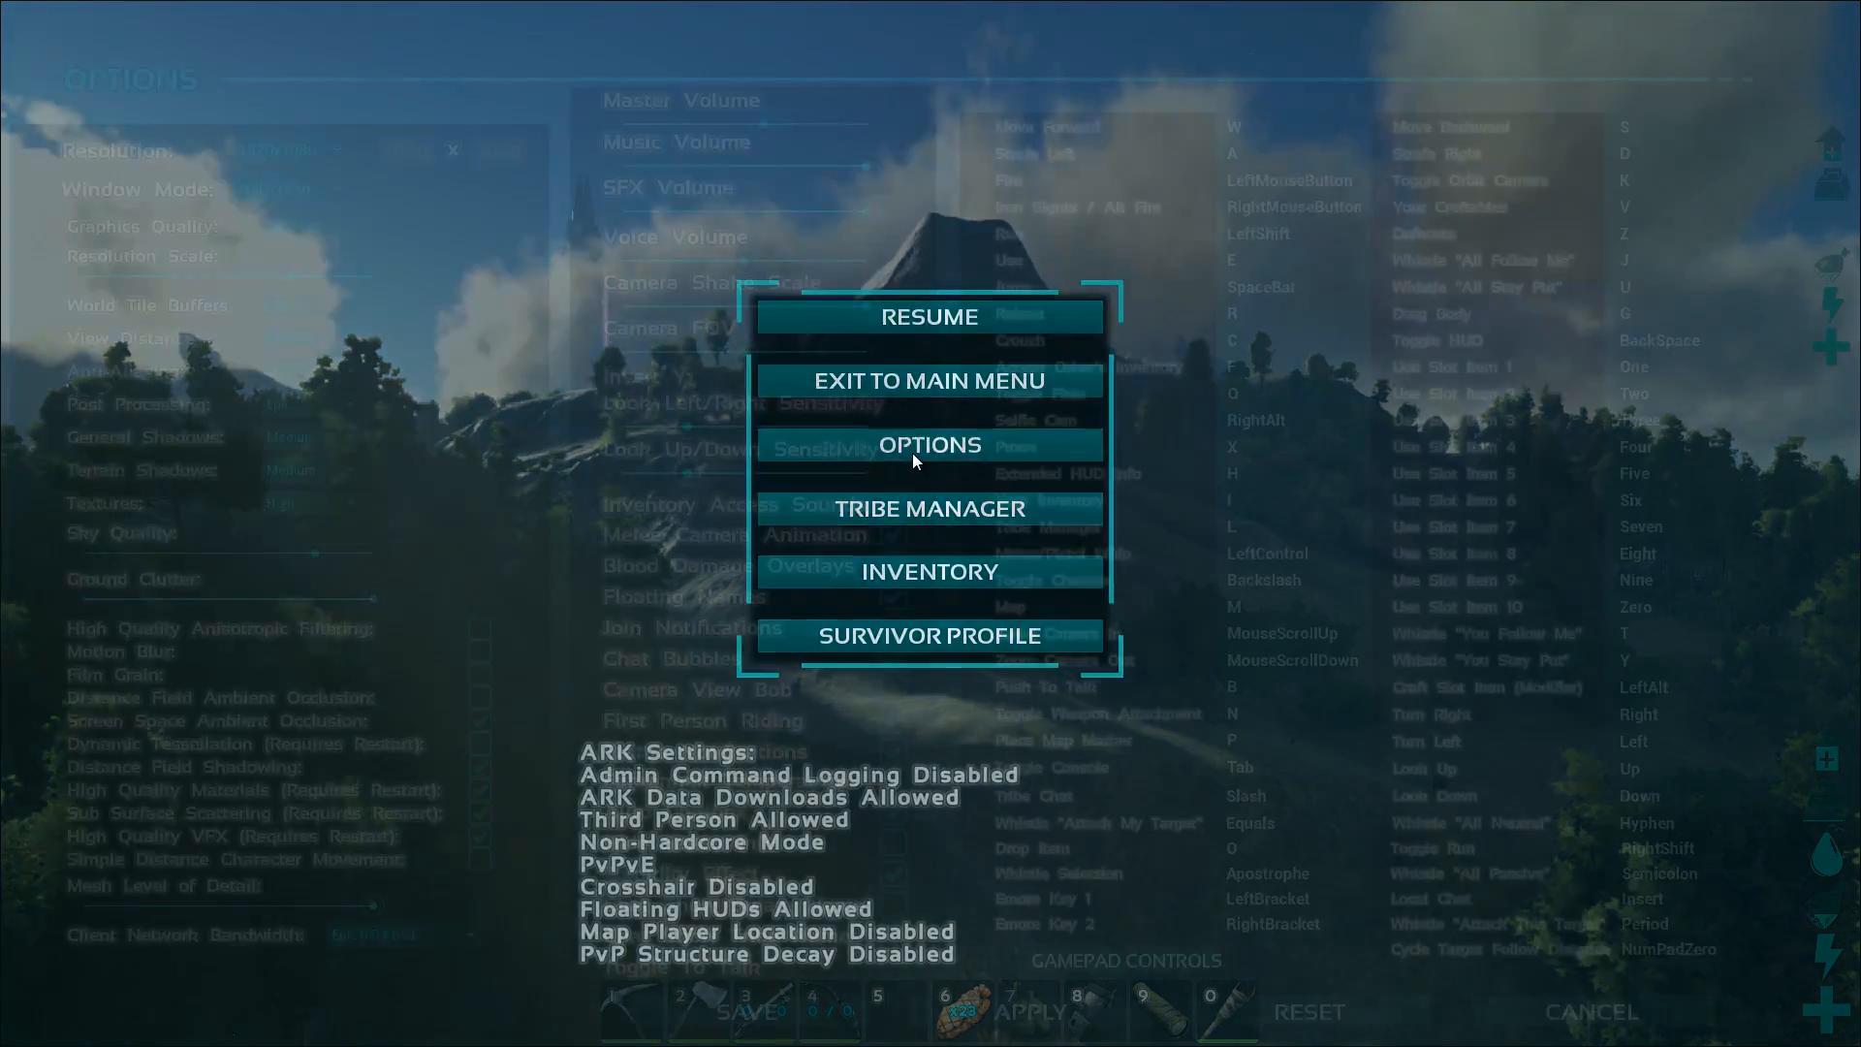
Show the View Distance choices Low–Epic in Options, leaving Medium selected.
{"action": "left_click", "coordinate": [929, 446]}
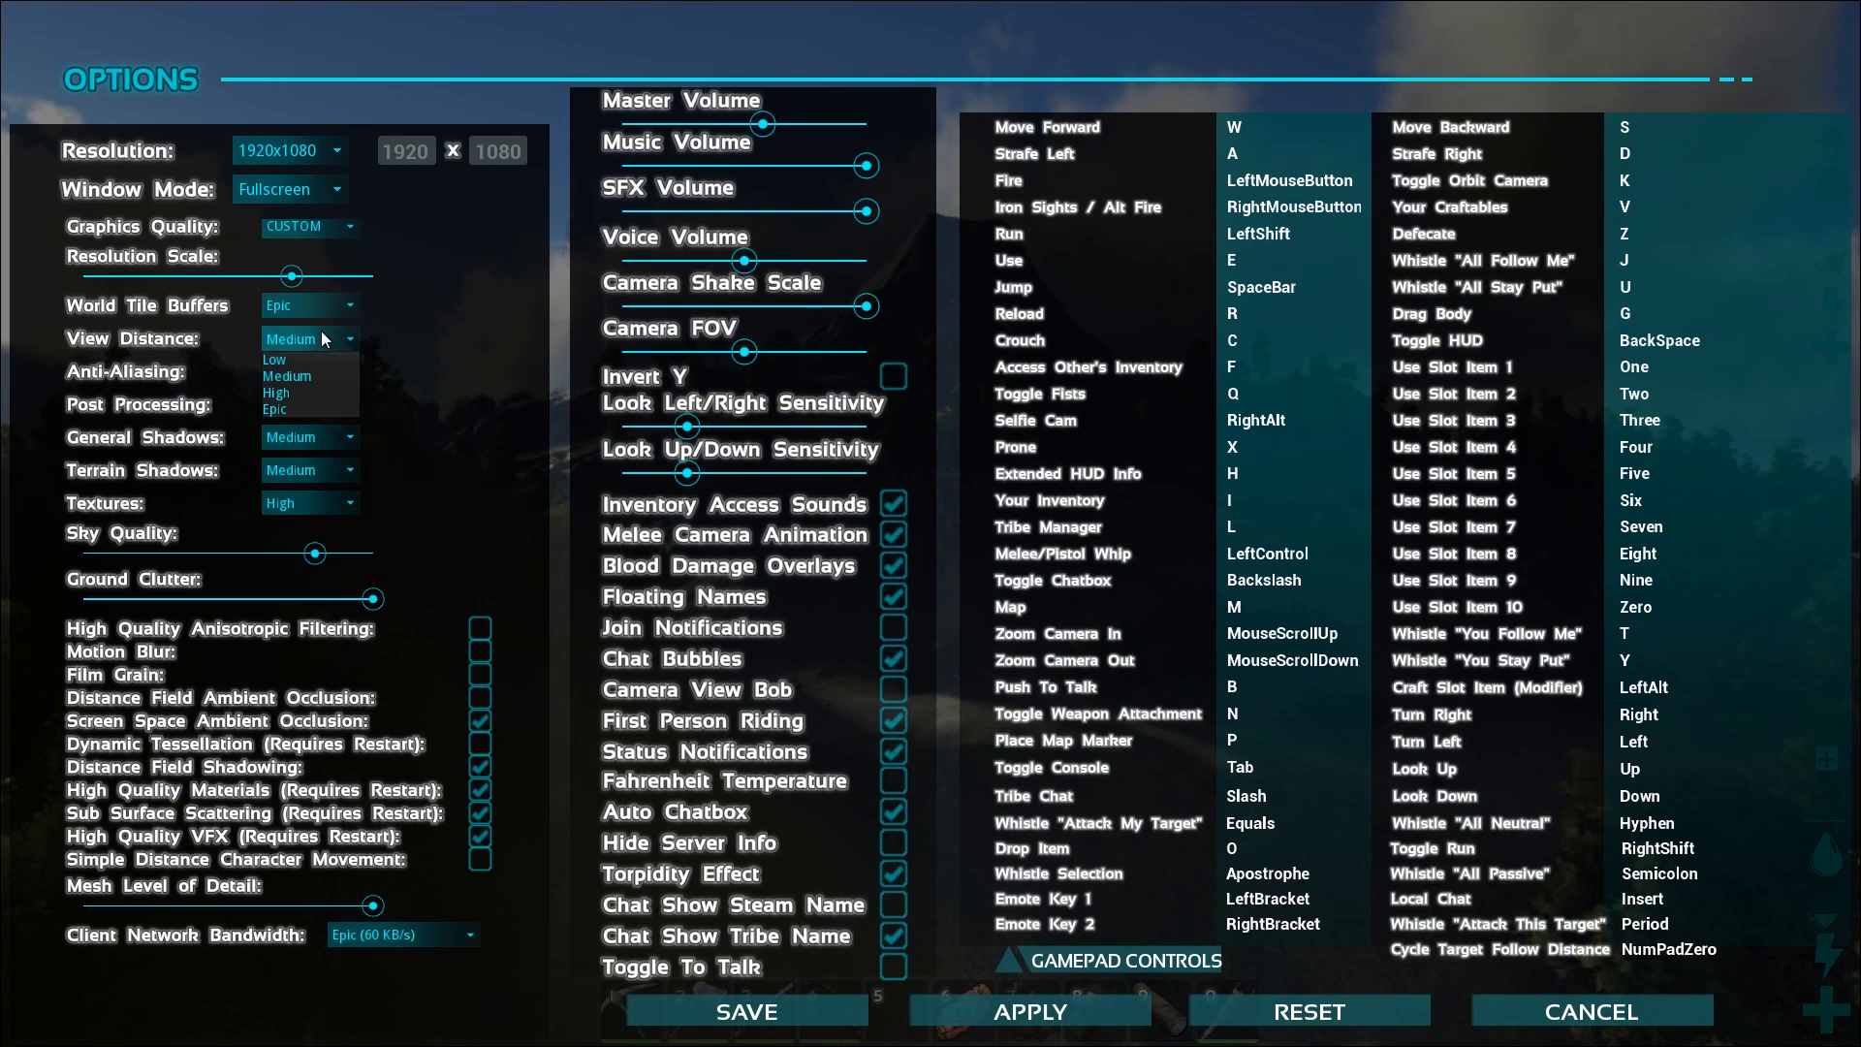
{"action": "left_click", "coordinate": [274, 408]}
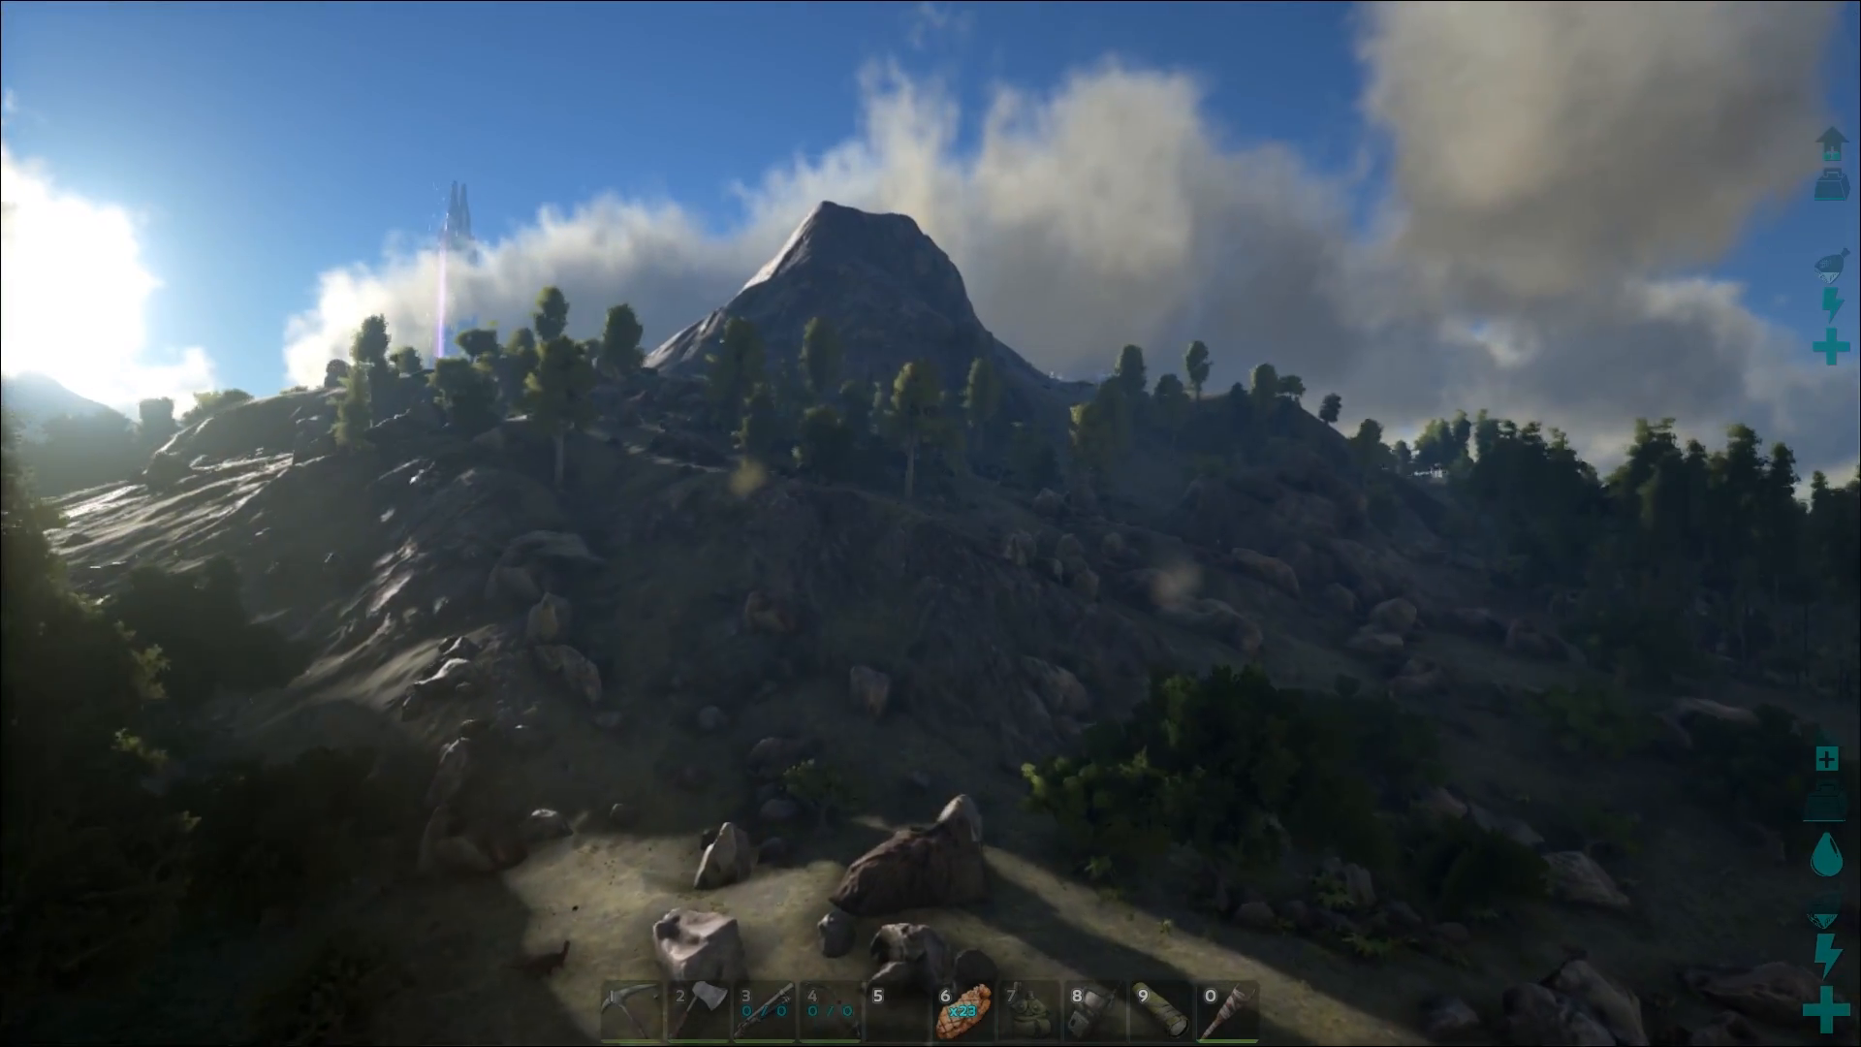
{"action": "mouse_move", "coordinate": [930, 523]}
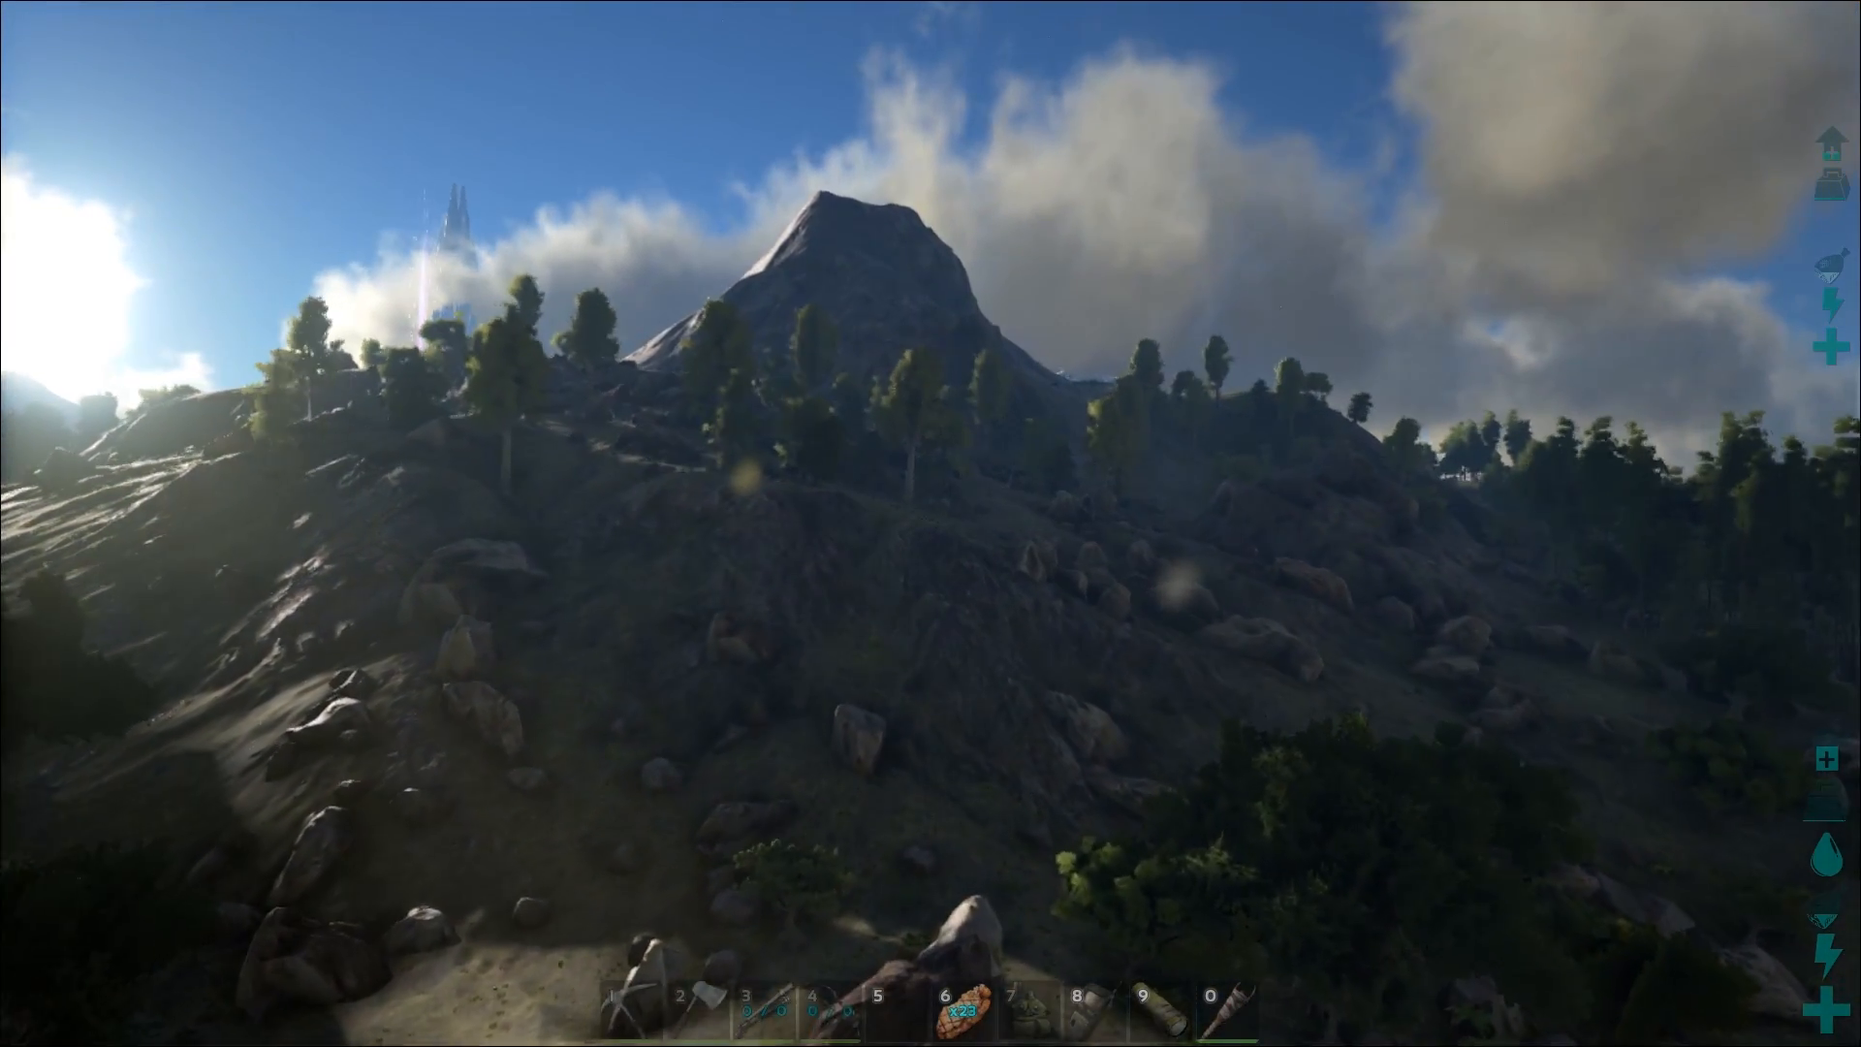